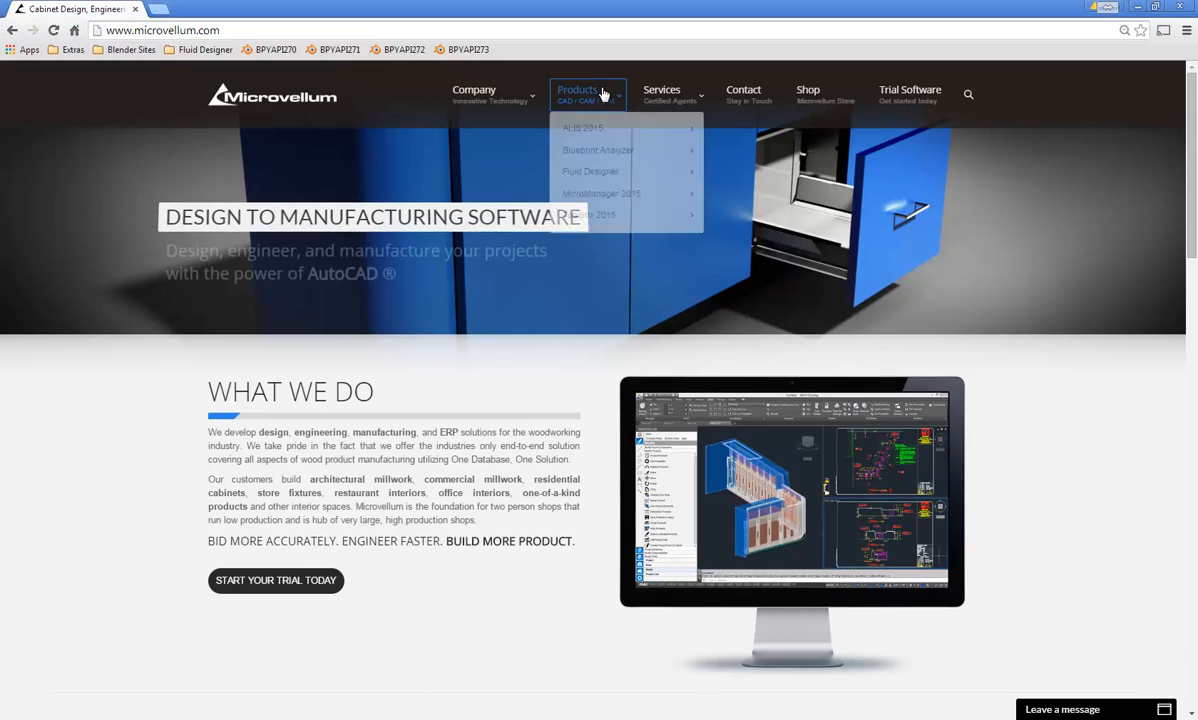
mouse_move(590, 172)
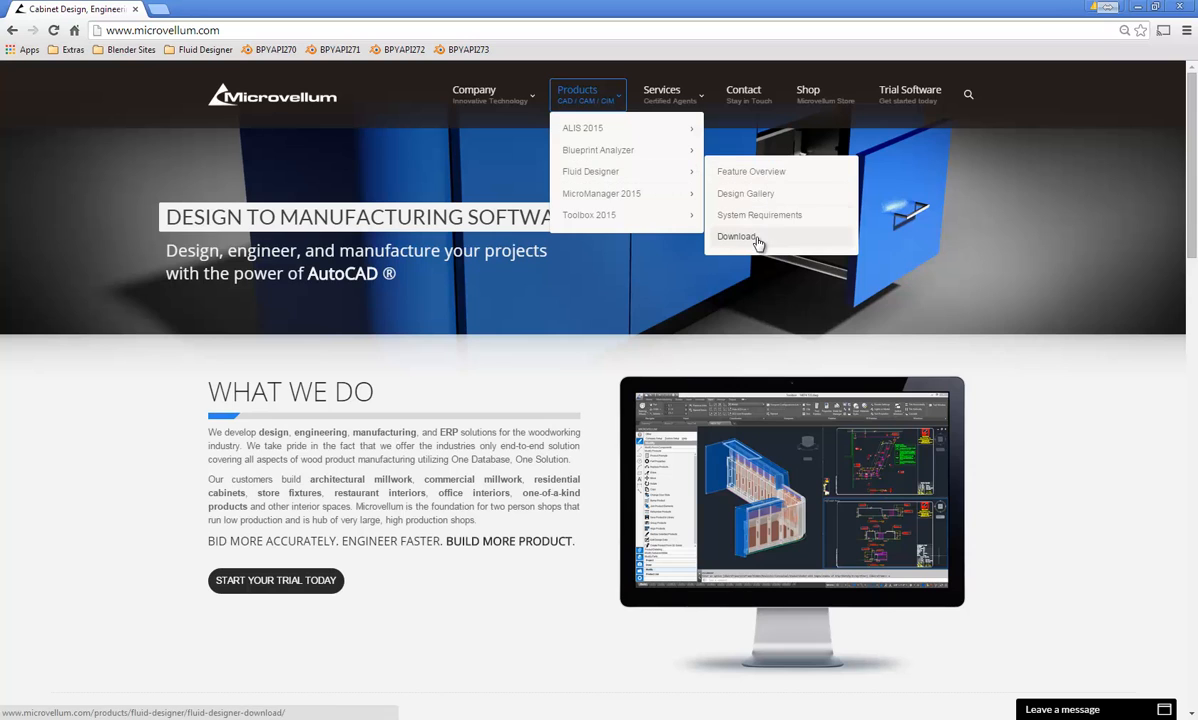
Reach the Fluid Designer download page and highlight its installation instructions
left_click(740, 236)
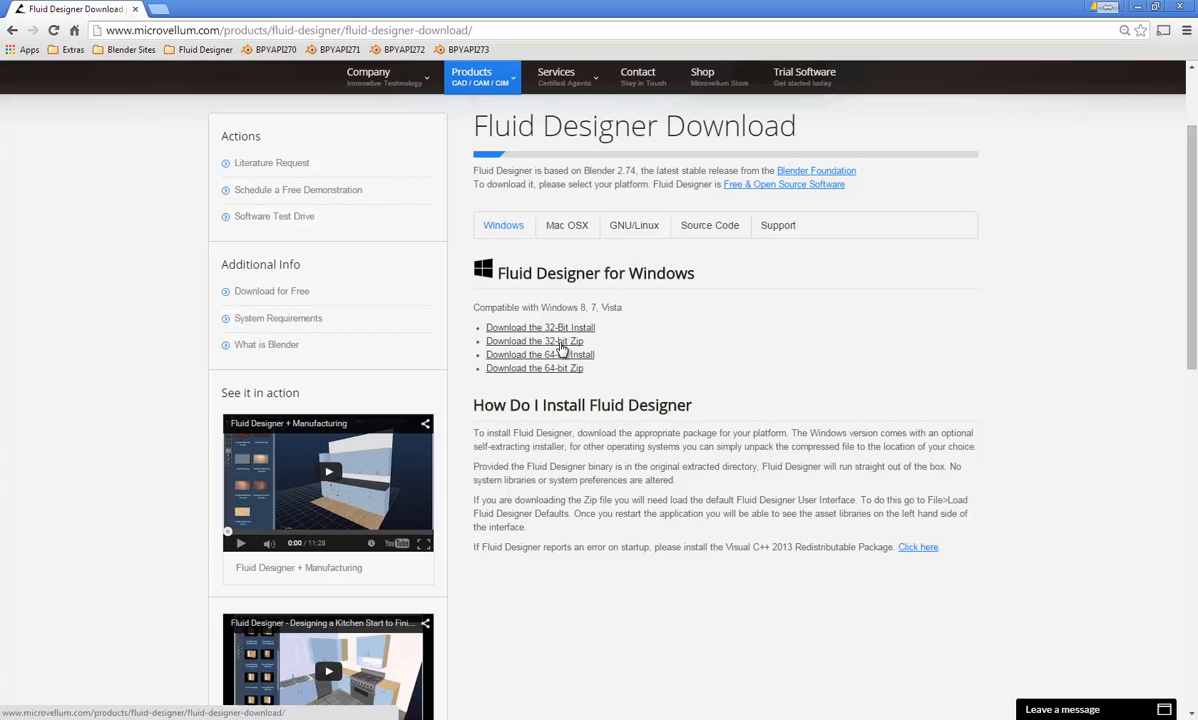
left_click_drag(472, 404, 596, 480)
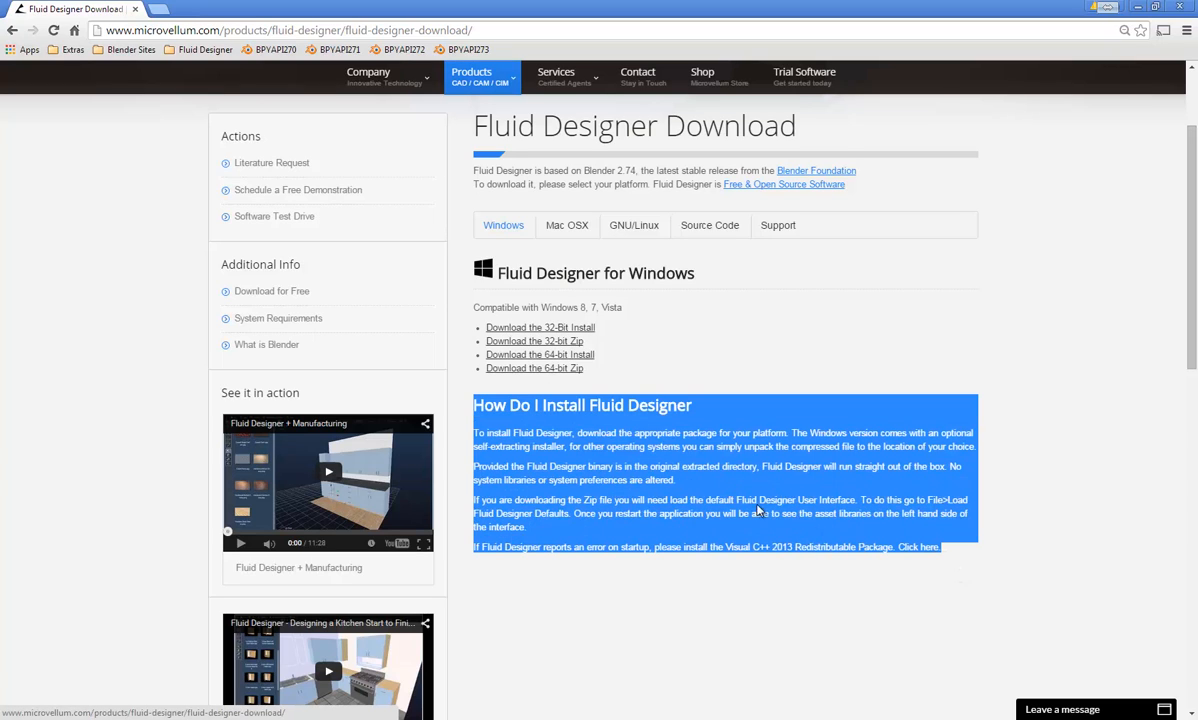
mouse_move(664, 238)
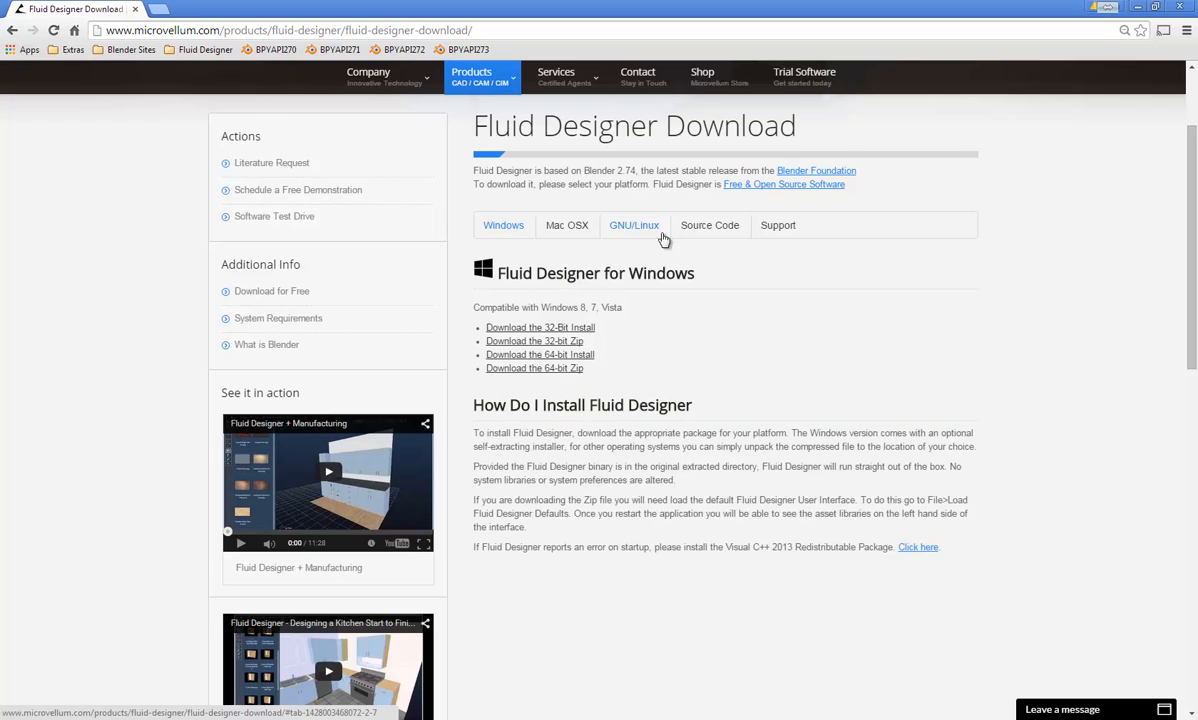
left_click(776, 224)
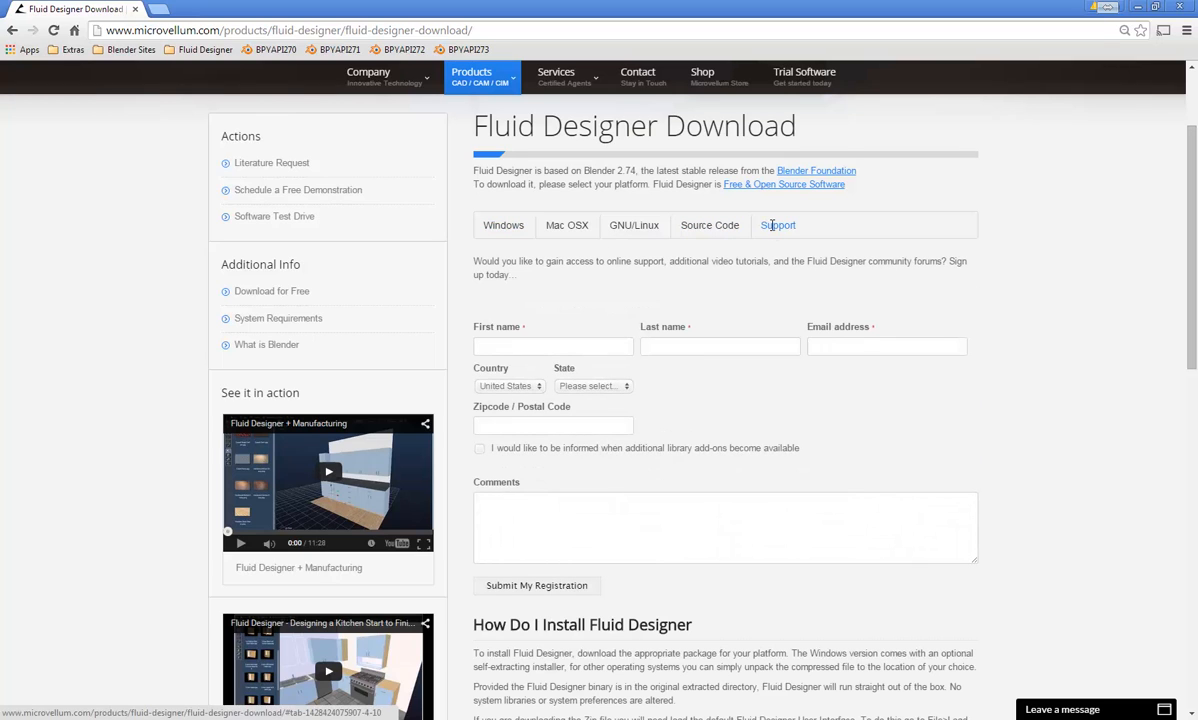
type("Andrew")
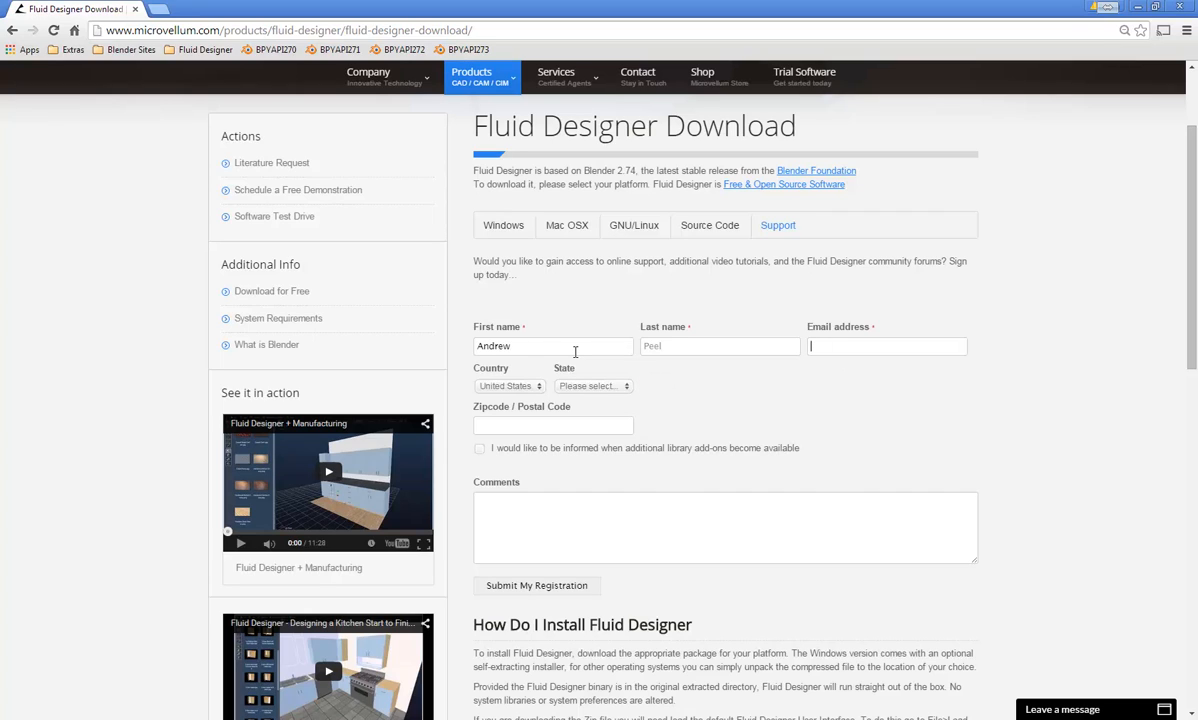
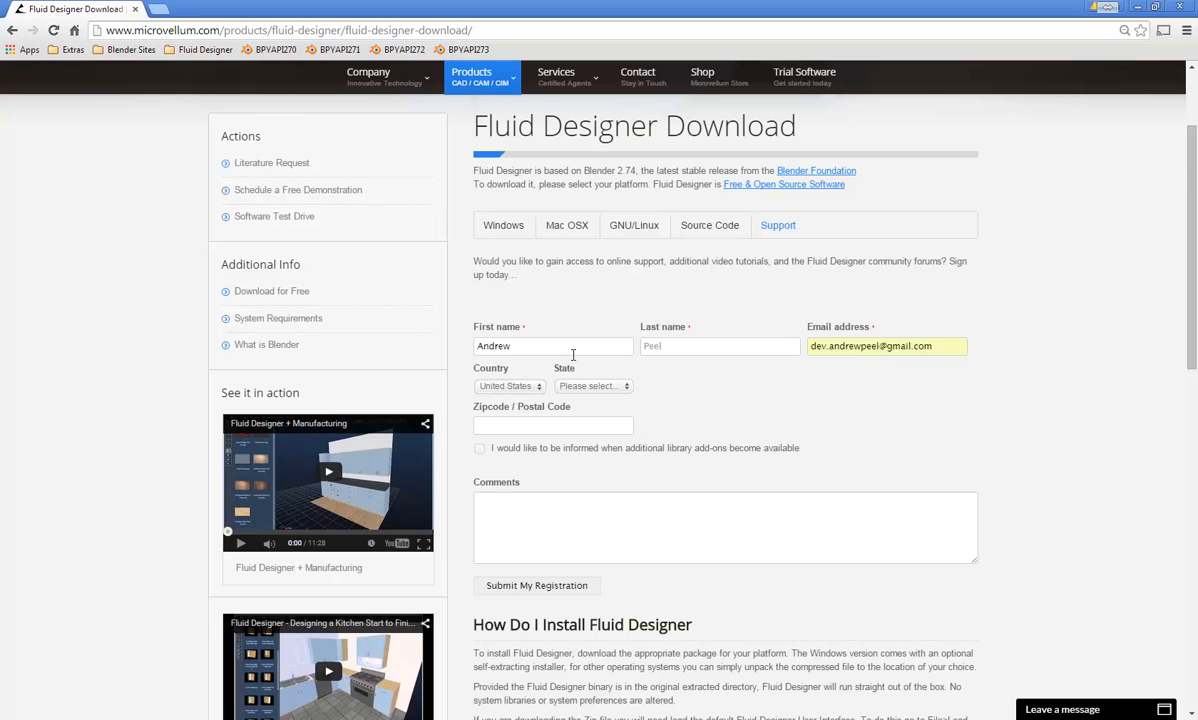
scroll("down", 3)
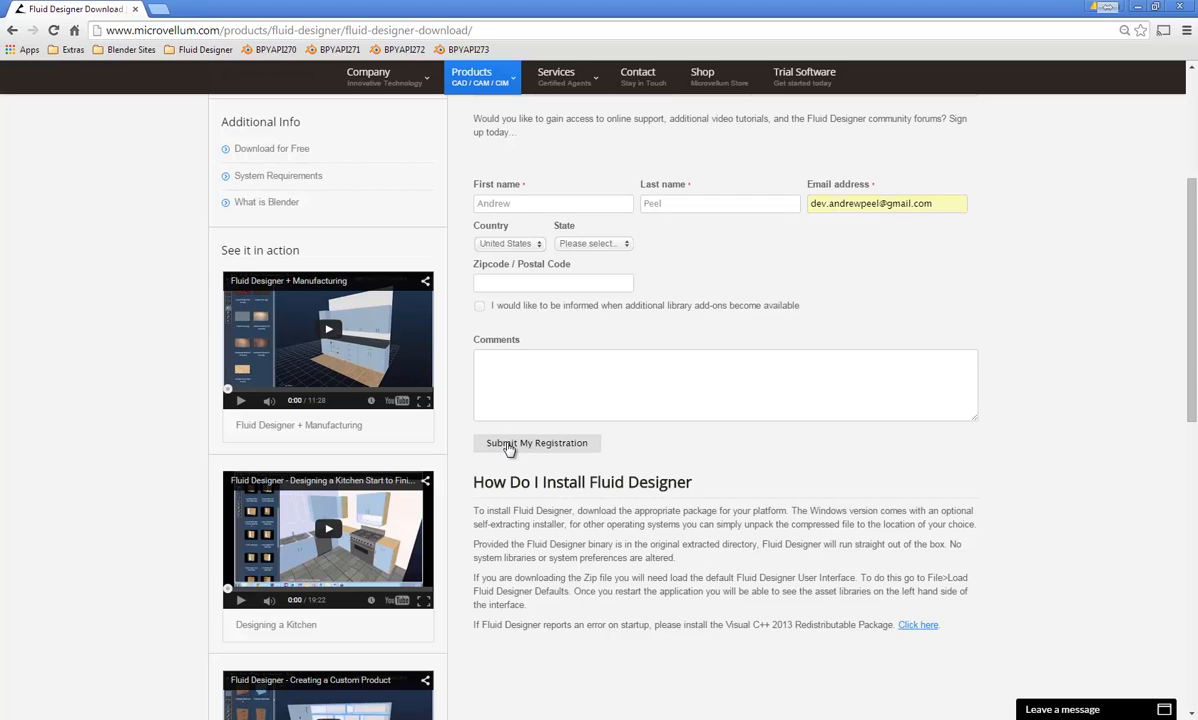
mouse_move(552, 456)
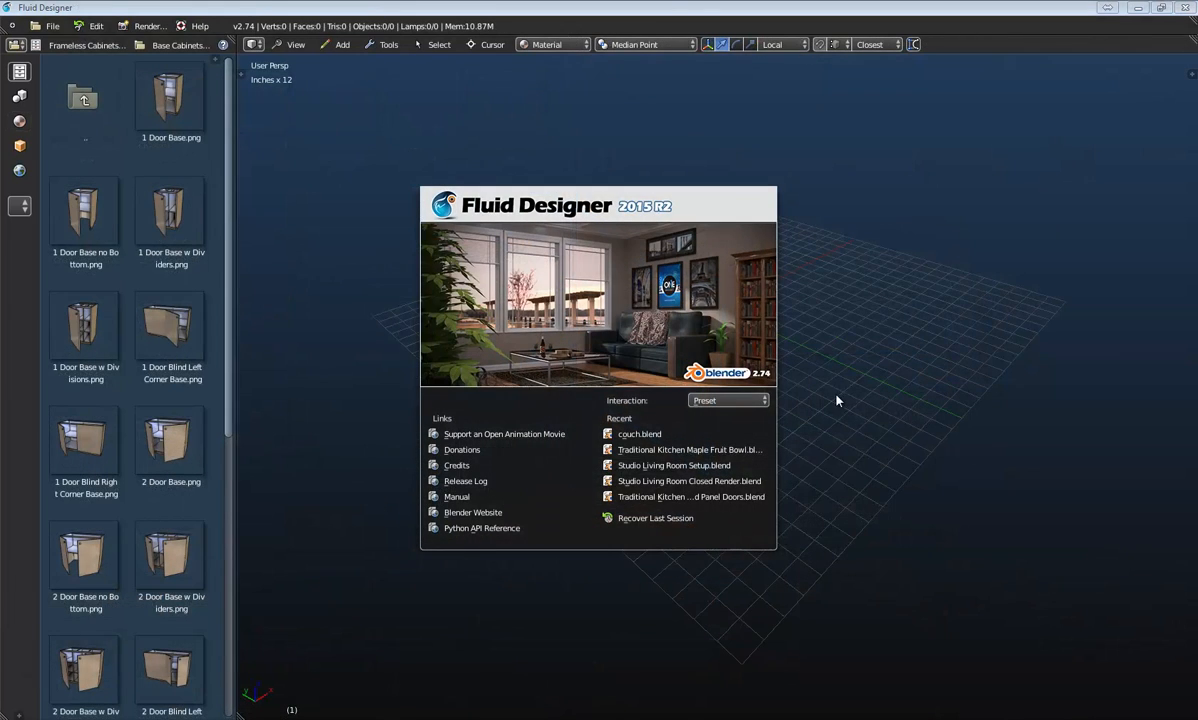
Dismiss the splash screen and open the current material category folder in the file browser
left_click(838, 400)
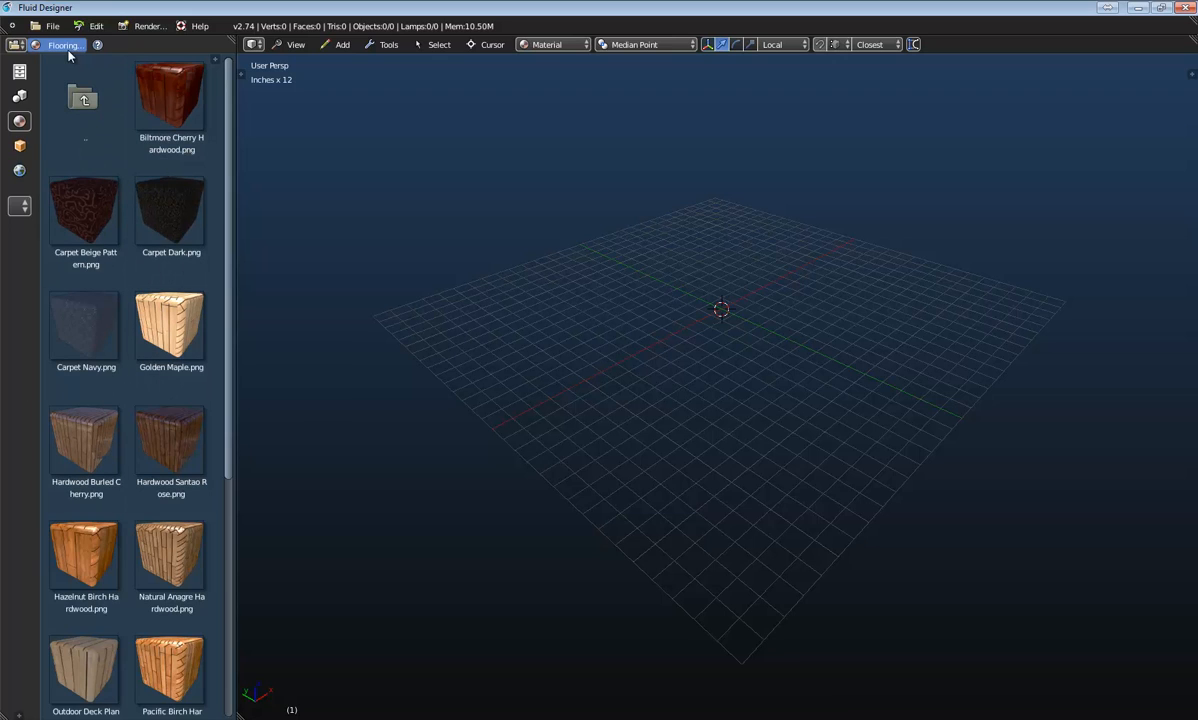
left_click(68, 44)
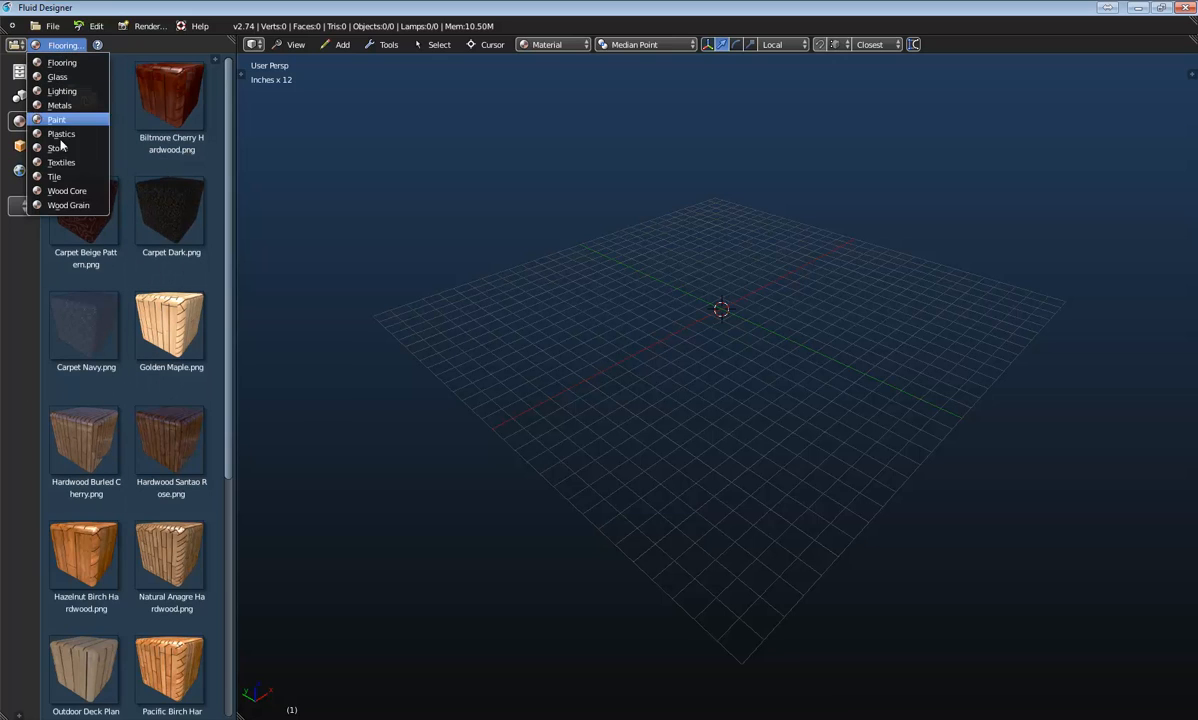
mouse_move(66, 190)
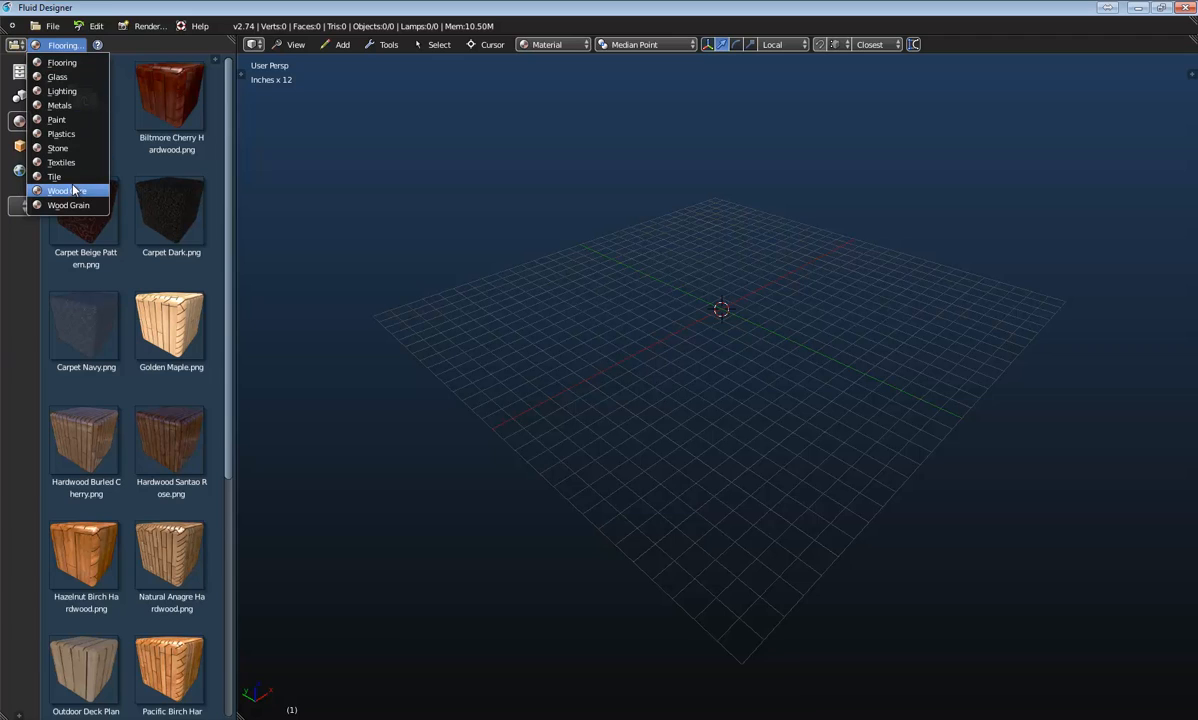
mouse_move(62, 92)
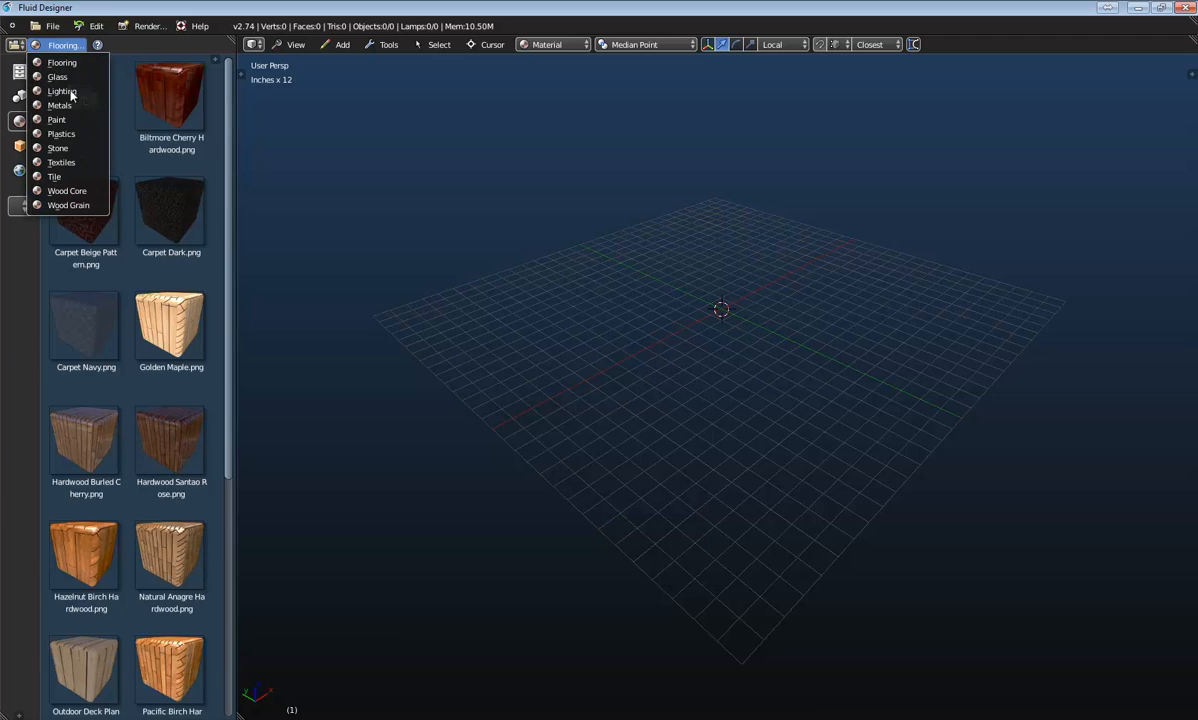
left_click(100, 48)
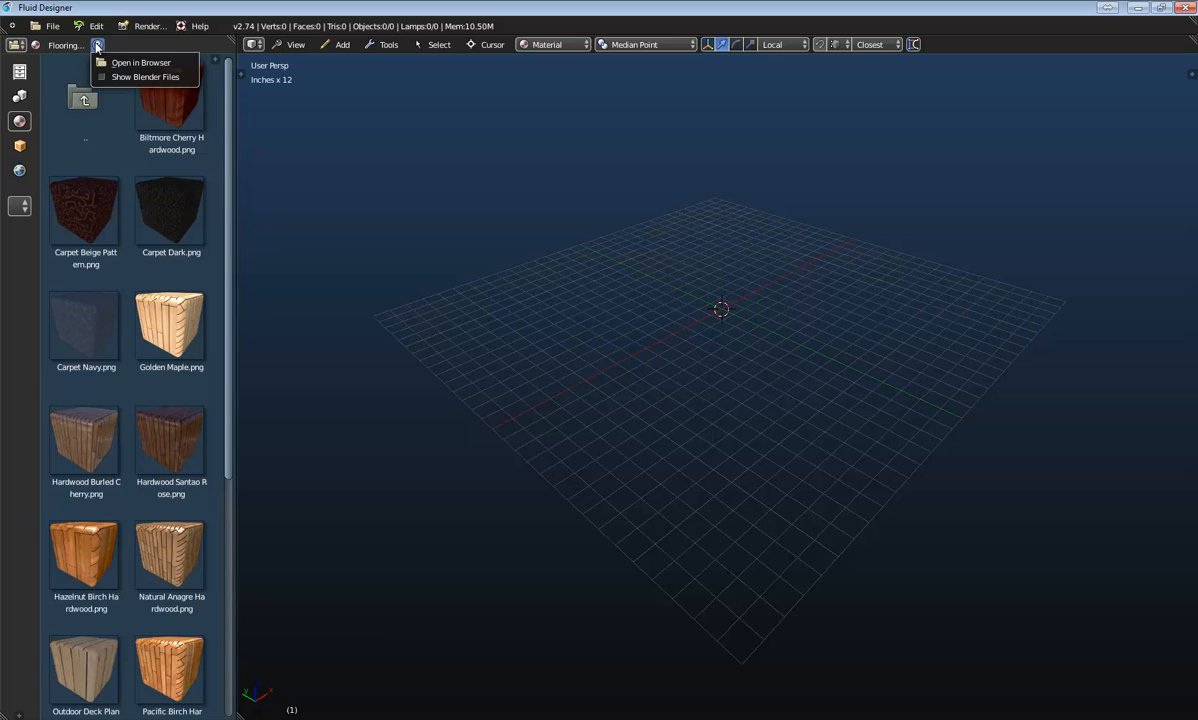
mouse_move(152, 62)
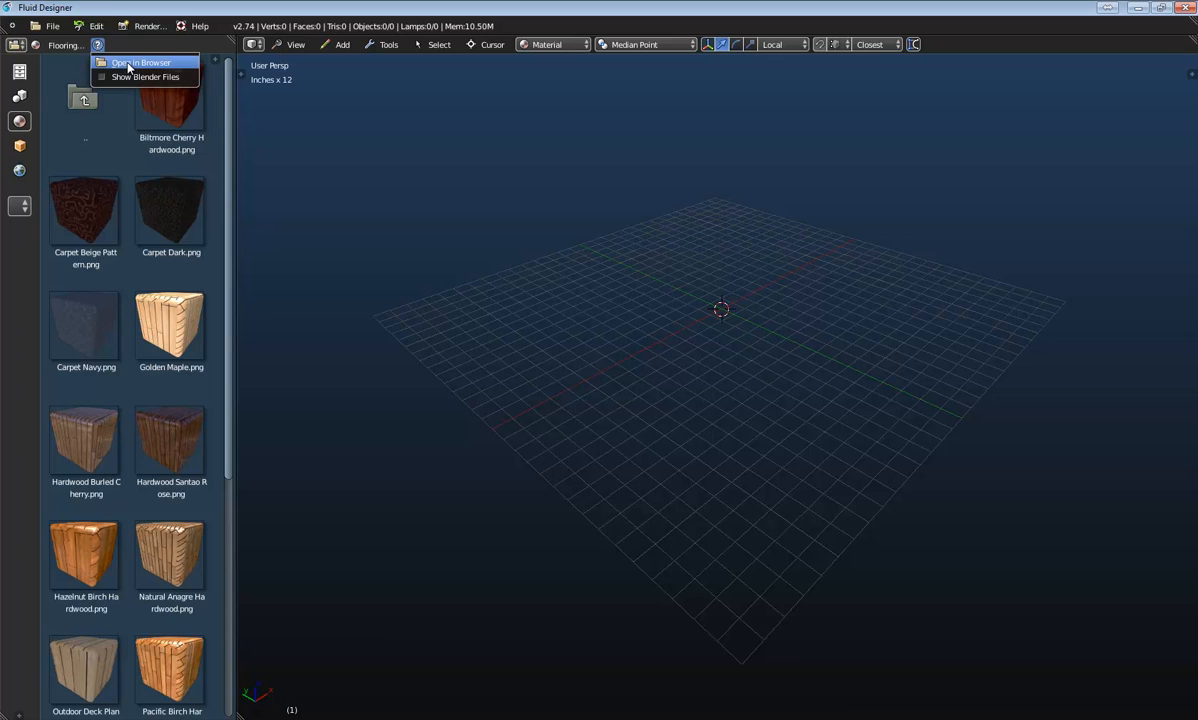
left_click(148, 62)
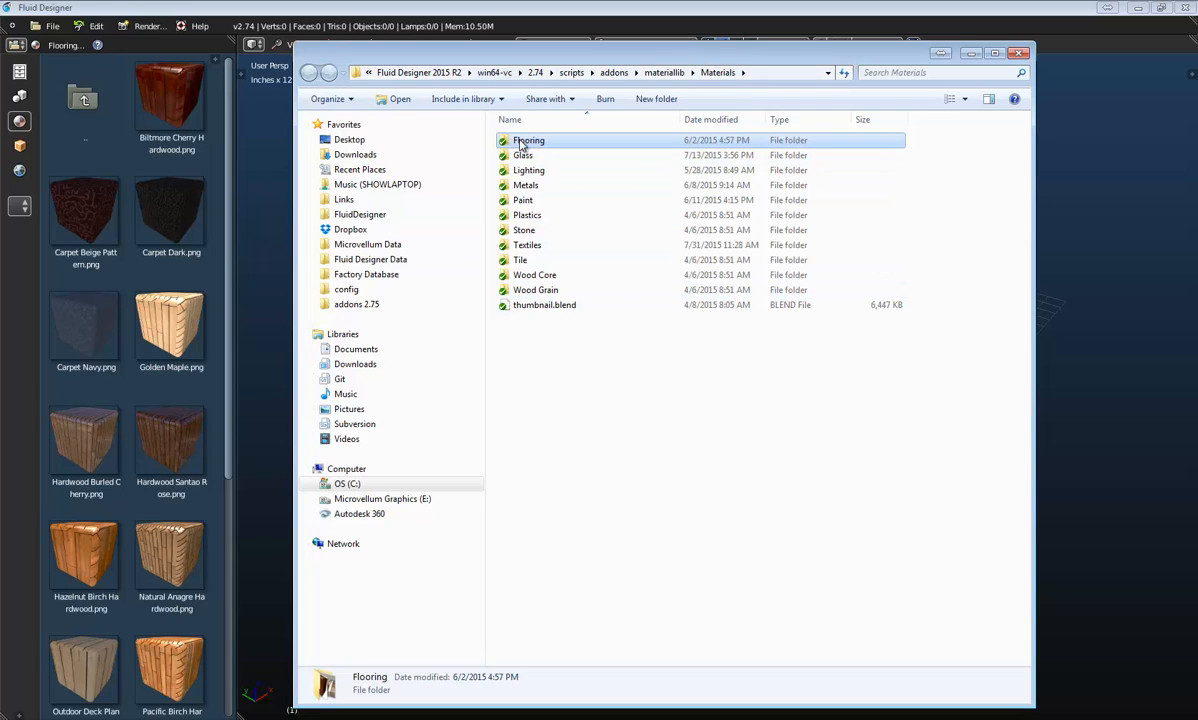
mouse_move(544, 144)
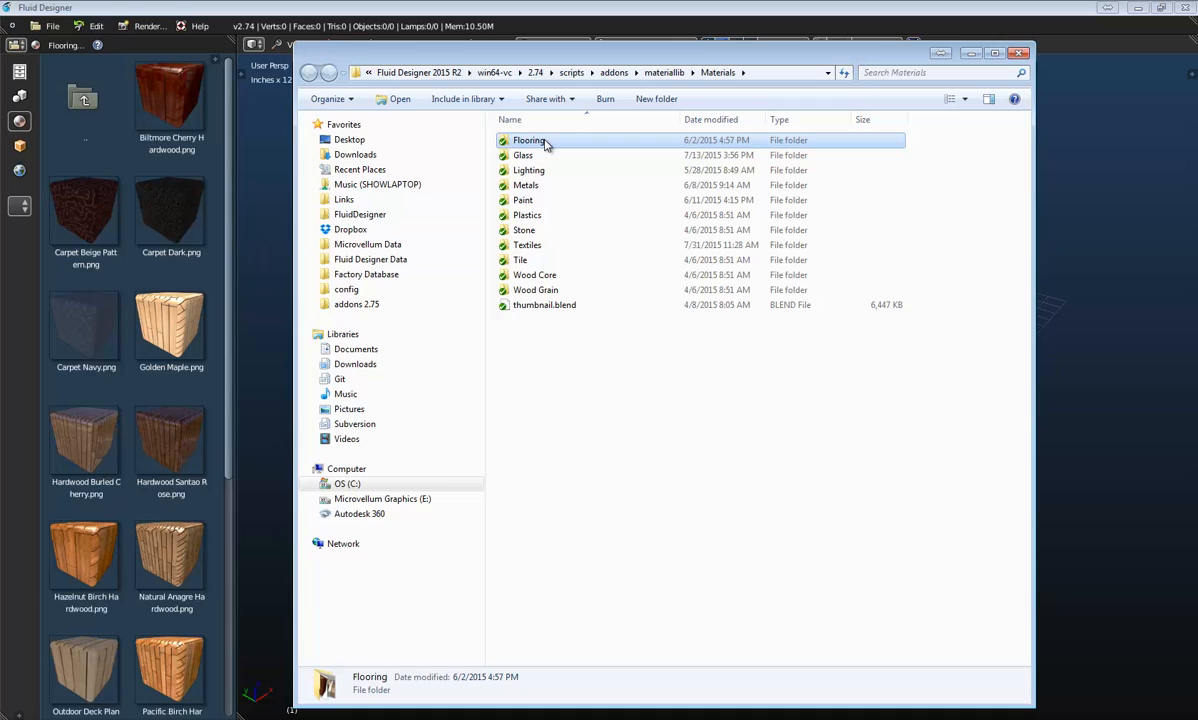
mouse_move(530, 140)
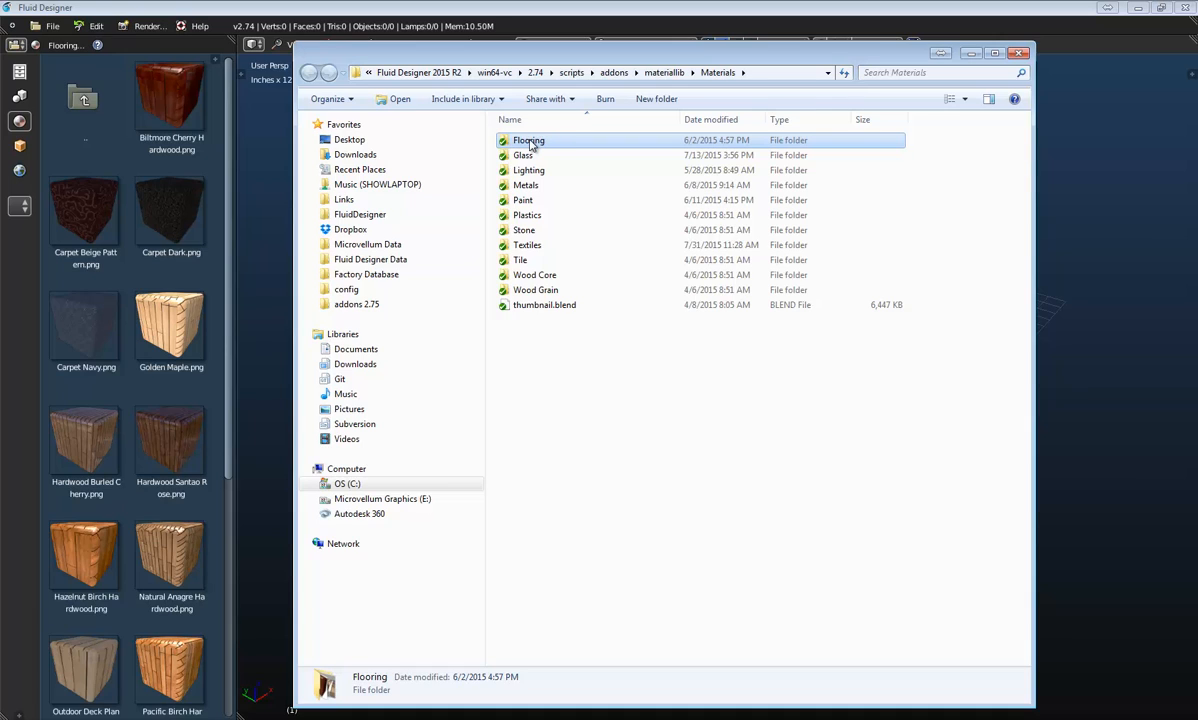
Create a new category folder named 'My Materials' in the Materials library folder
left_click(632, 248)
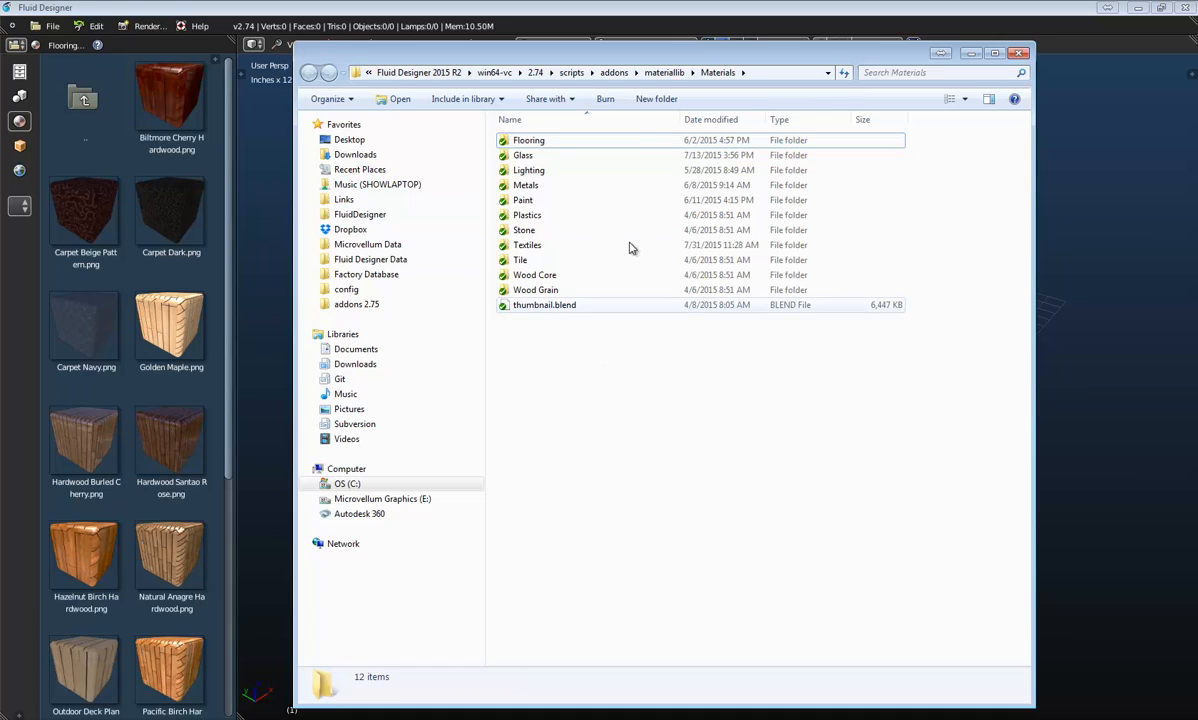
left_click(668, 100)
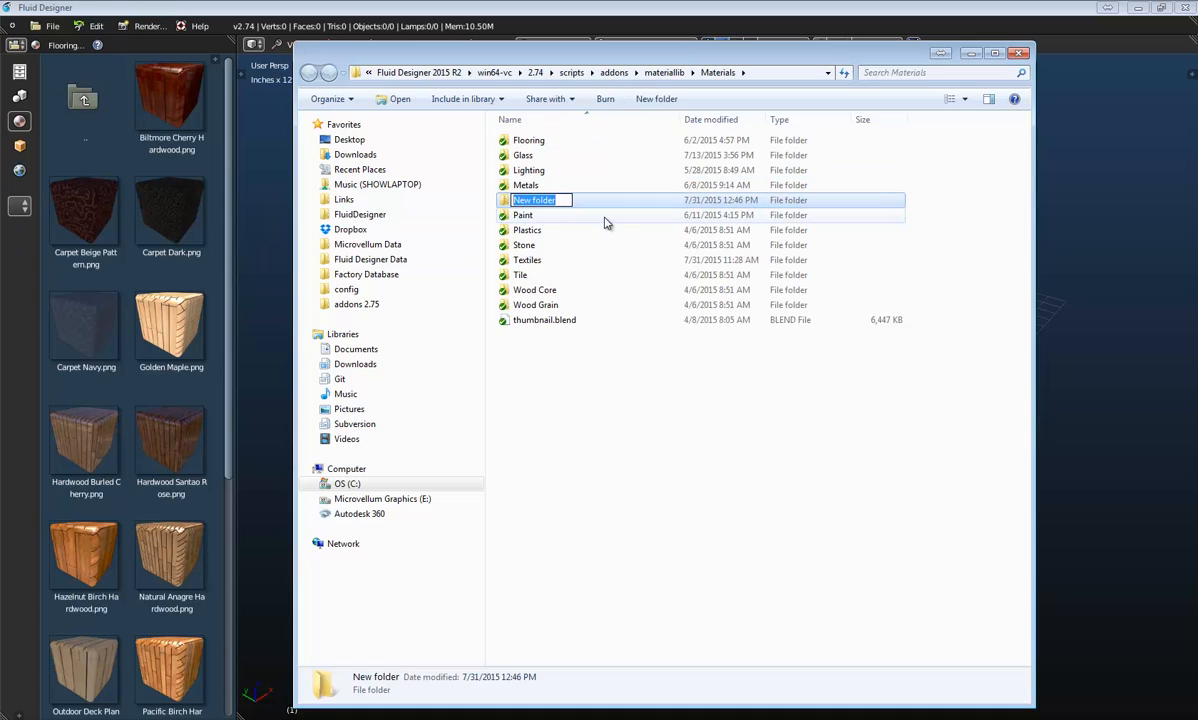
type("My Materials")
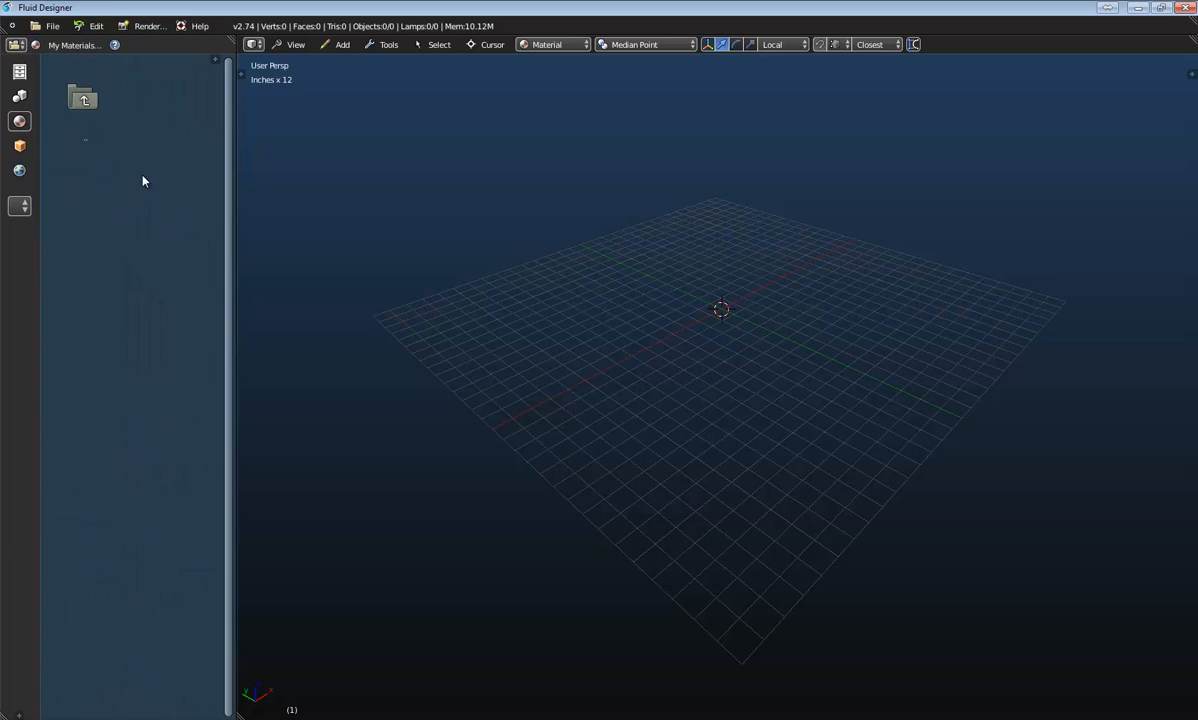
mouse_move(168, 122)
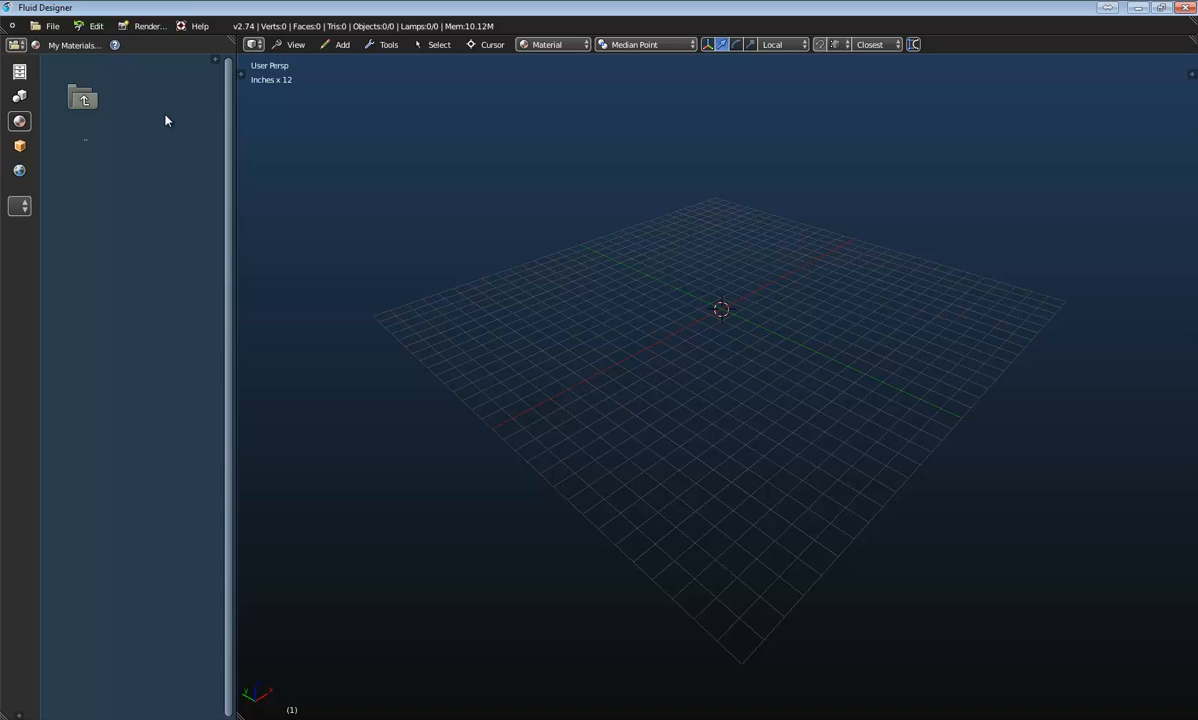
Load the couch.blend scene through File > Open so the sofa appears
left_click(62, 24)
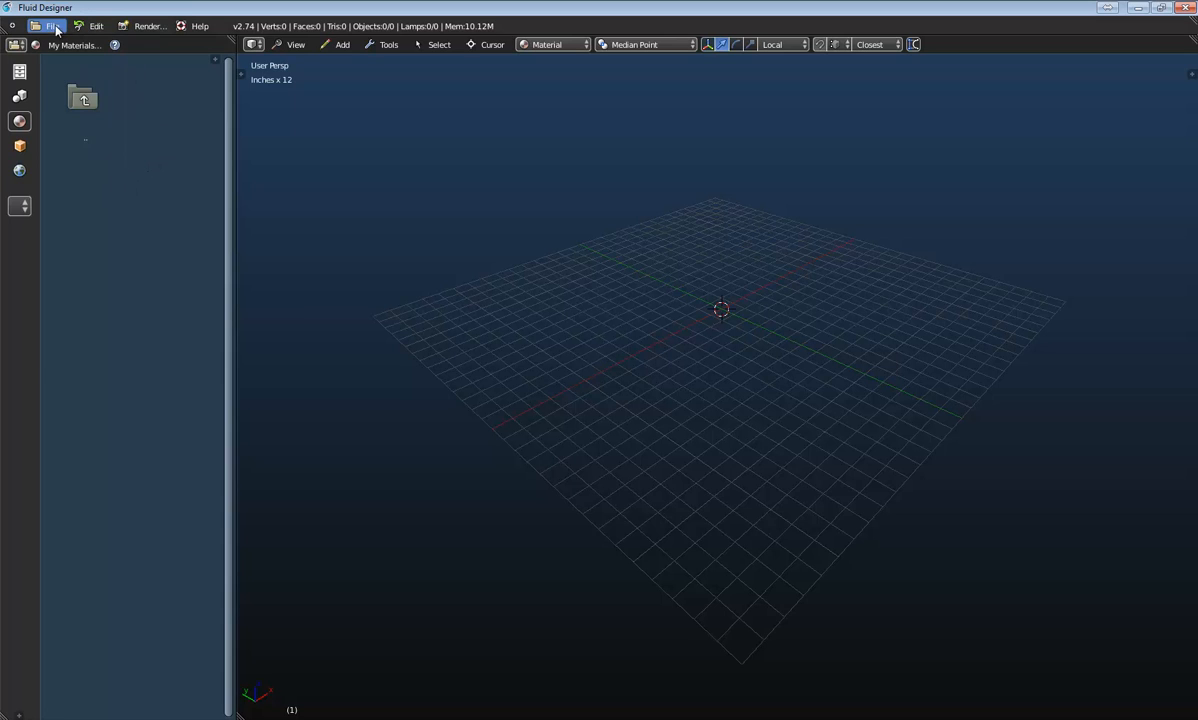
left_click(56, 26)
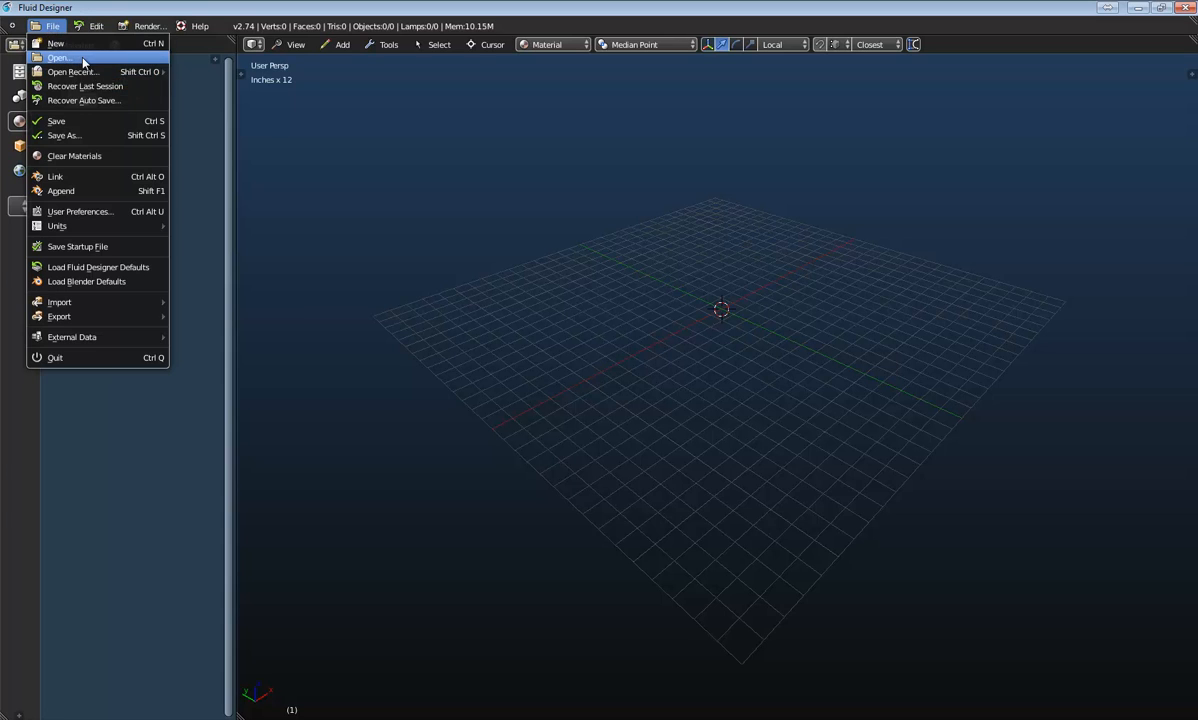
left_click(56, 46)
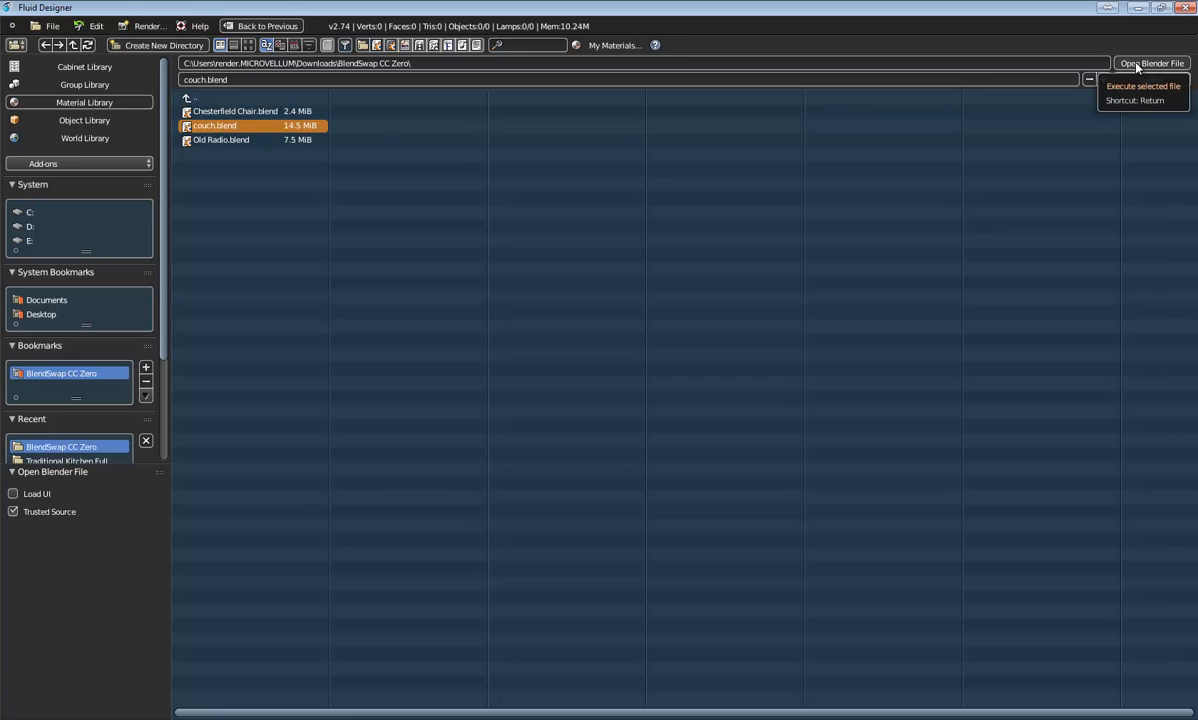
left_click(1146, 56)
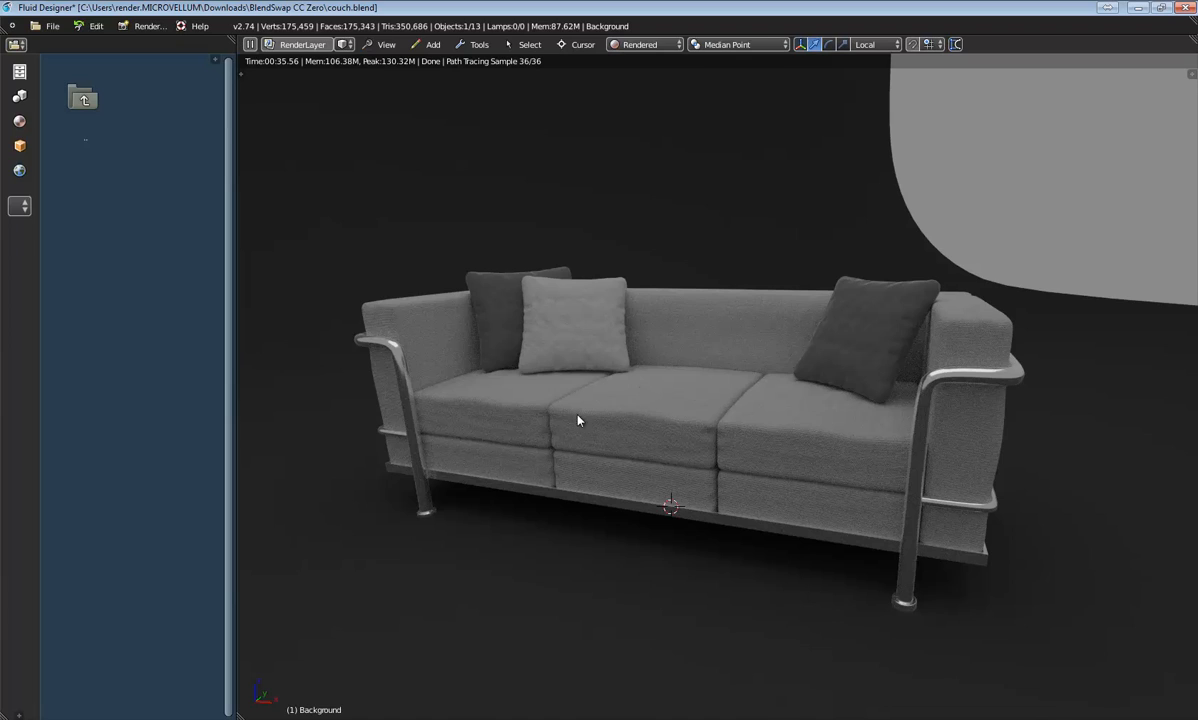
mouse_move(622, 404)
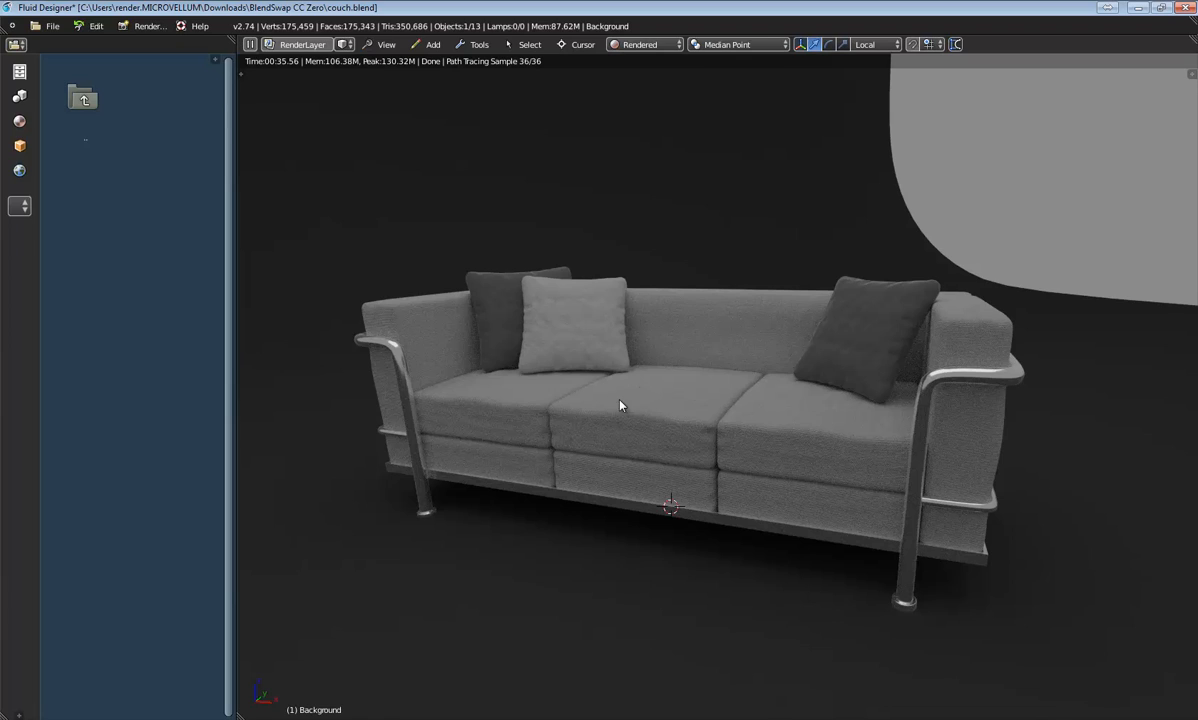
mouse_move(594, 410)
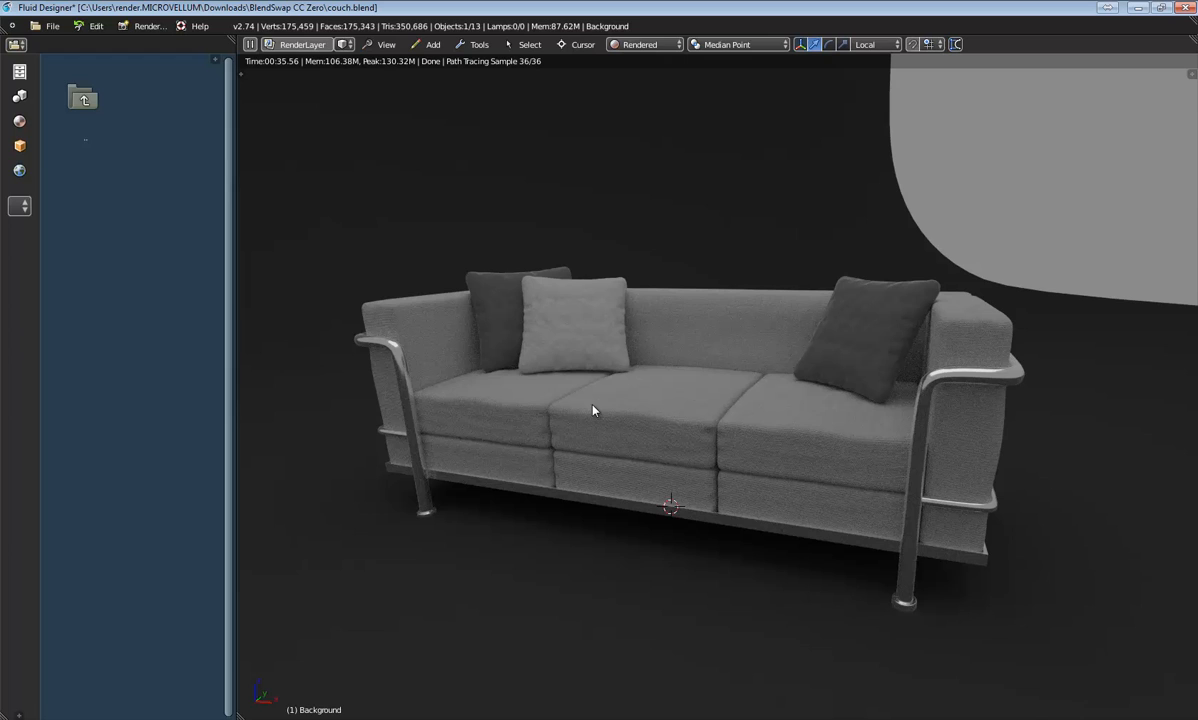
Show the couch with Material viewport shading and switch the library to My Materials
left_click(644, 44)
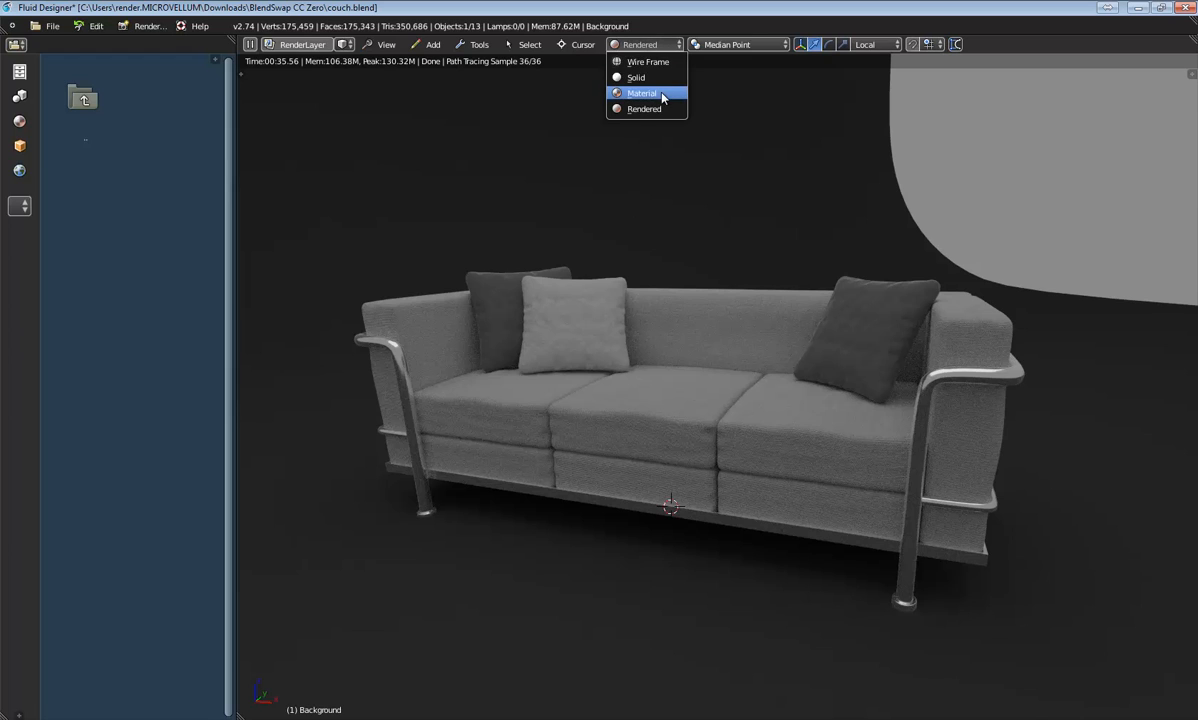
left_click(644, 92)
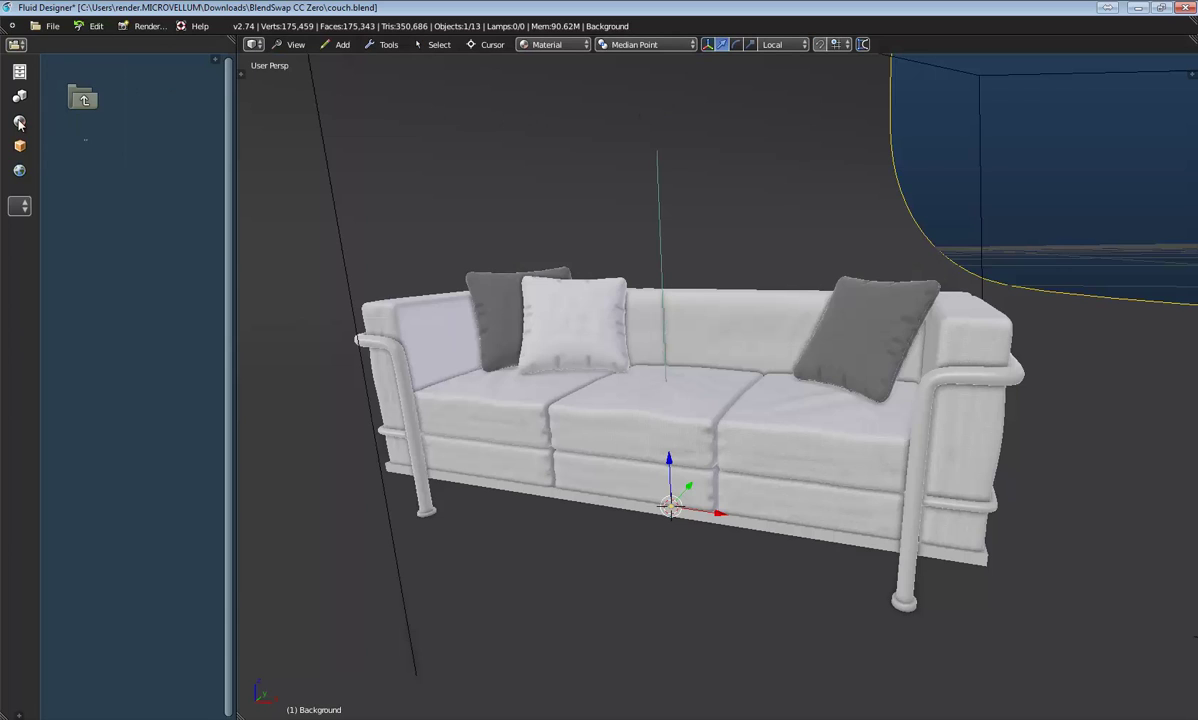
left_click(18, 122)
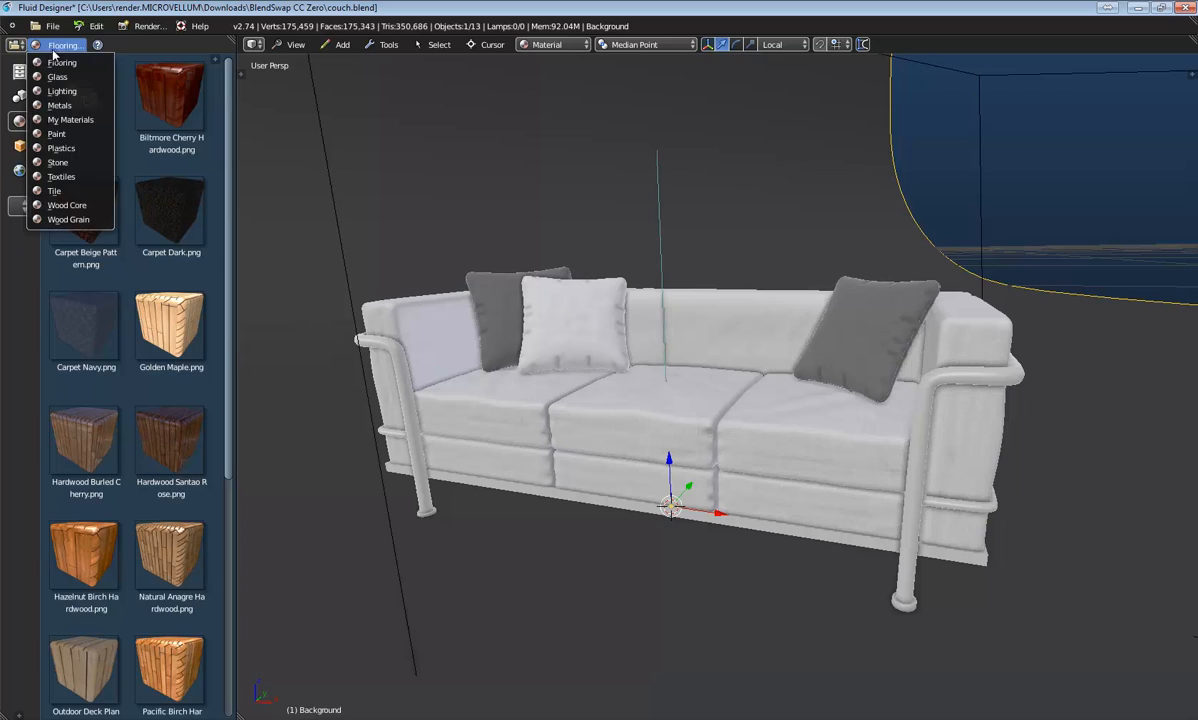
left_click(70, 120)
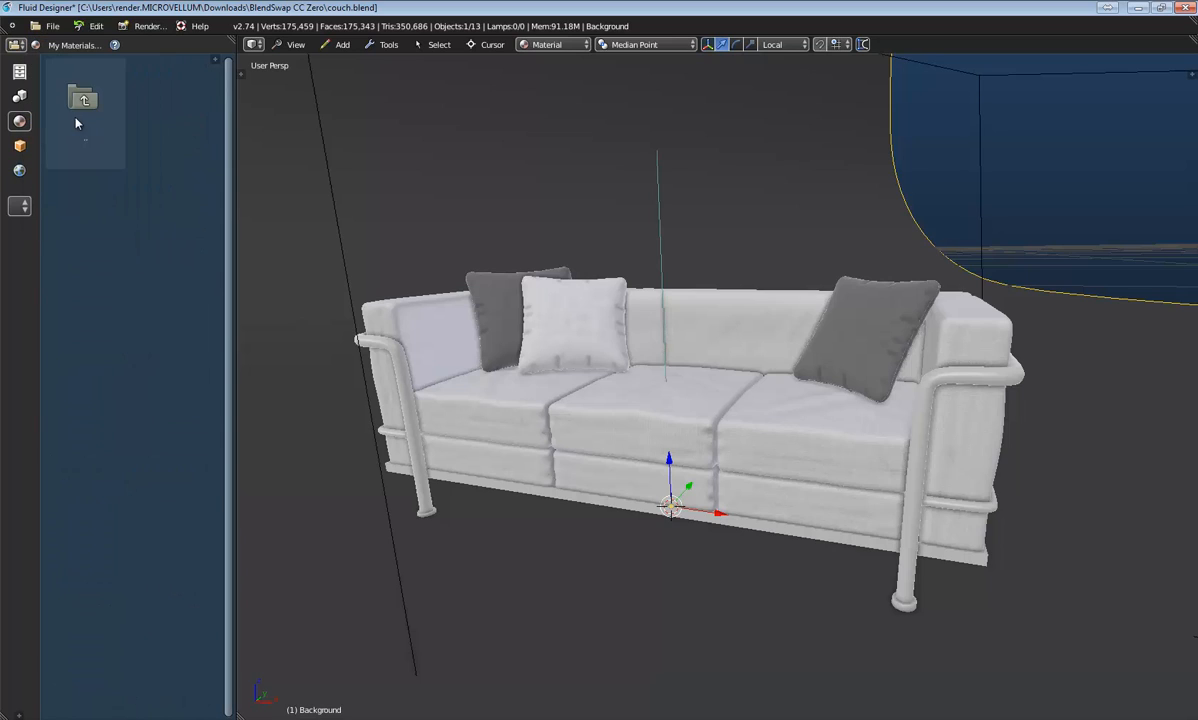
Expand Materials in Category in the library panel and bring up the material options
left_click(82, 98)
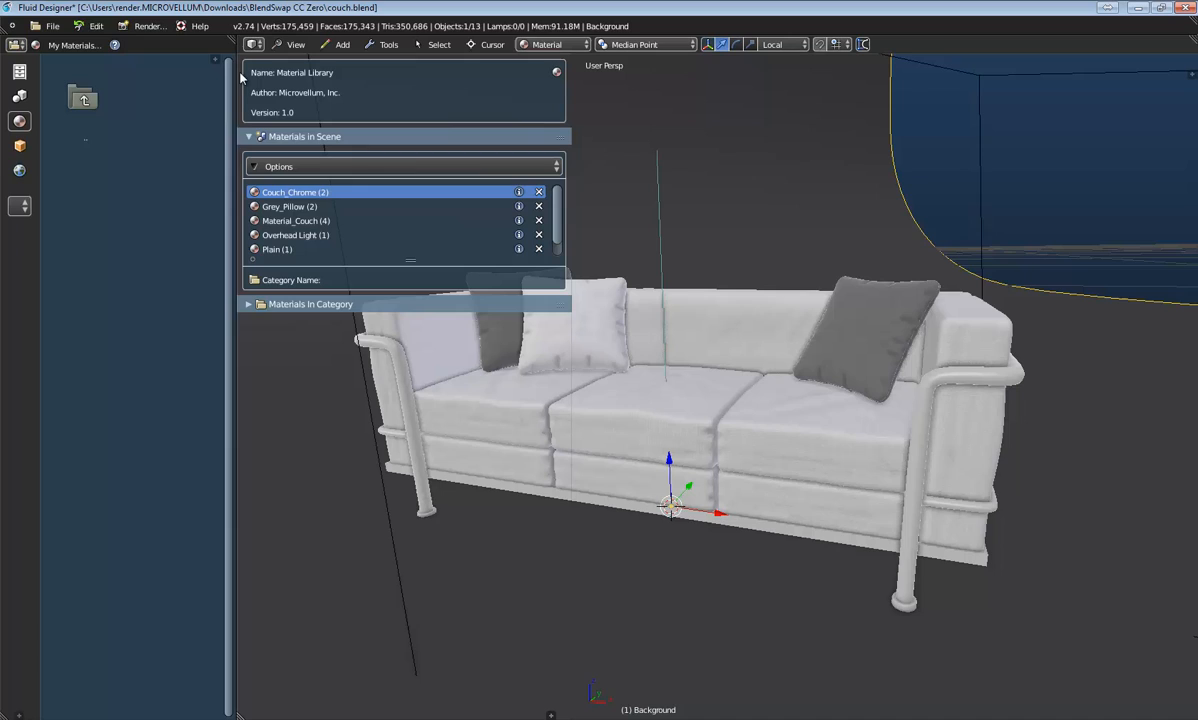
left_click(250, 136)
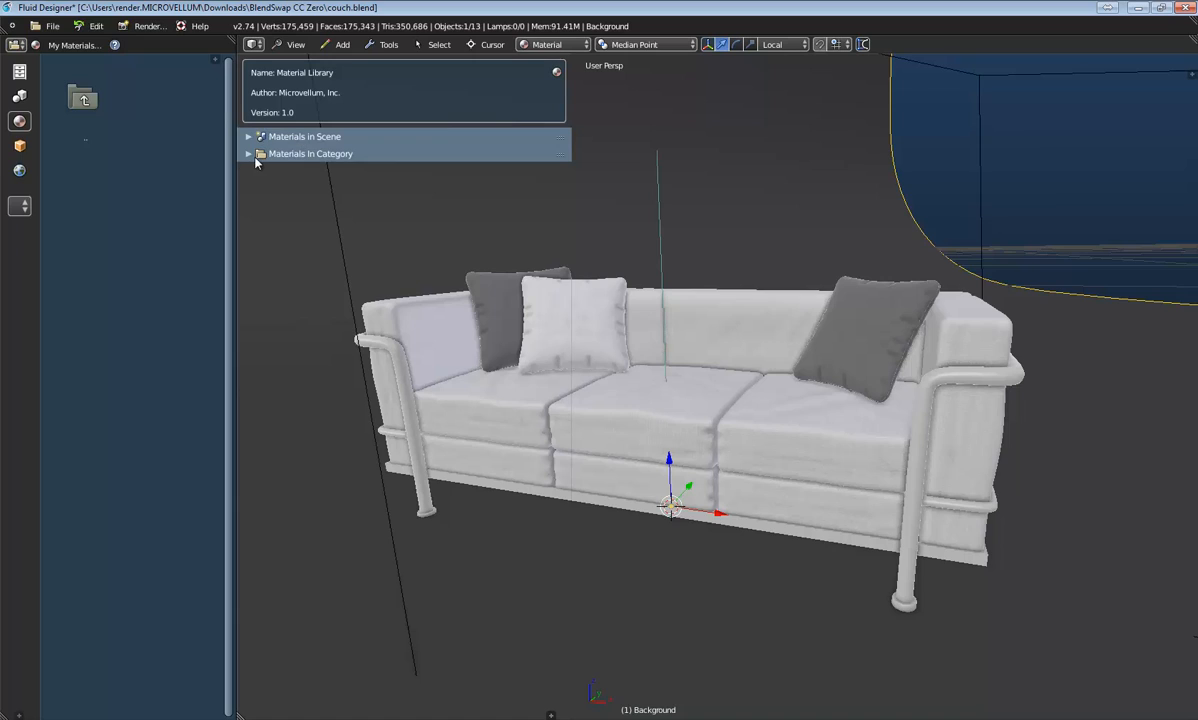
left_click(248, 152)
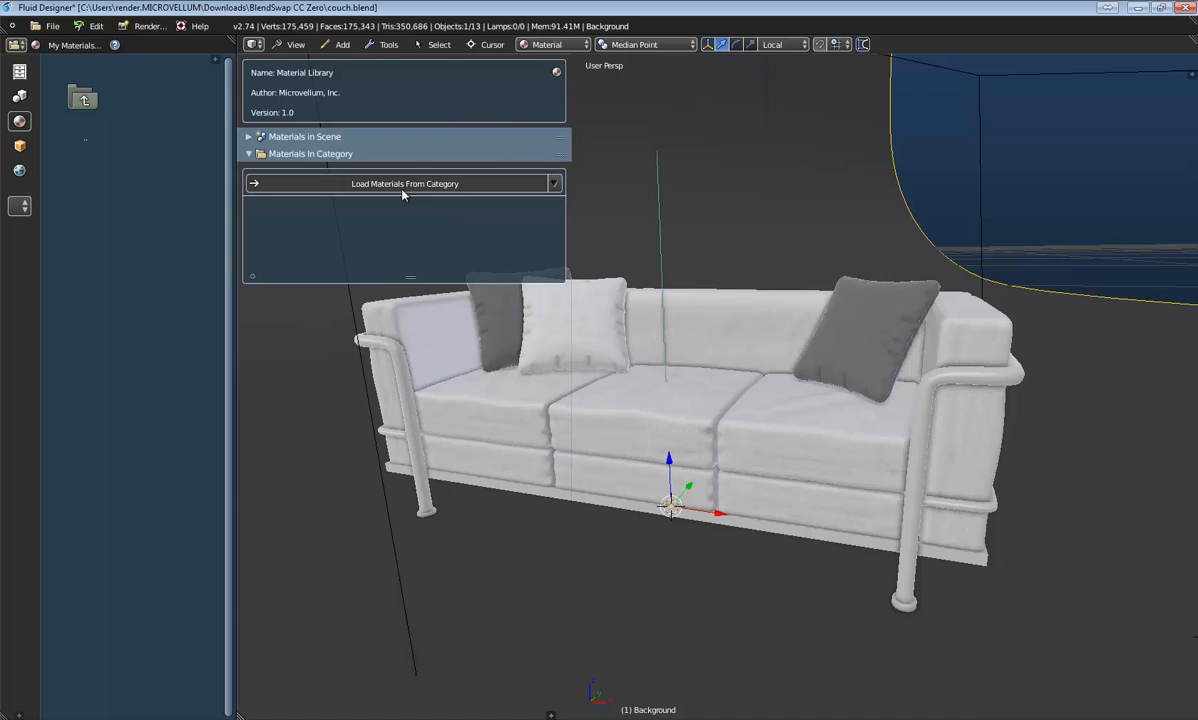
mouse_move(400, 184)
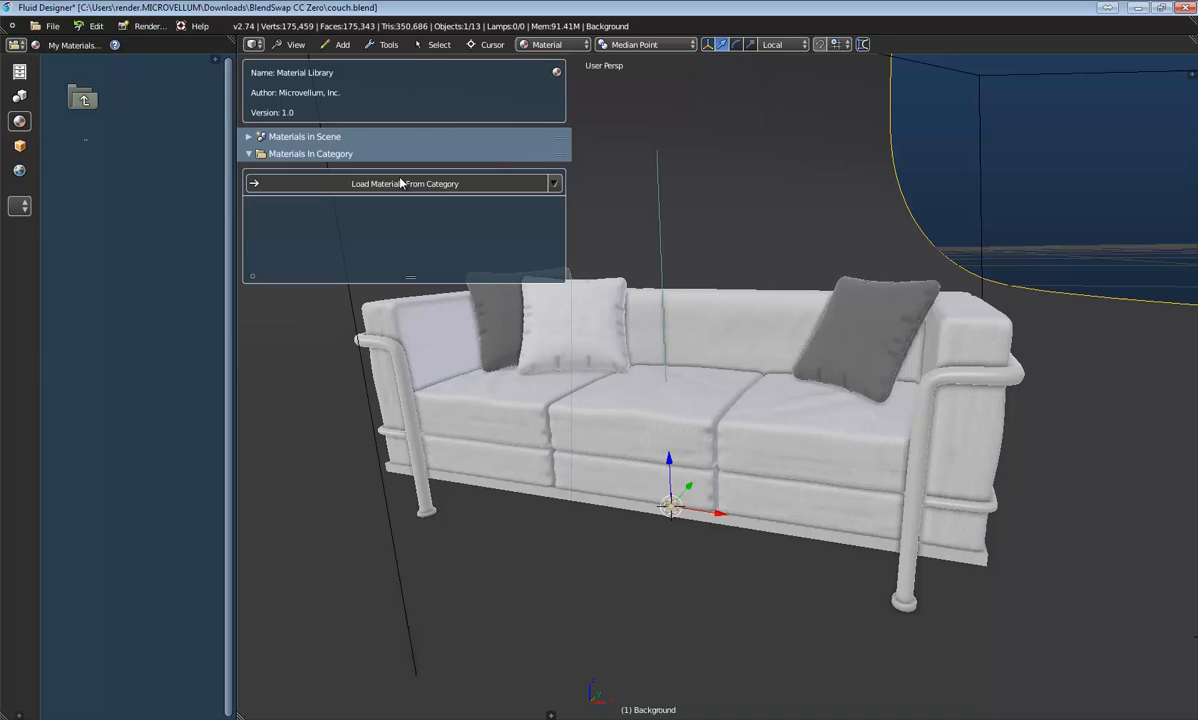
mouse_move(108, 276)
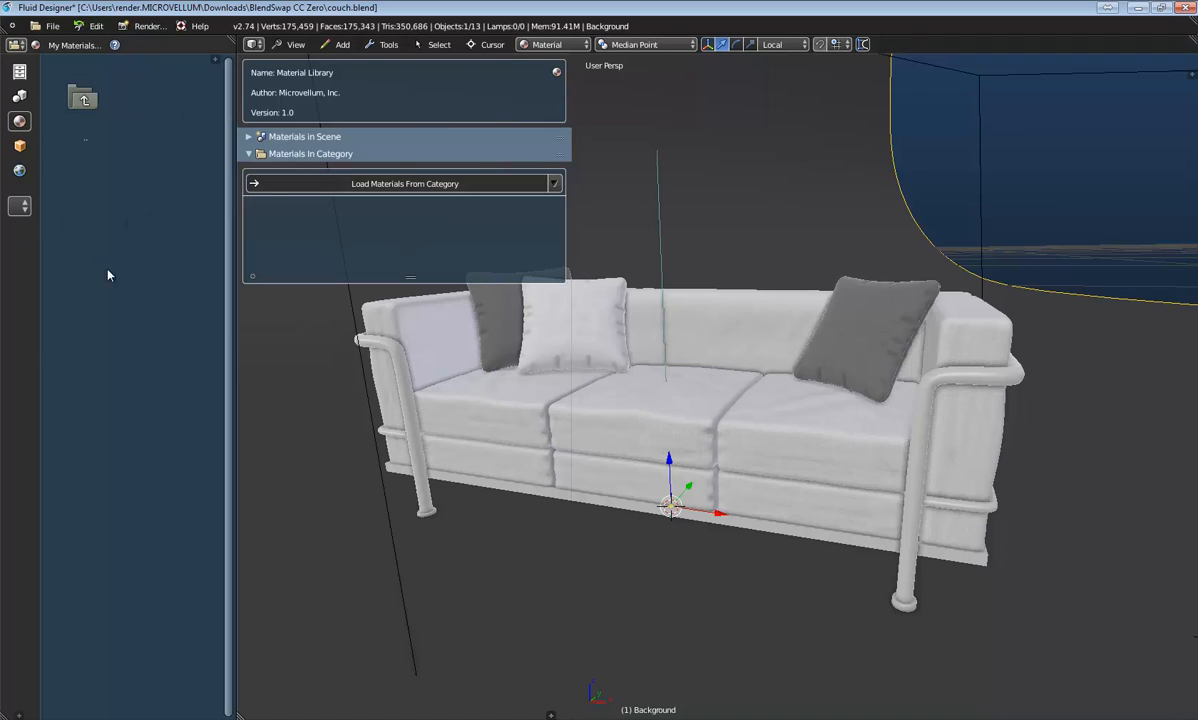
mouse_move(162, 166)
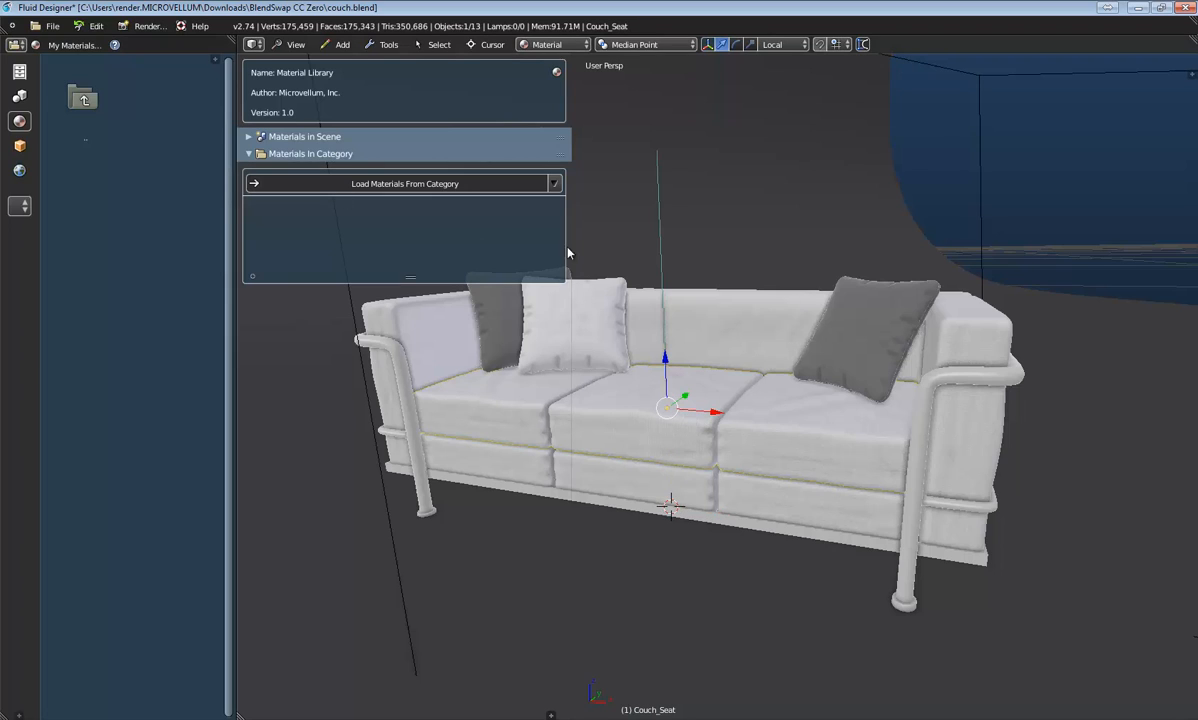
left_click(554, 184)
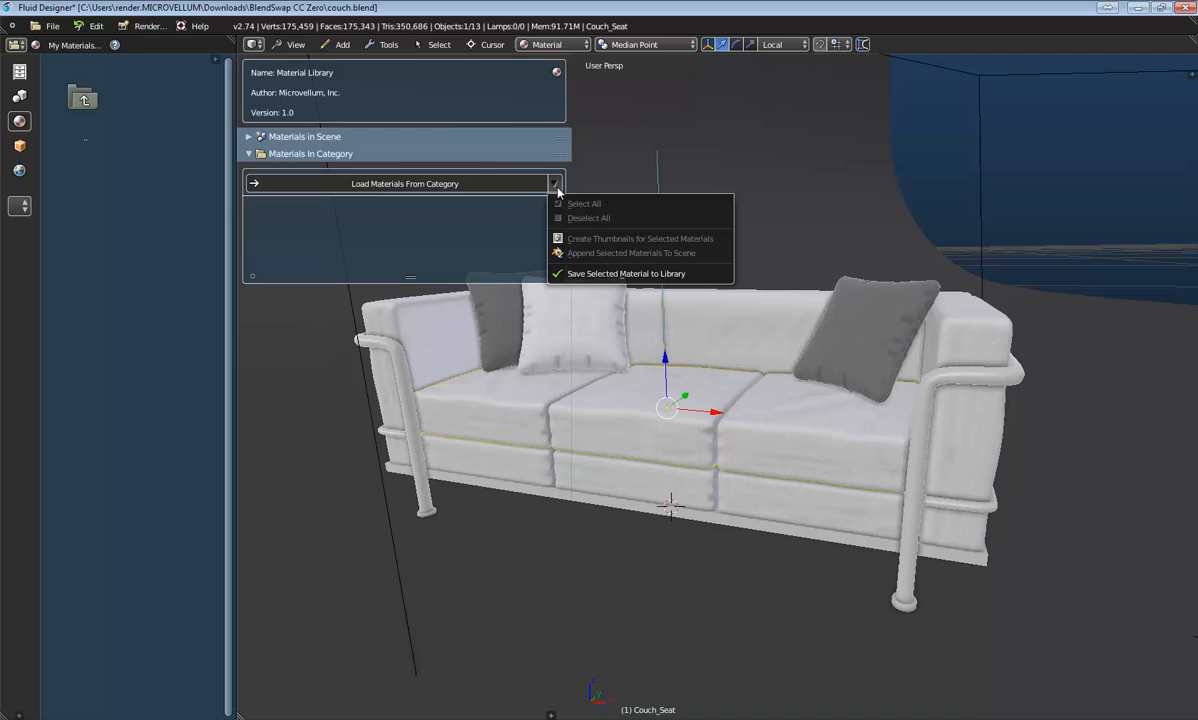
mouse_move(626, 272)
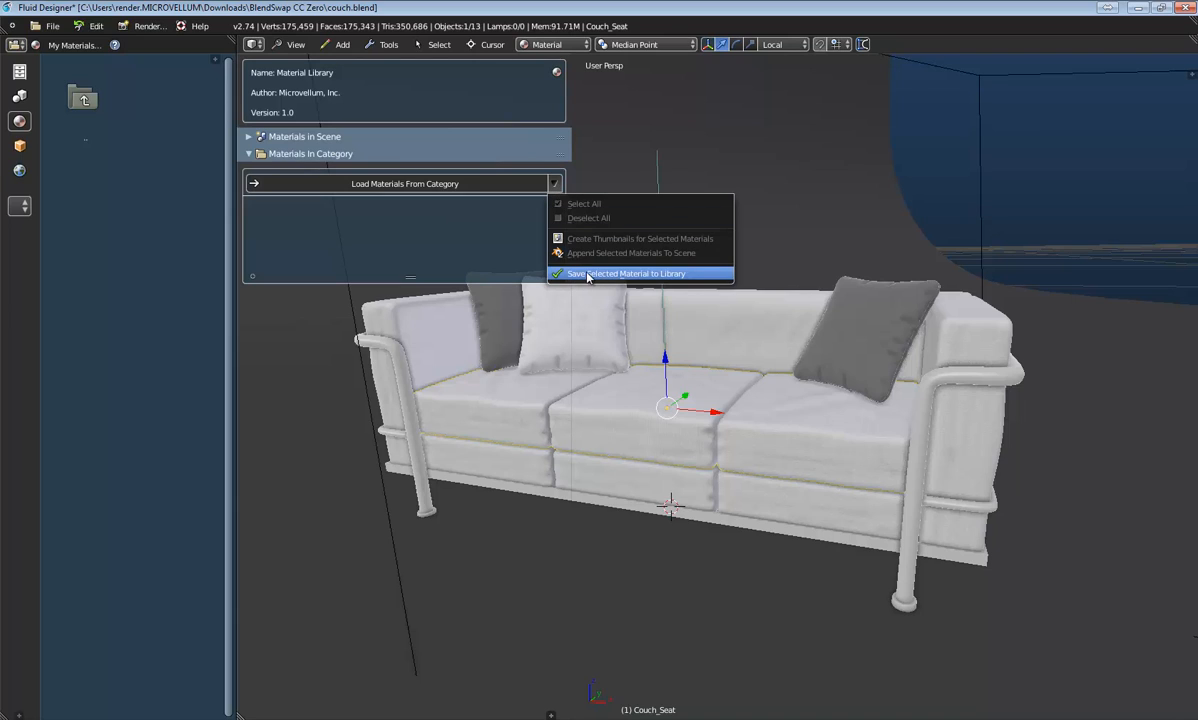
mouse_move(622, 276)
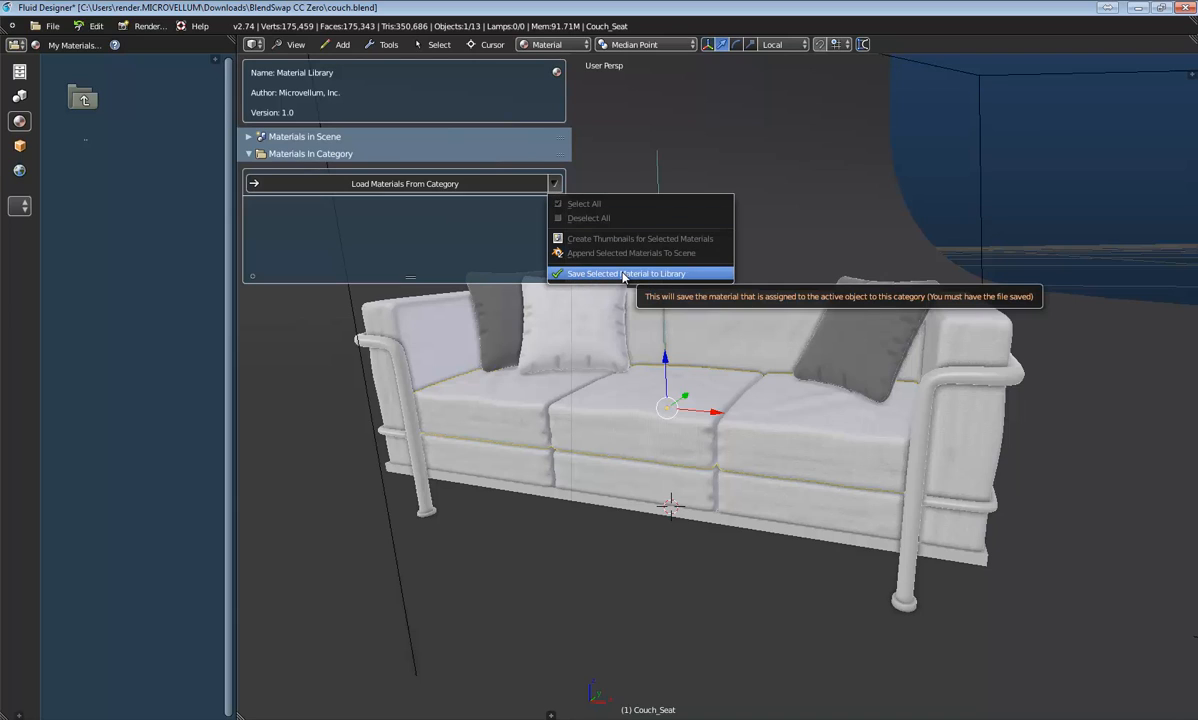
mouse_move(604, 278)
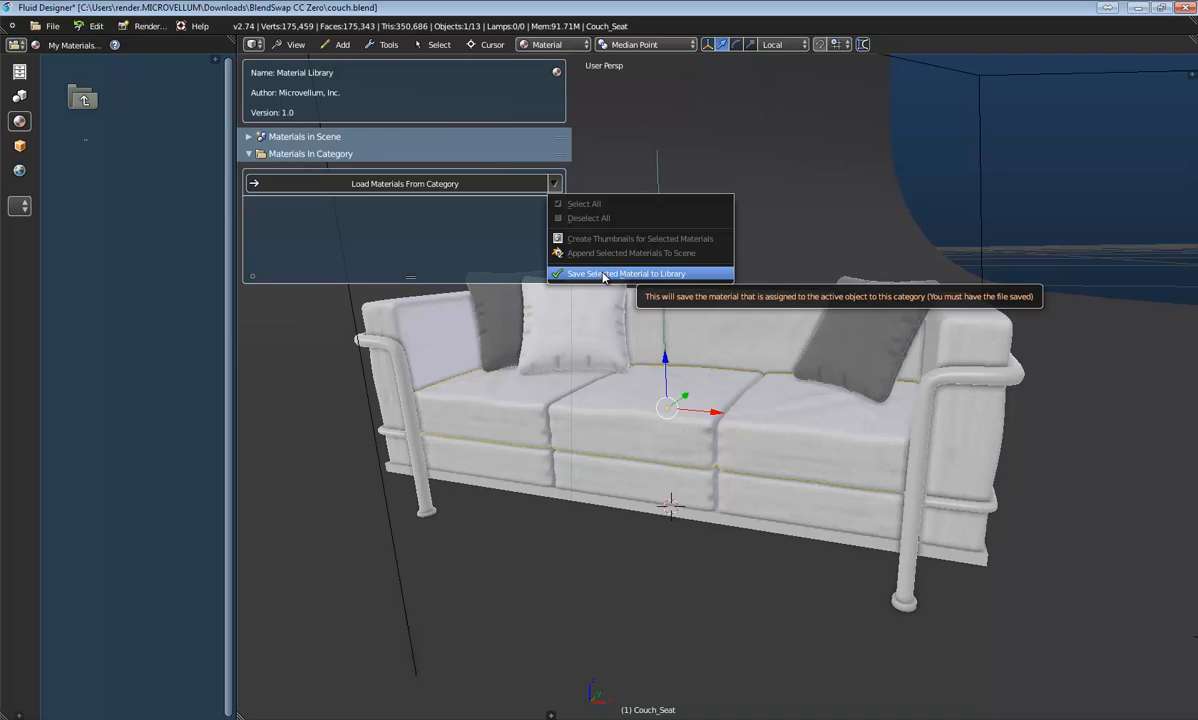
mouse_move(620, 278)
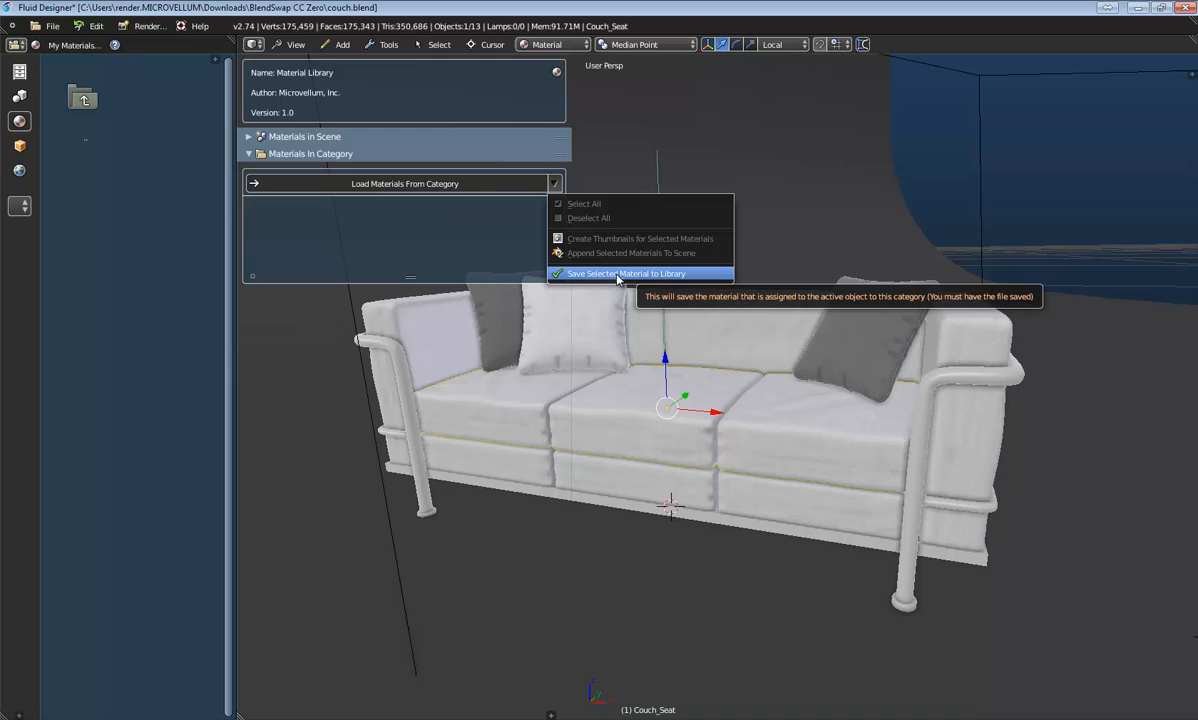
left_click(632, 272)
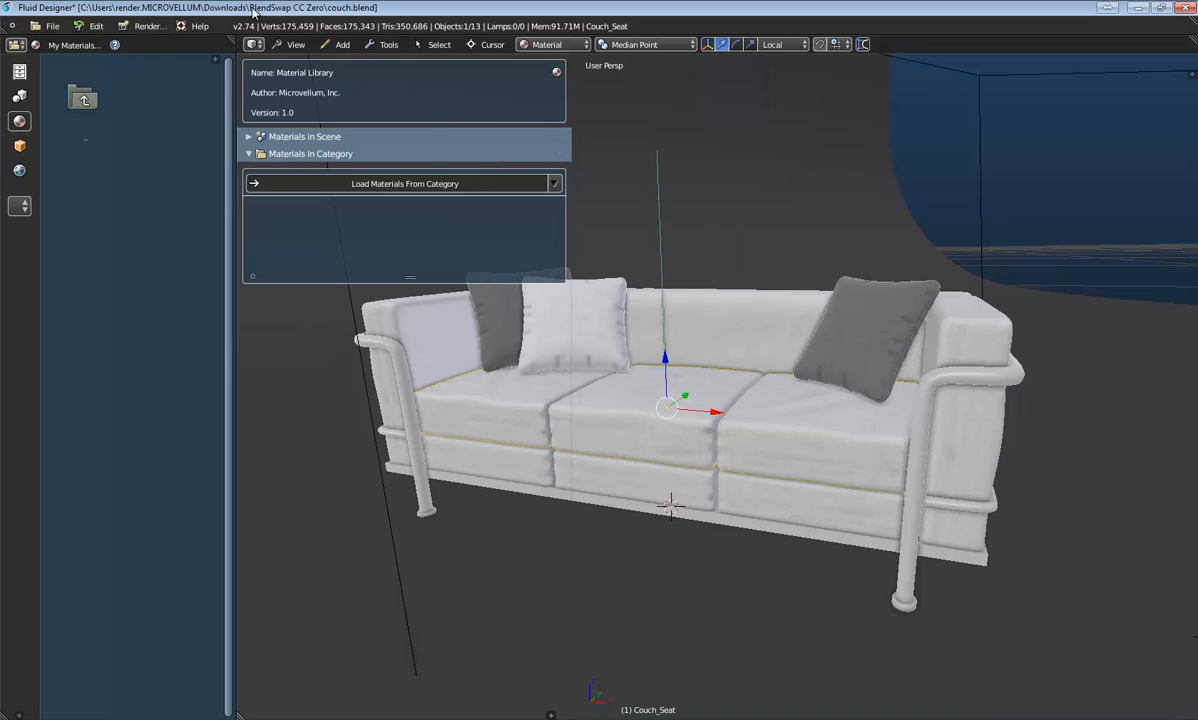
mouse_move(92, 20)
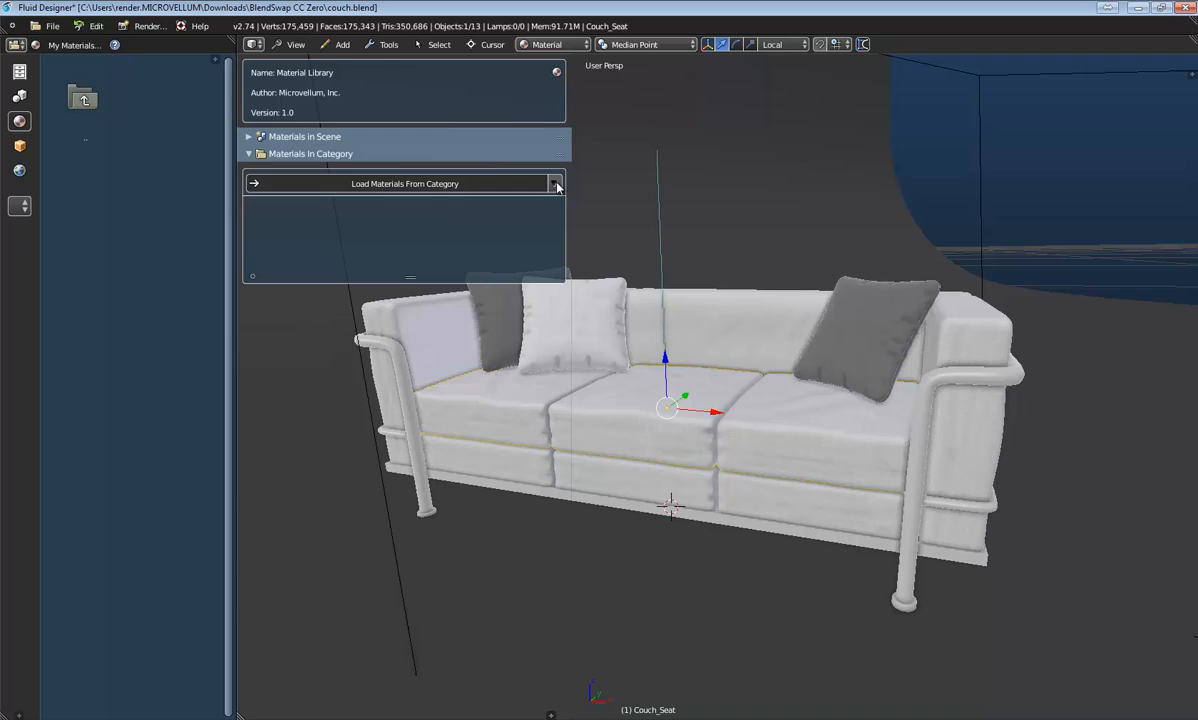
left_click(556, 184)
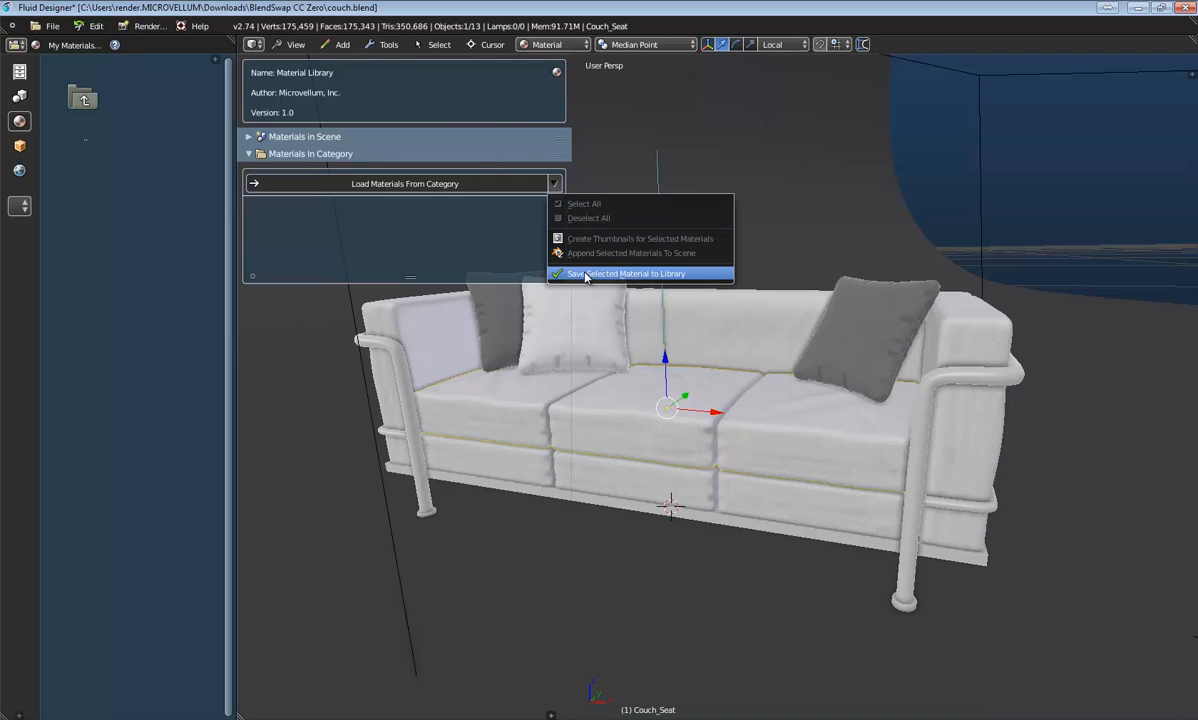
Save the selected couch material to My Materials with Create Thumbnail enabled
left_click(636, 272)
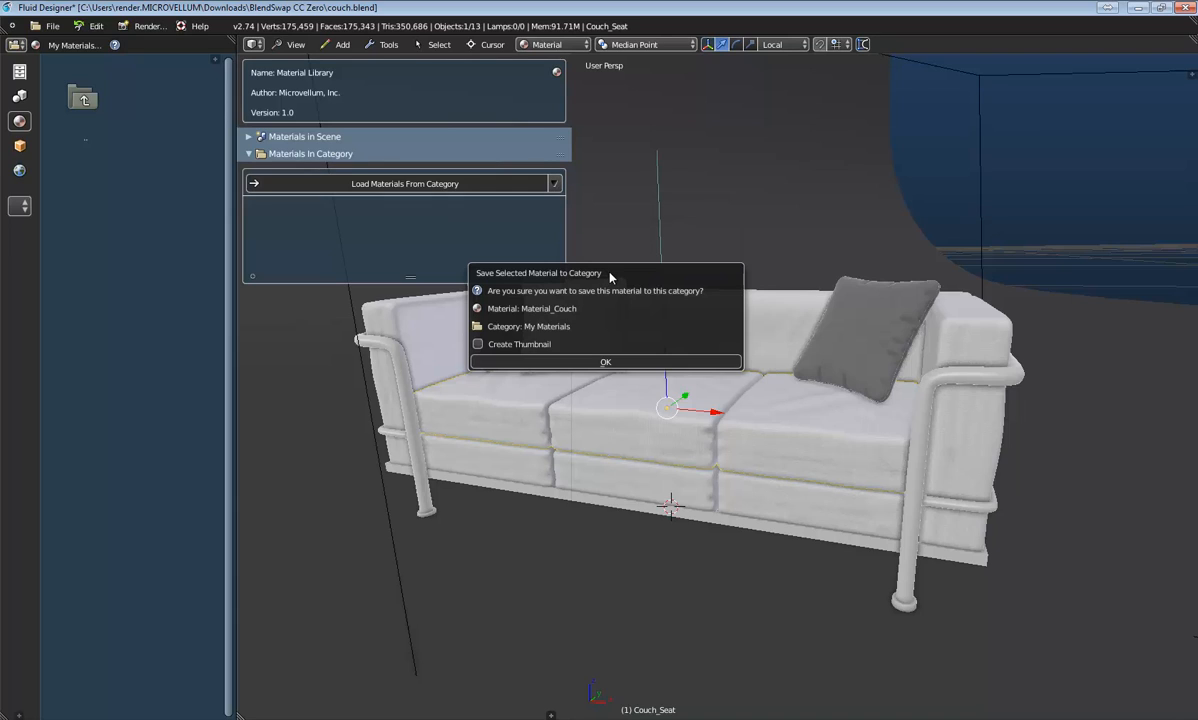
mouse_move(596, 278)
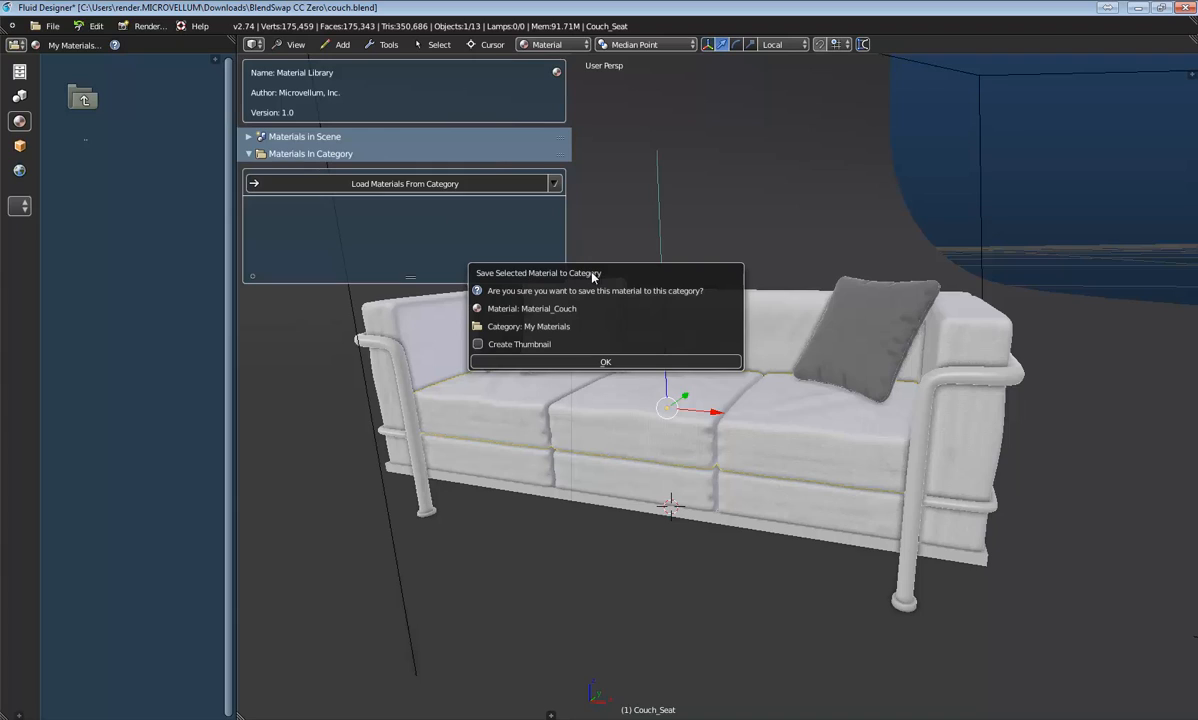
mouse_move(614, 296)
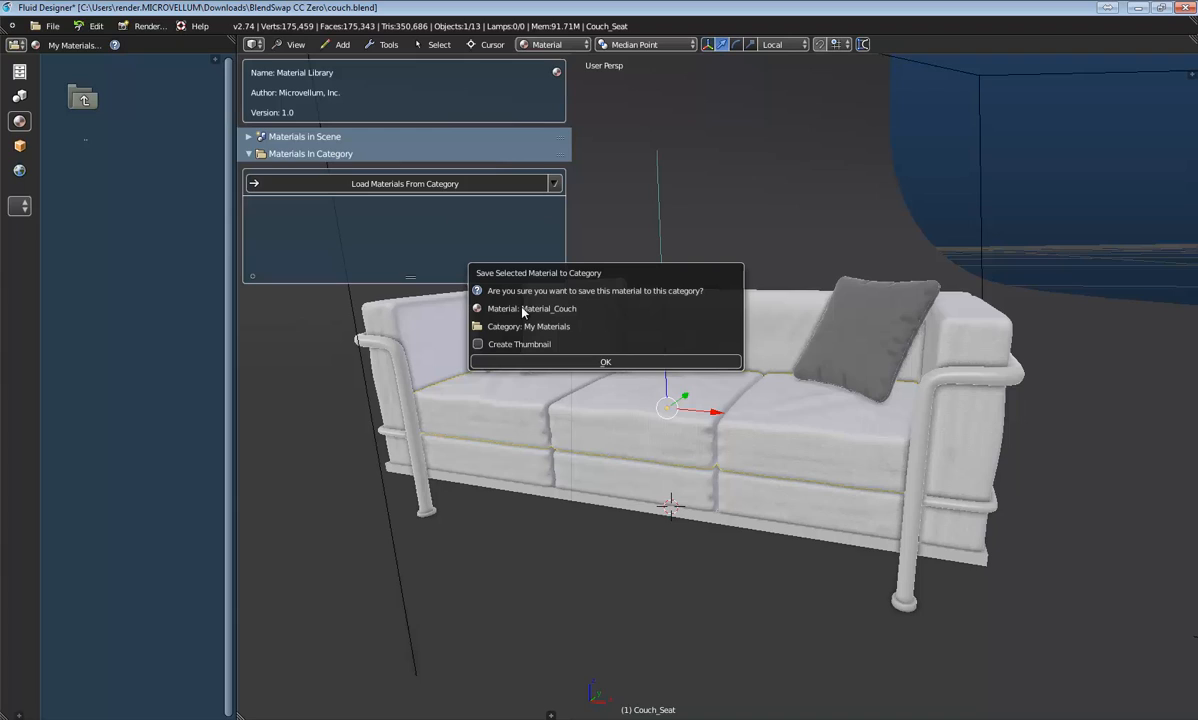
mouse_move(502, 334)
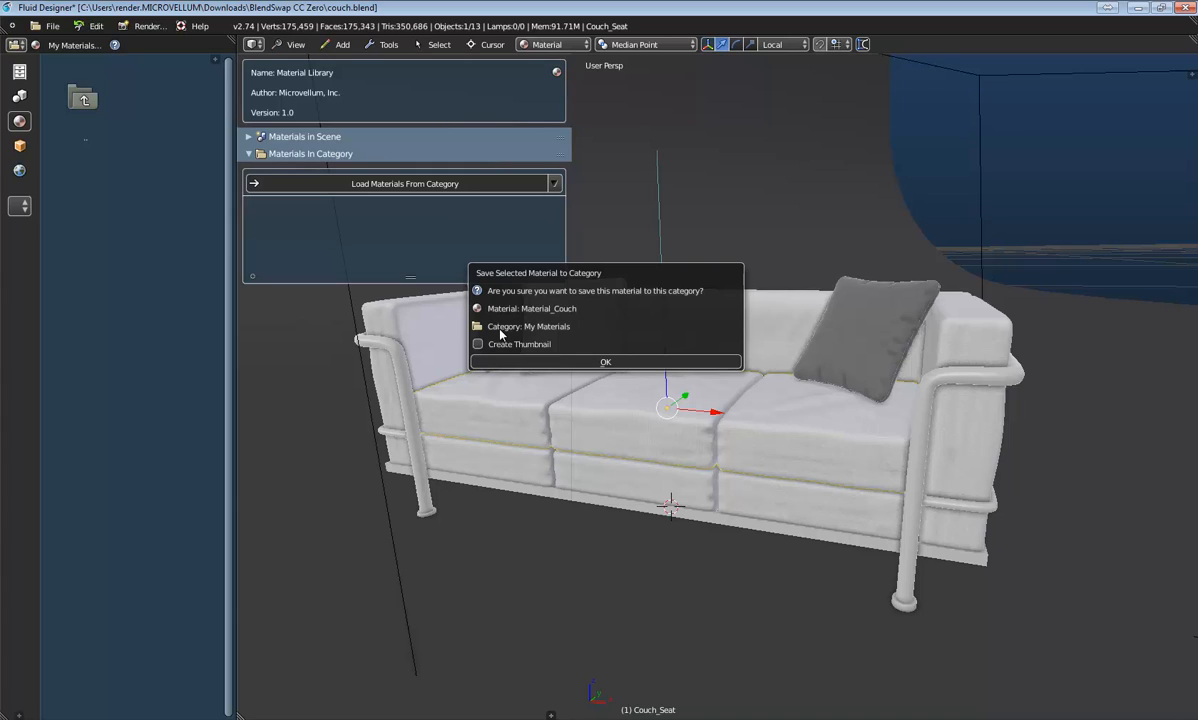
mouse_move(556, 330)
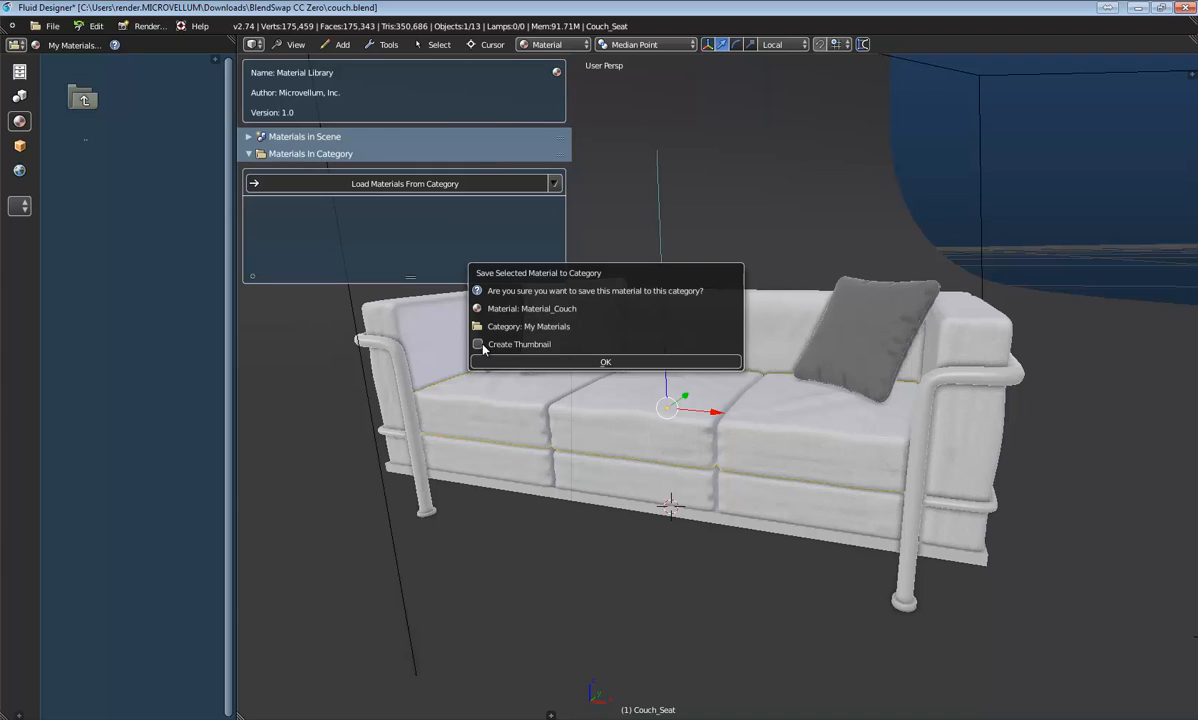
left_click(478, 344)
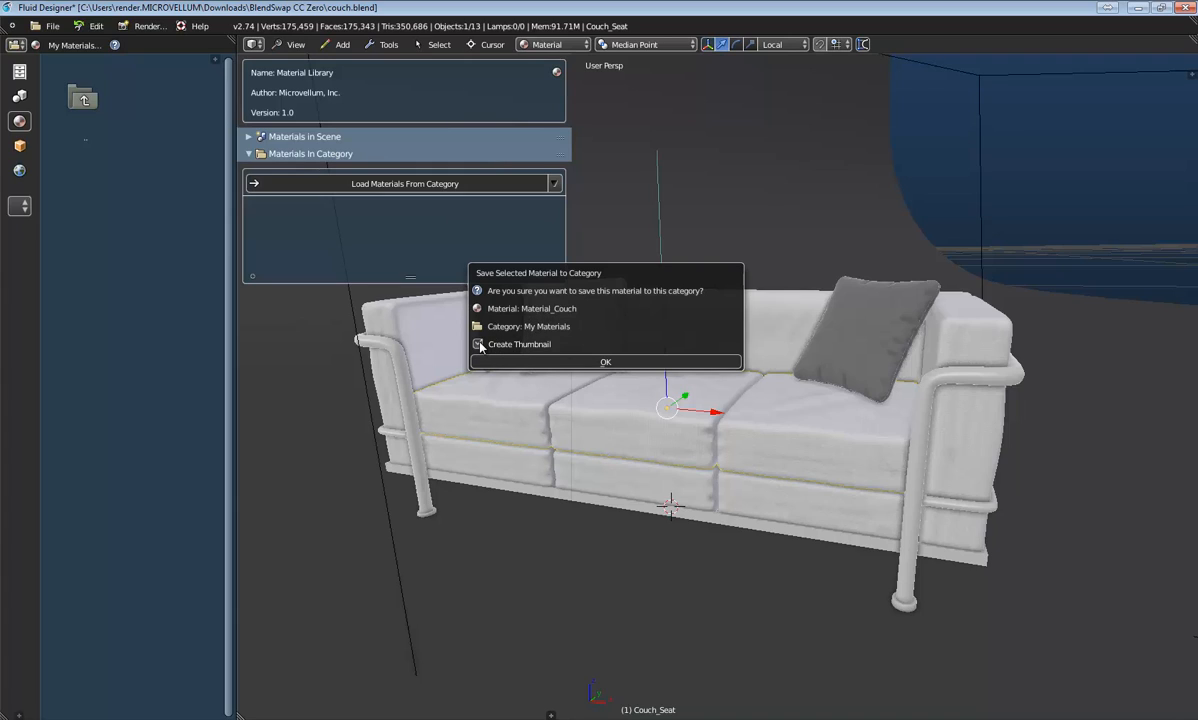
left_click(478, 344)
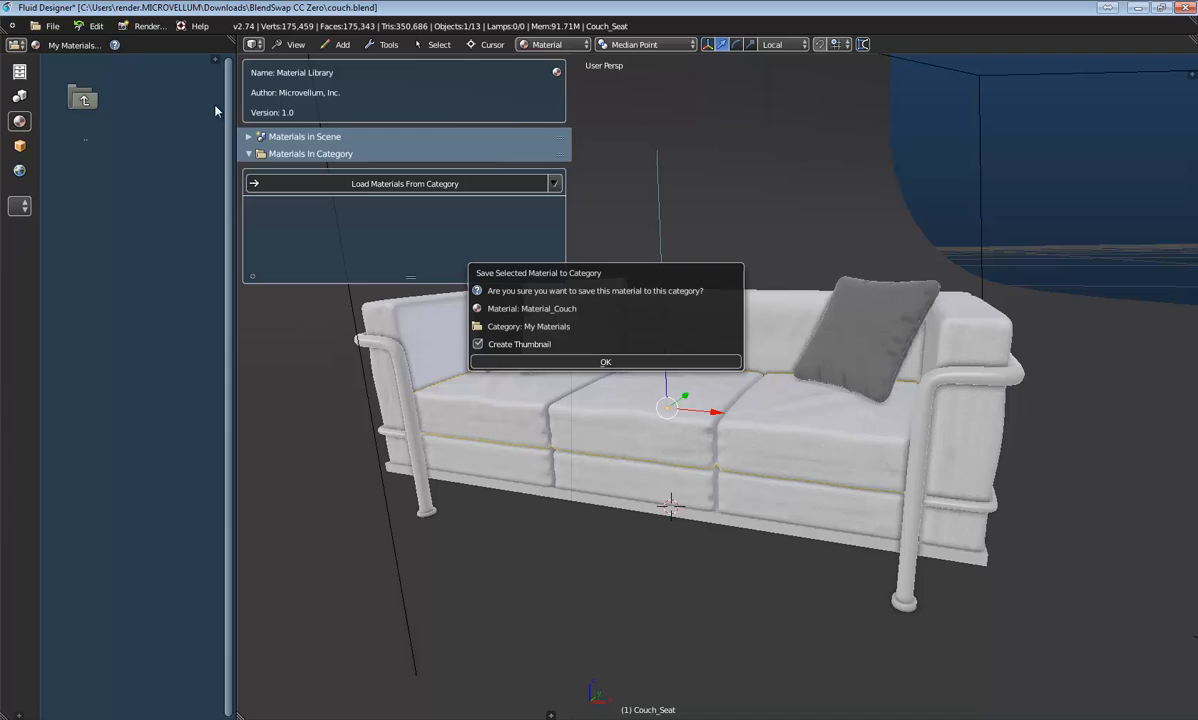
mouse_move(180, 100)
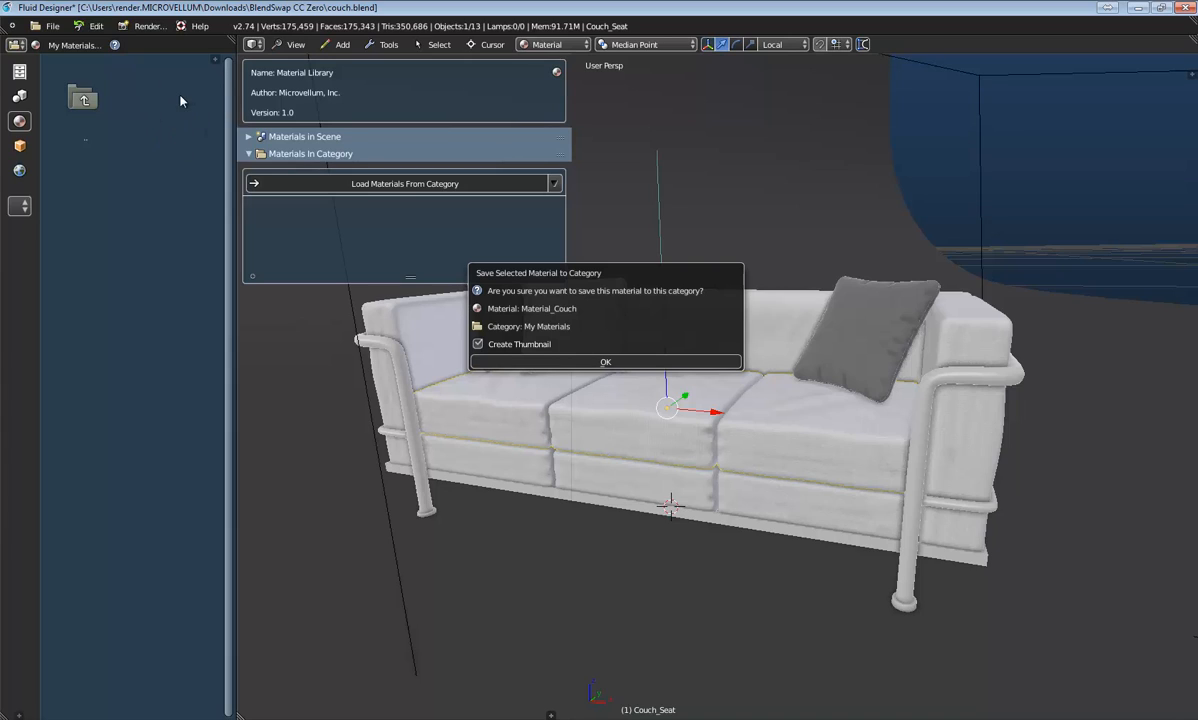
mouse_move(610, 362)
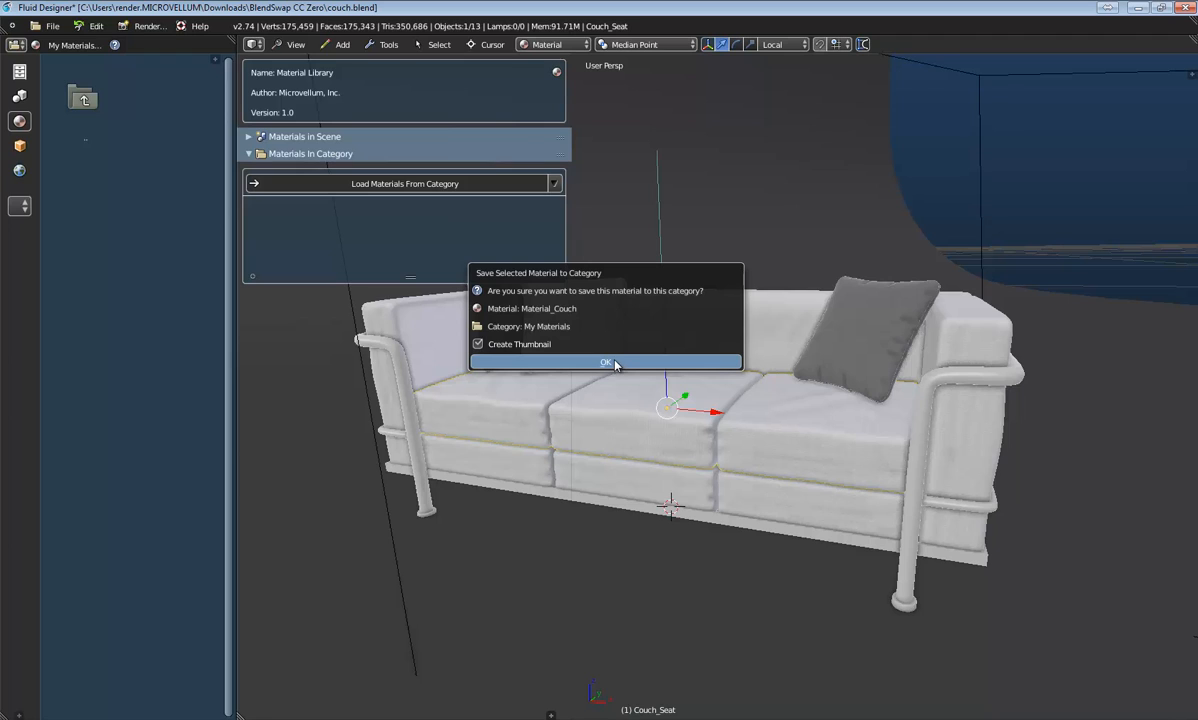
mouse_move(628, 348)
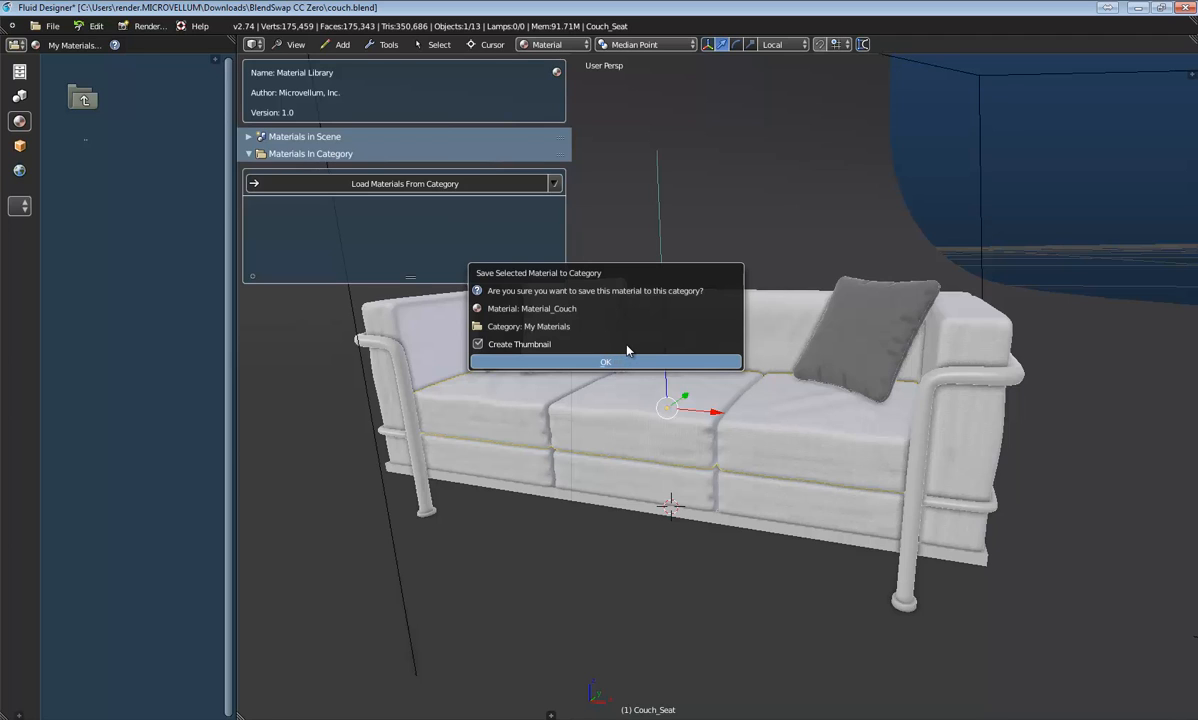
left_click(604, 360)
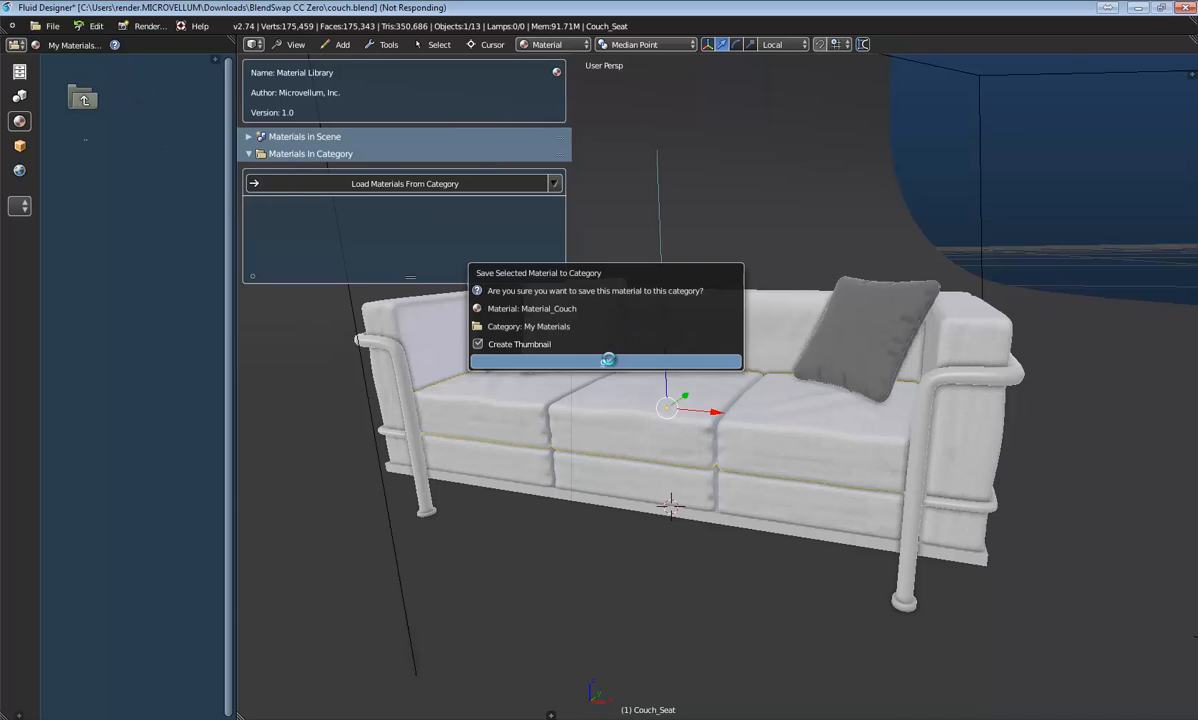
left_click(604, 360)
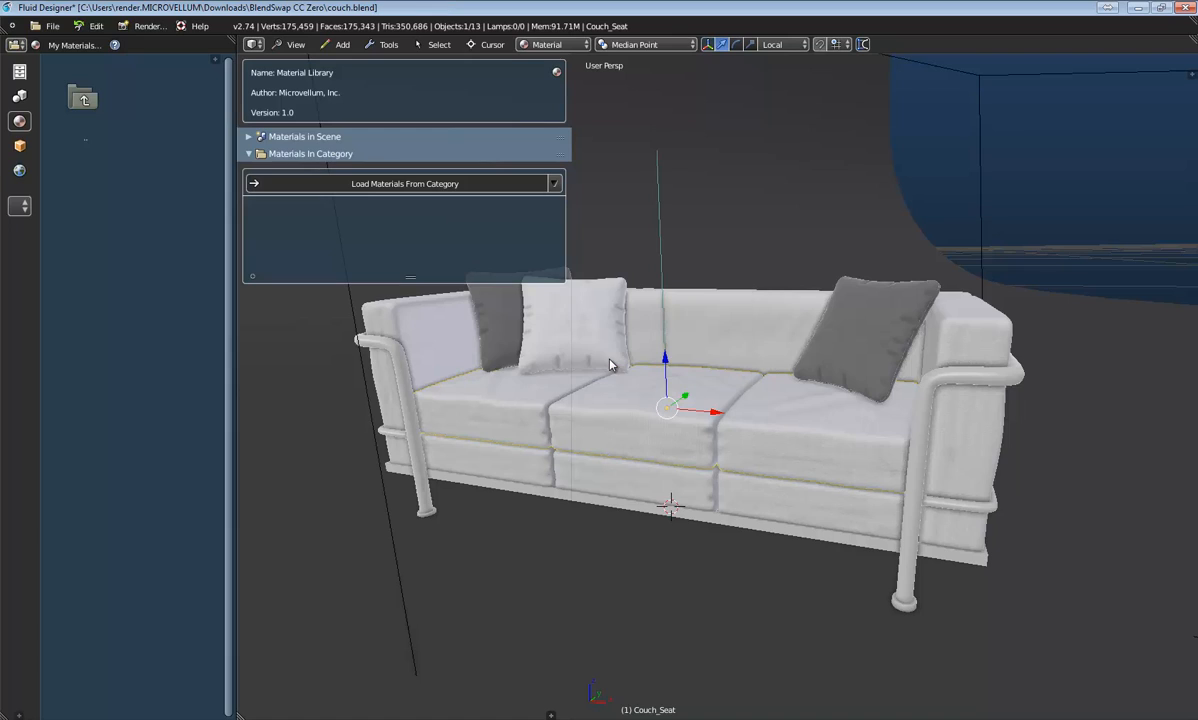
mouse_move(218, 170)
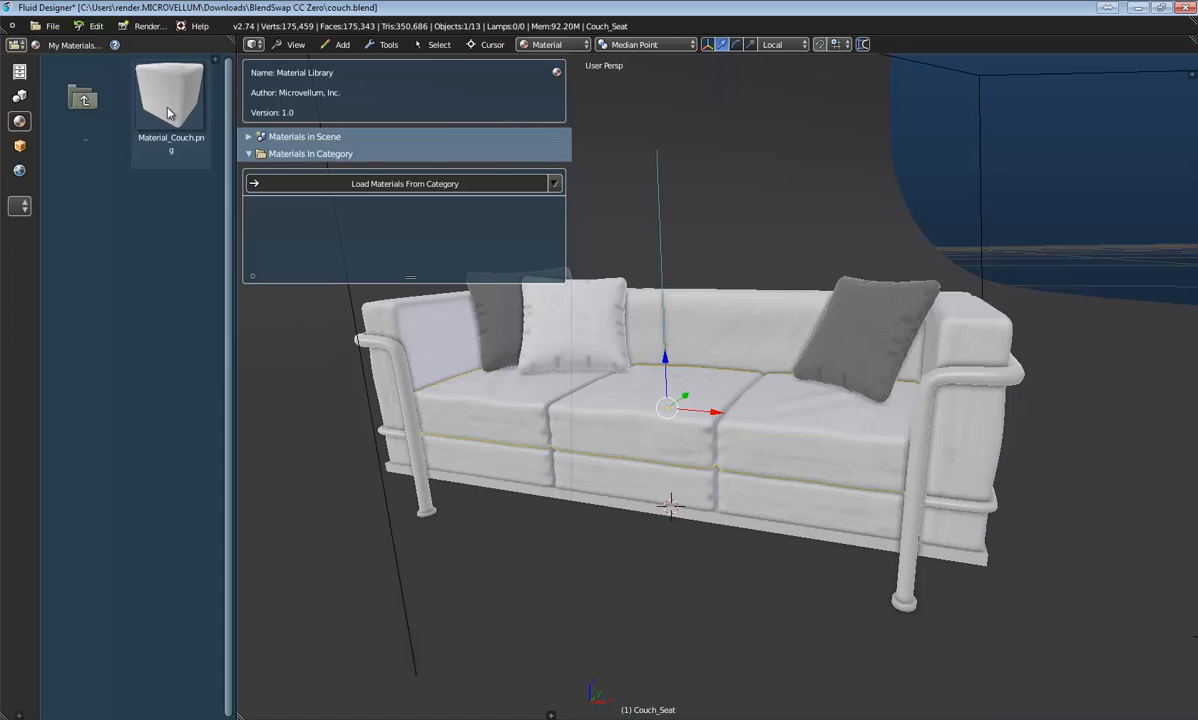
mouse_move(178, 114)
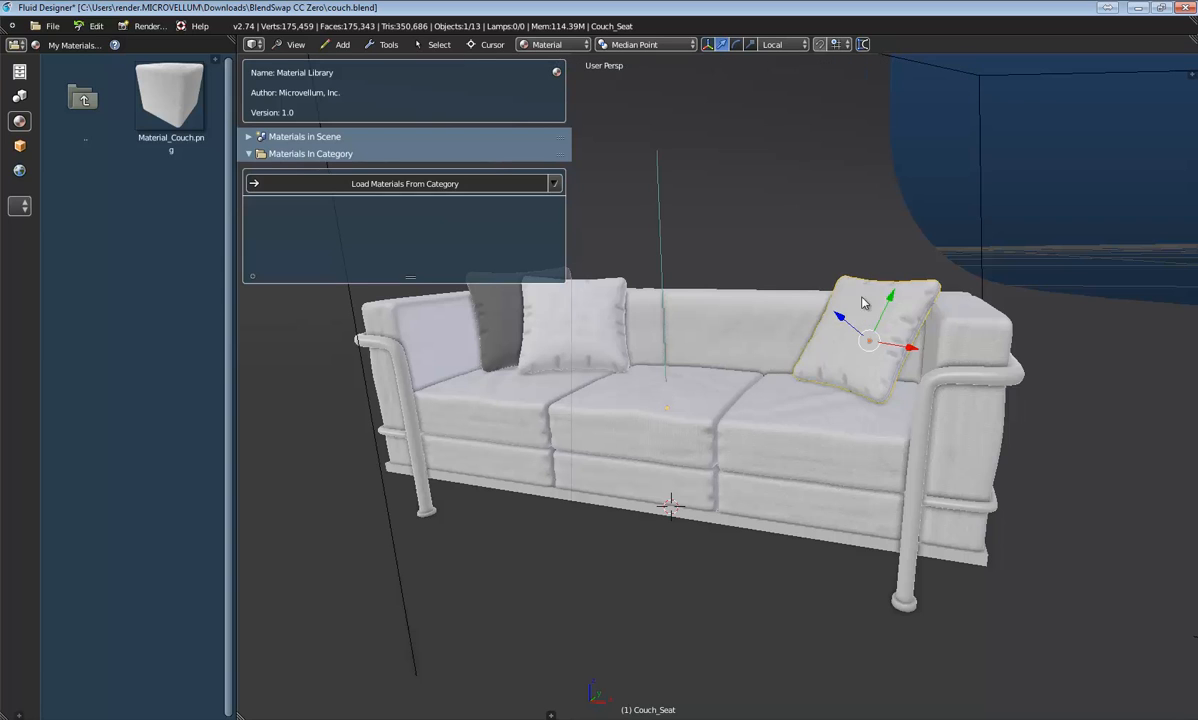
mouse_move(856, 344)
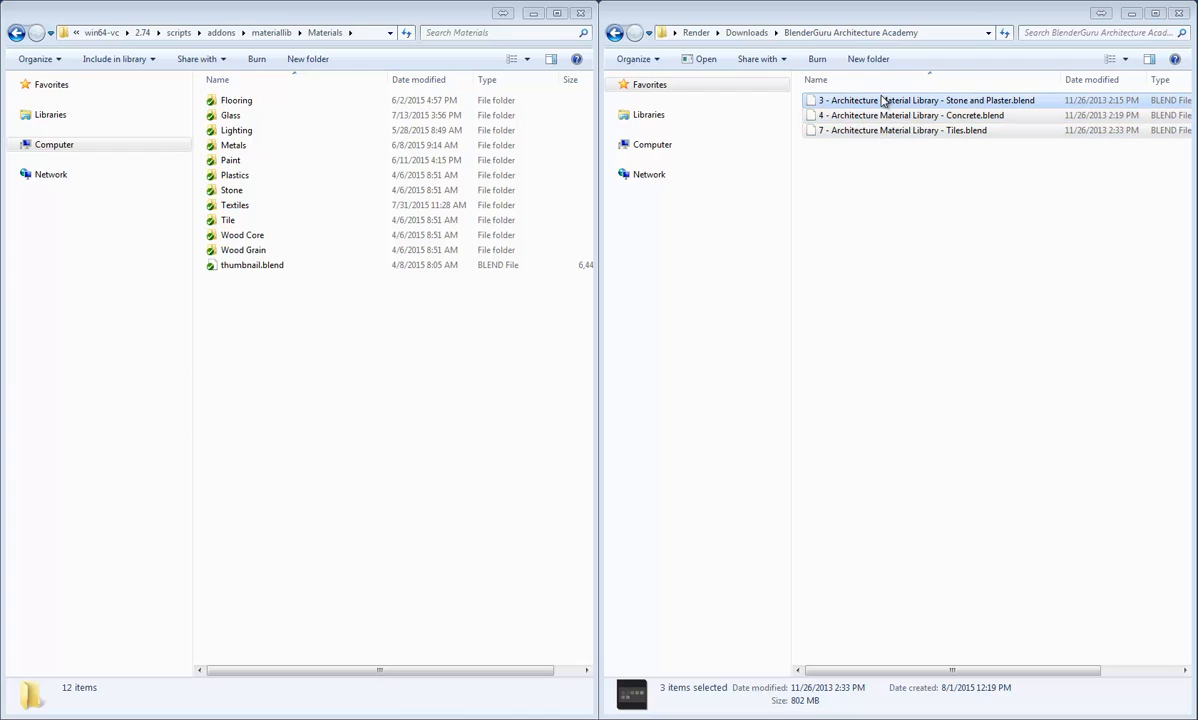
mouse_move(866, 120)
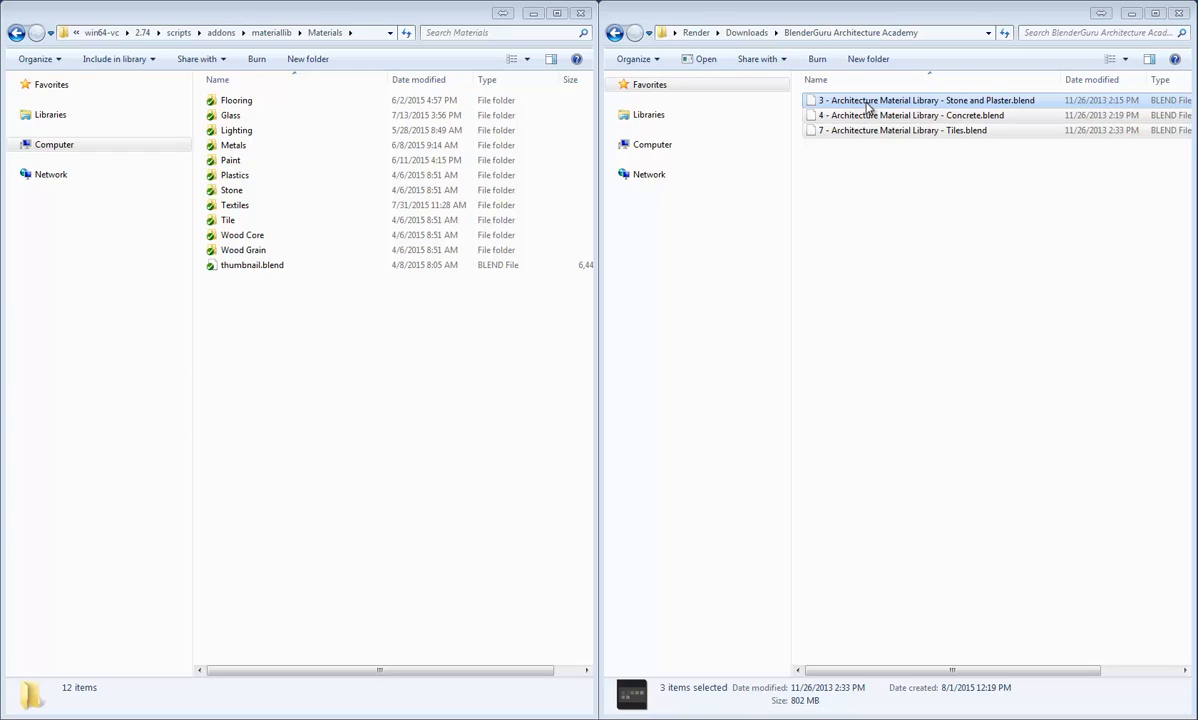
Create a 'BG Materials' category folder and paste the architecture library files into it
left_click(896, 130)
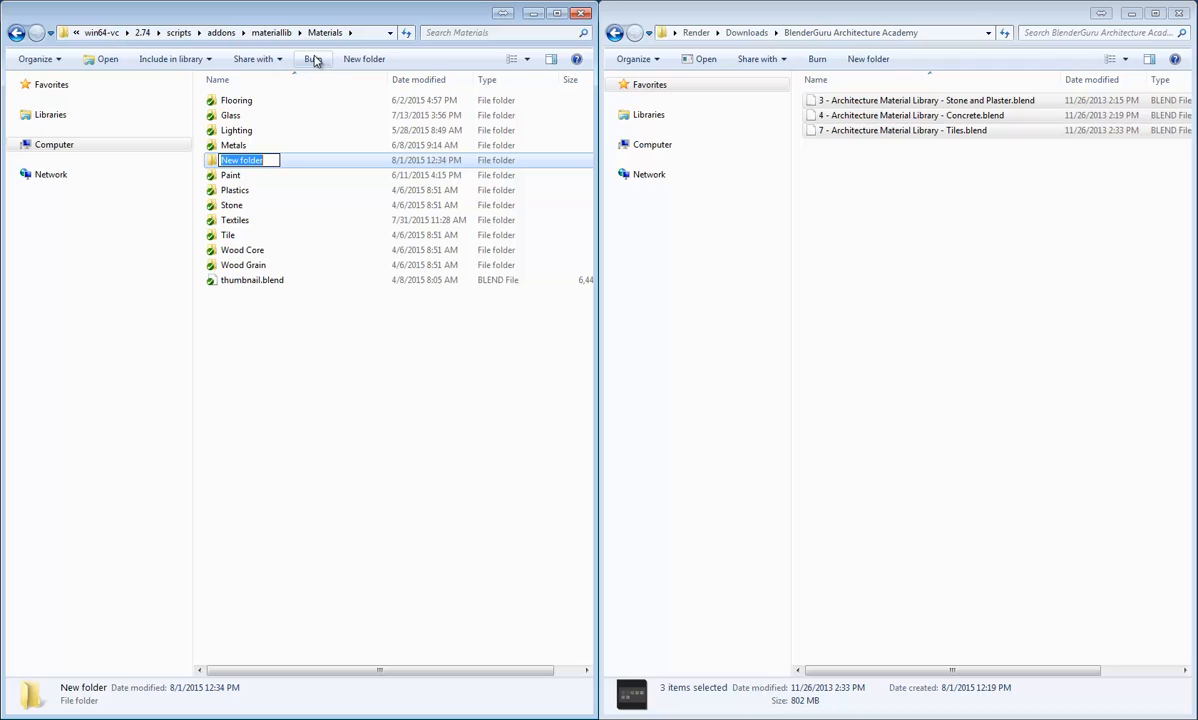
type("BG Mat")
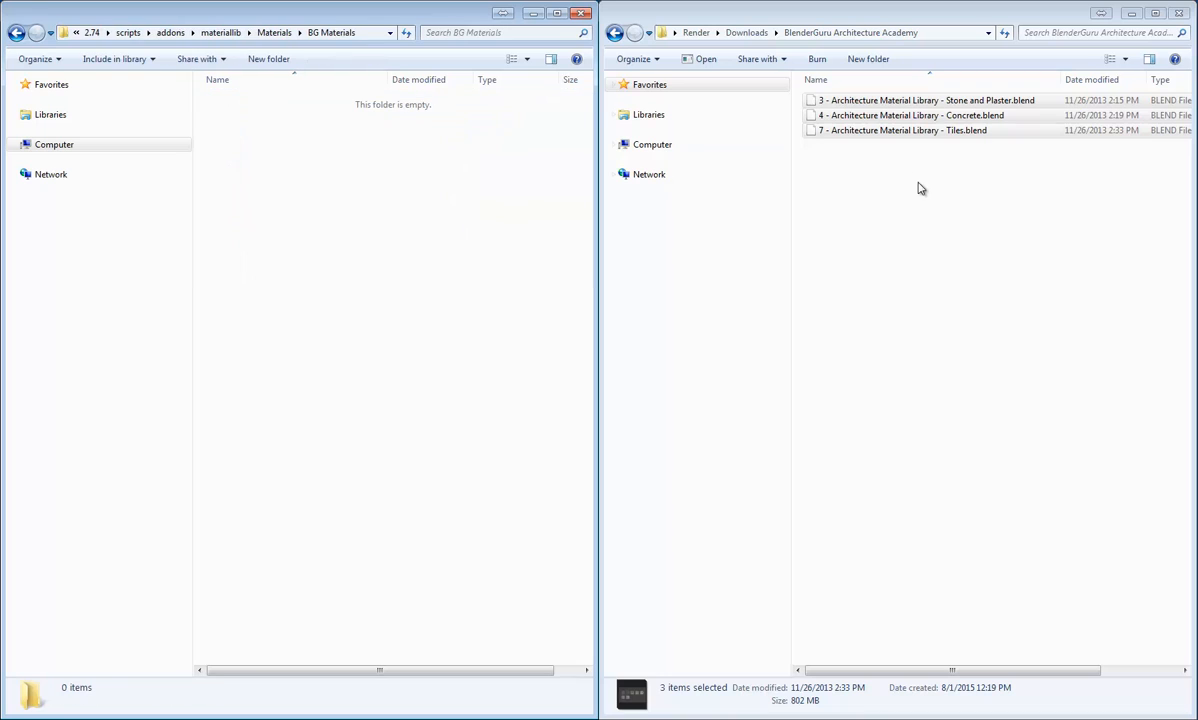
right_click(920, 100)
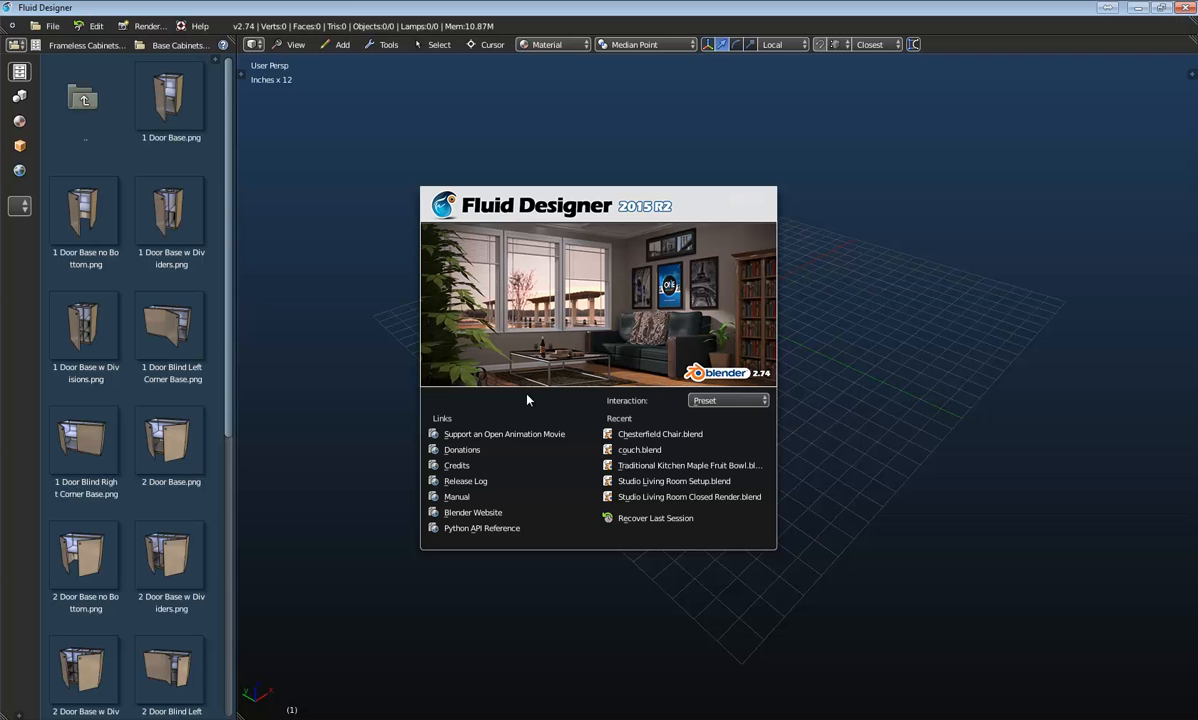
Switch the material library to the BG Materials category
left_click(16, 120)
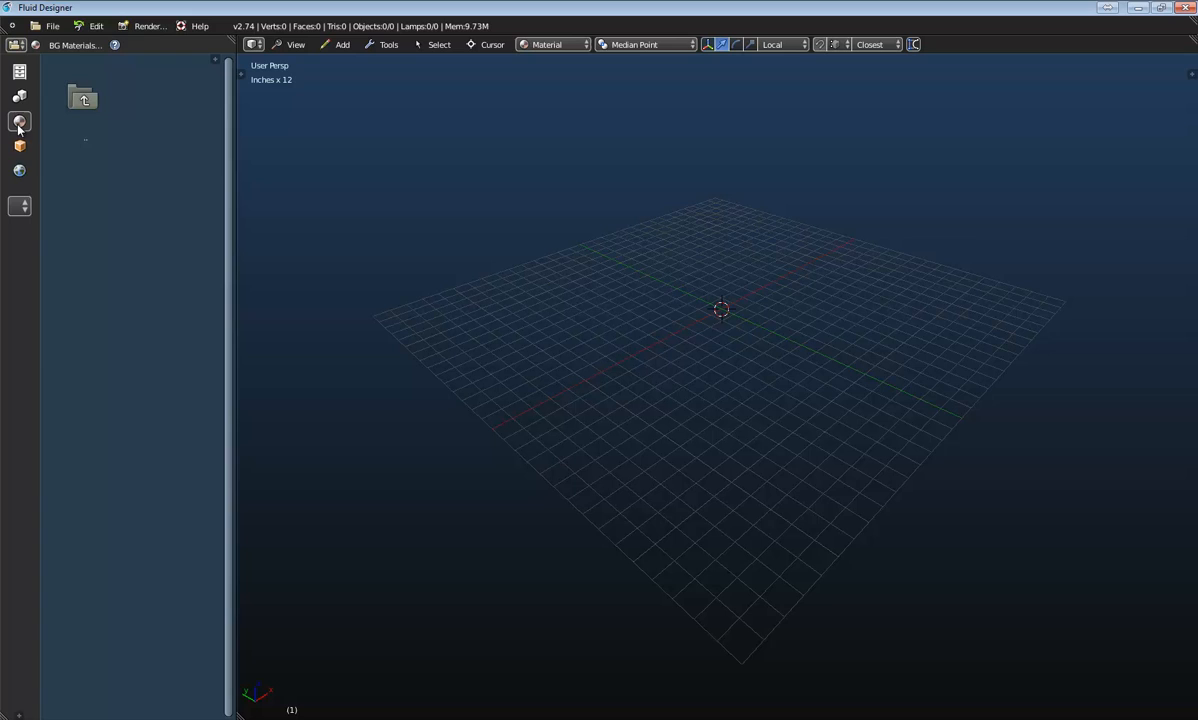
left_click(78, 46)
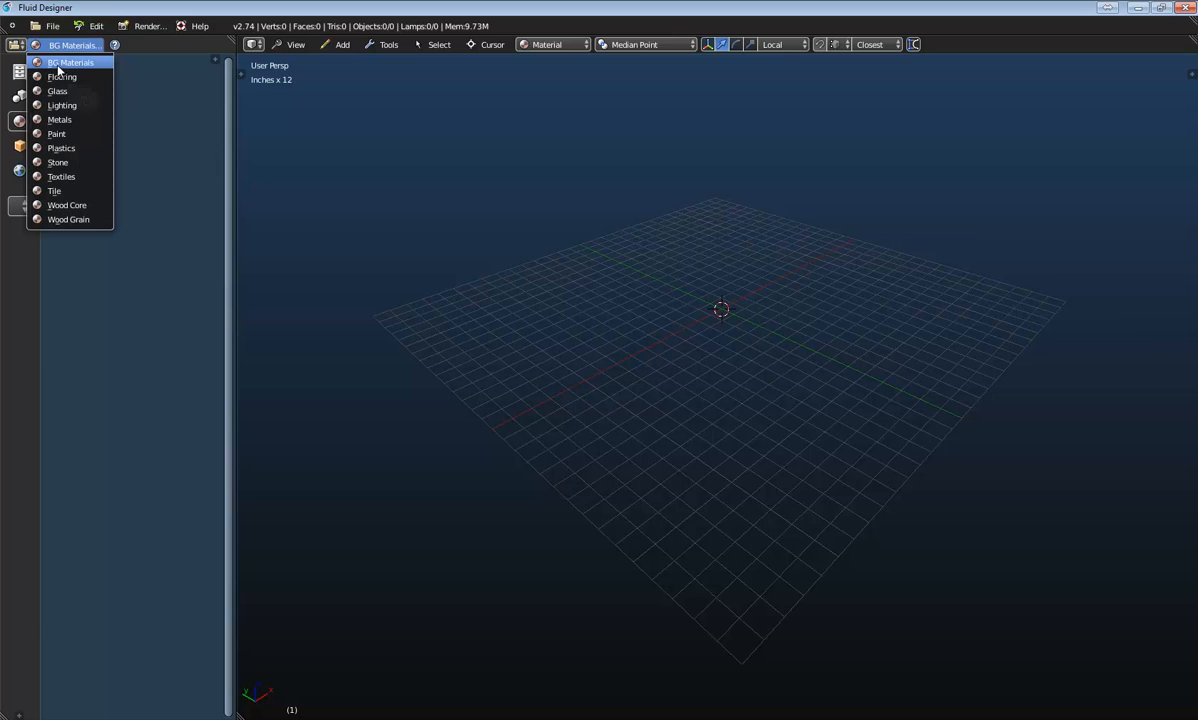
left_click(72, 60)
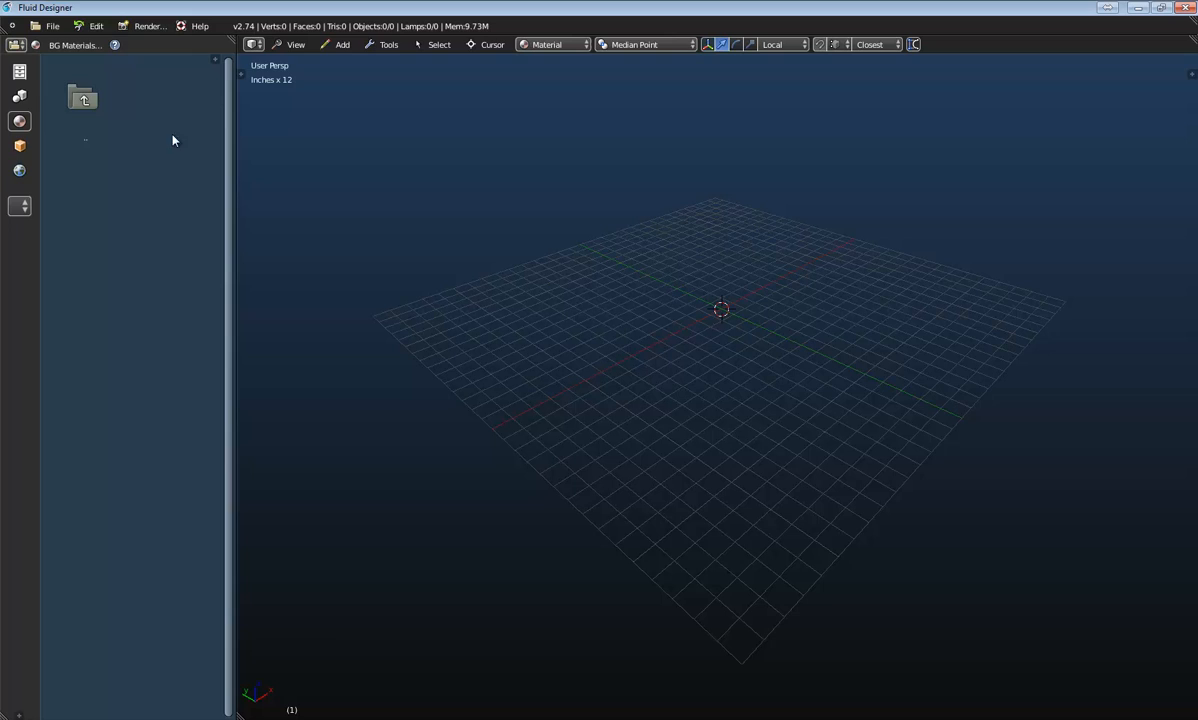
Expand Materials in Category and load the materials from the category's library files
left_click(80, 96)
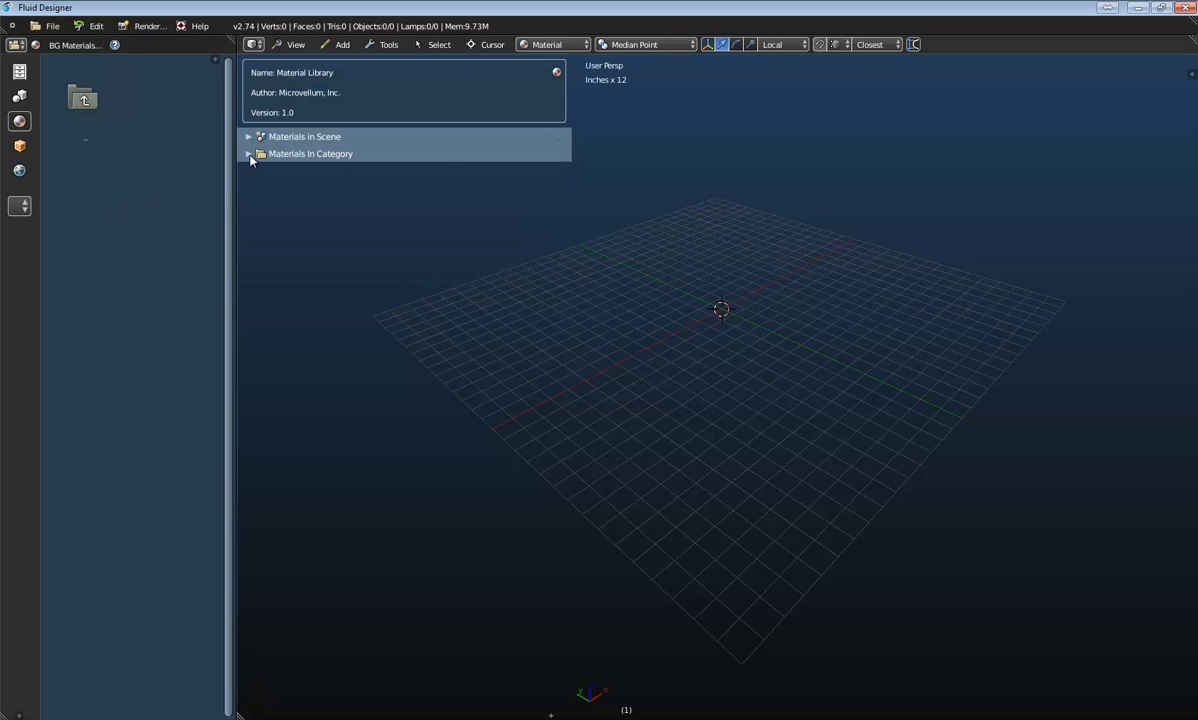
left_click(248, 152)
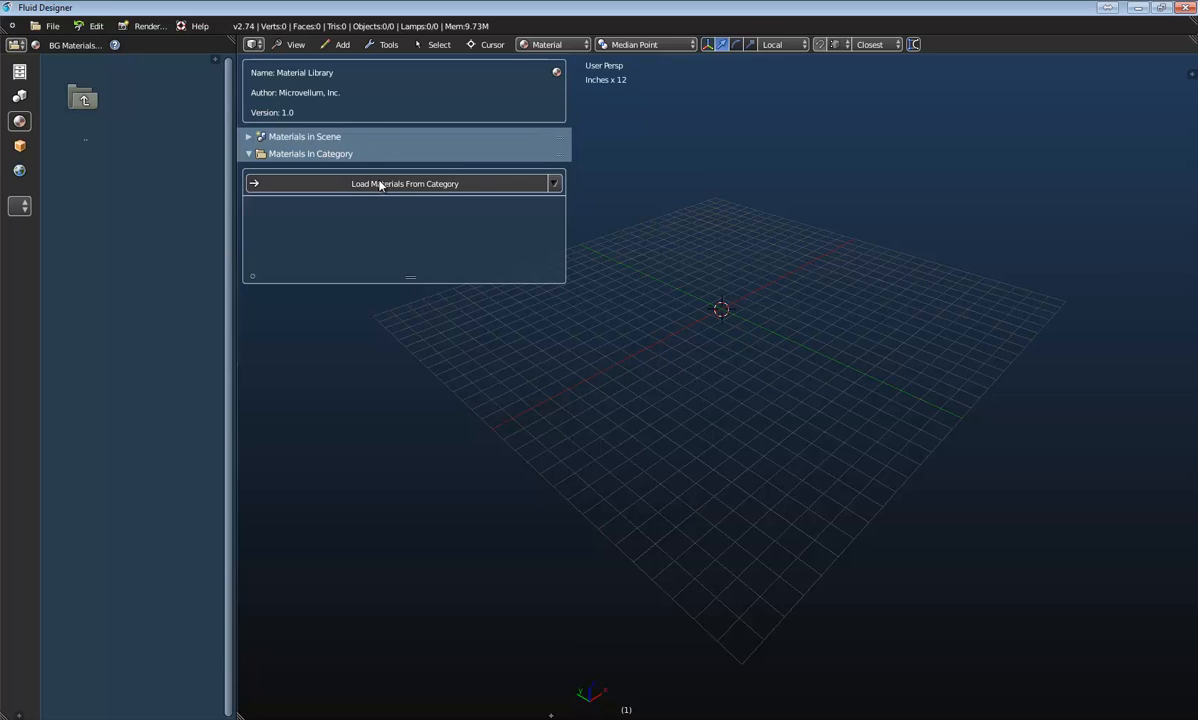
mouse_move(406, 184)
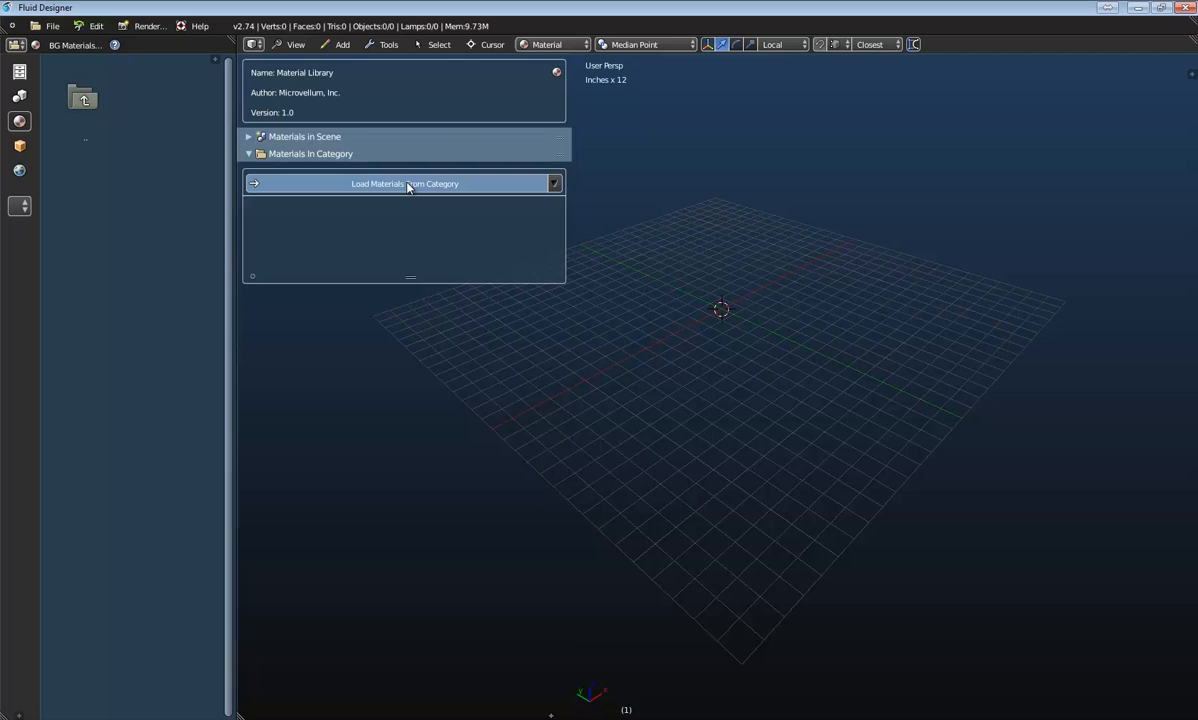
left_click(404, 184)
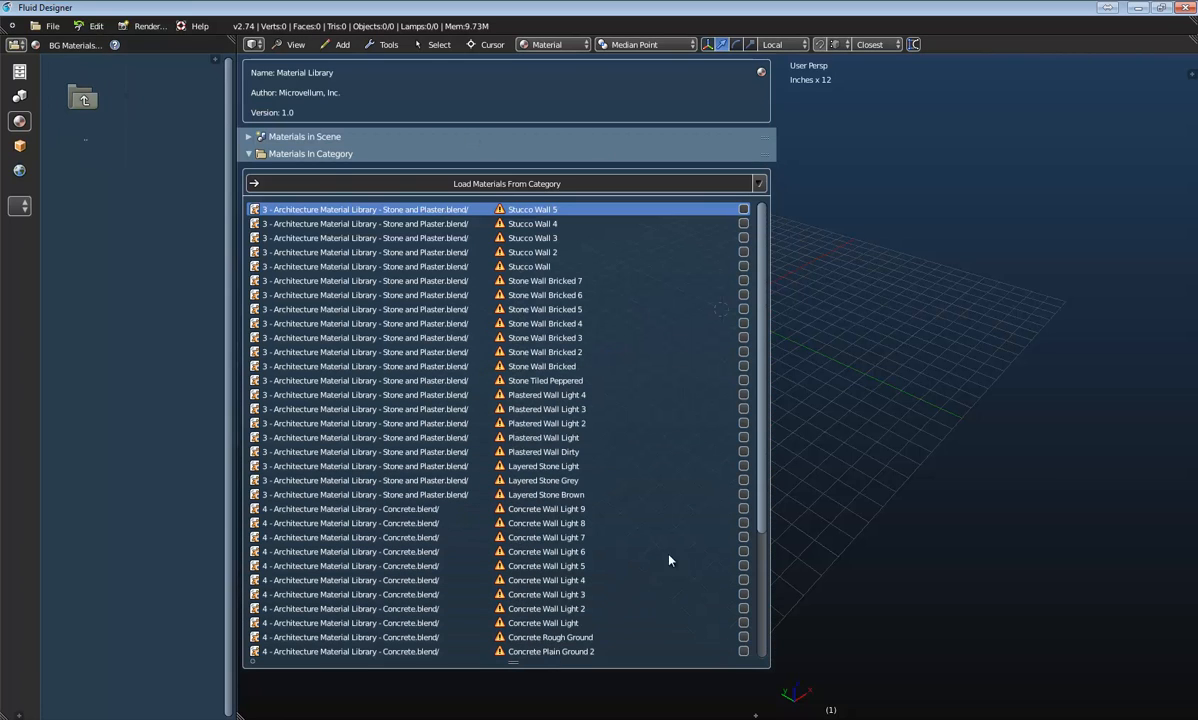
Select all loaded BG Materials entries and reopen the bulk actions for thumbnail creation
scroll("down", 3)
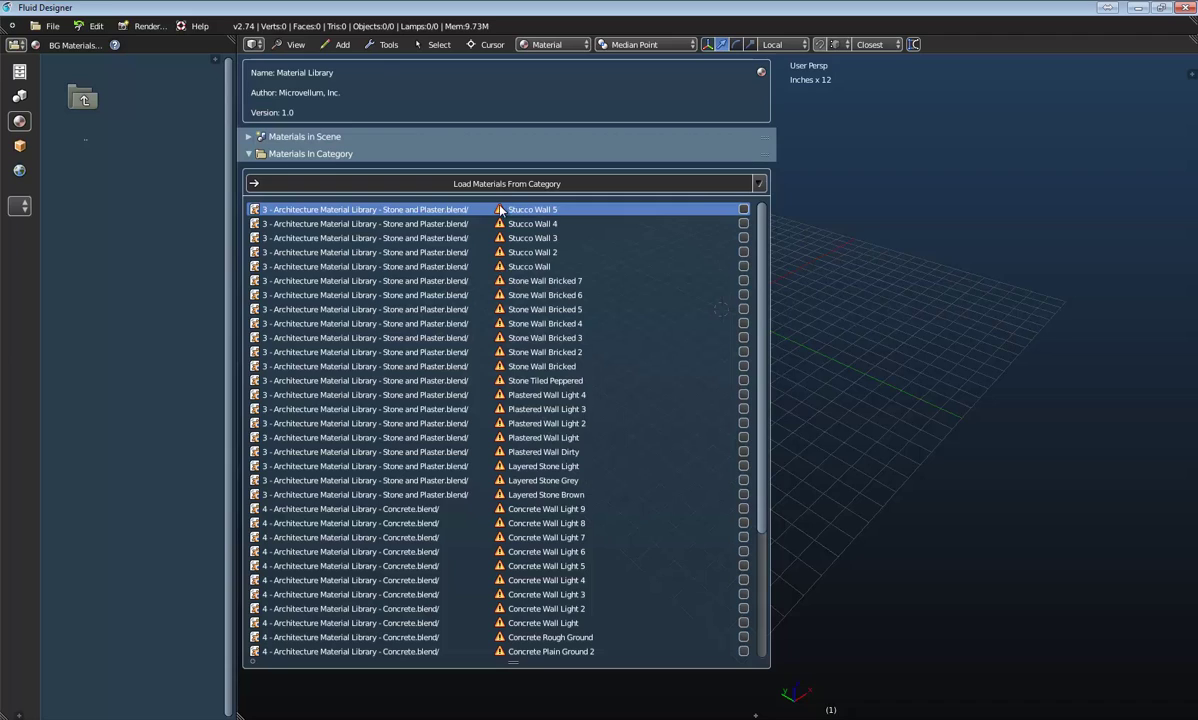
mouse_move(496, 228)
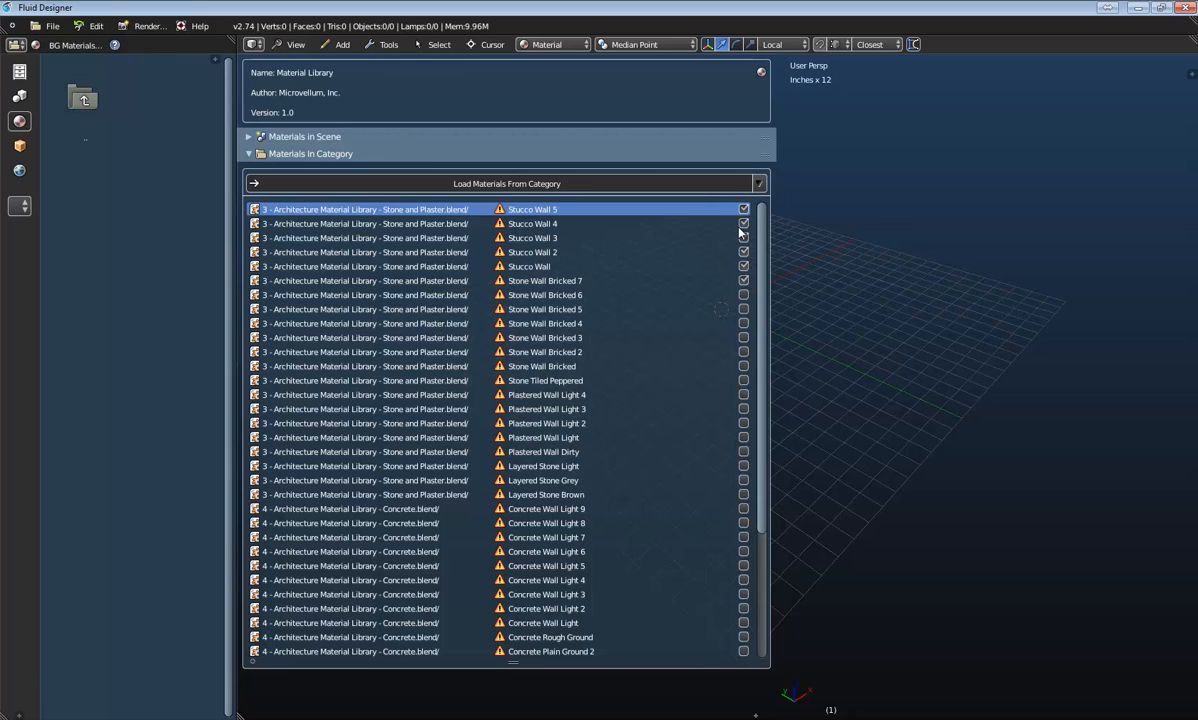
left_click(760, 184)
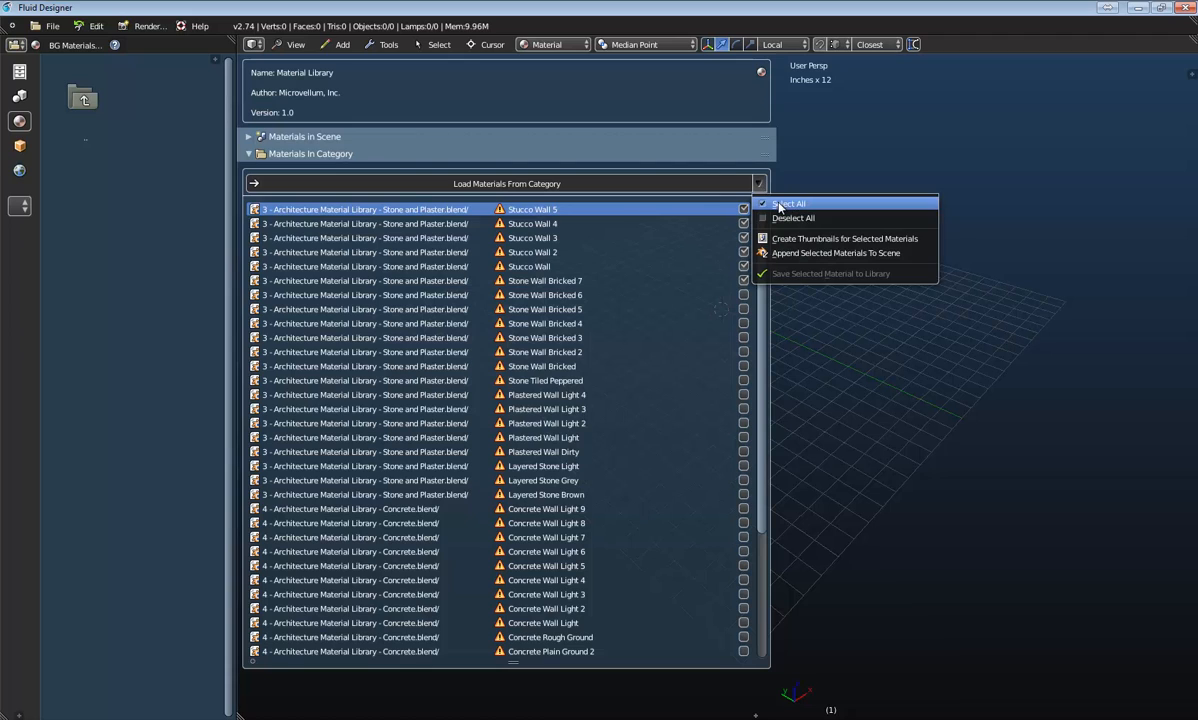
left_click(792, 204)
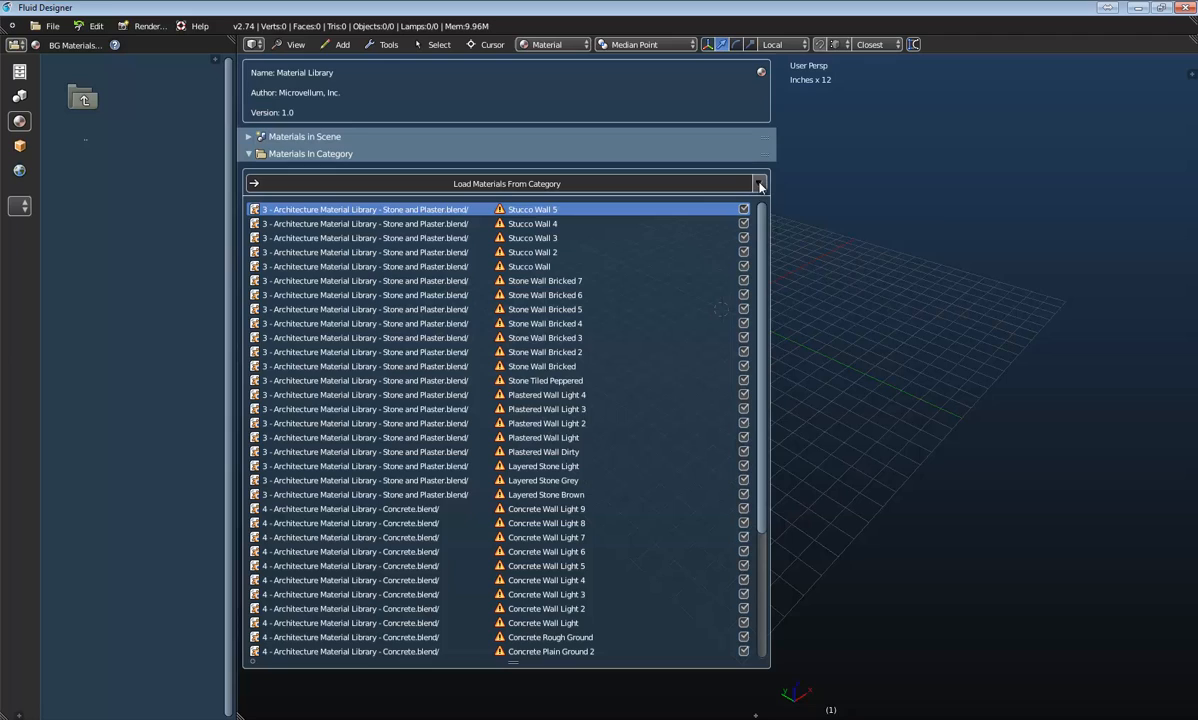
left_click(760, 184)
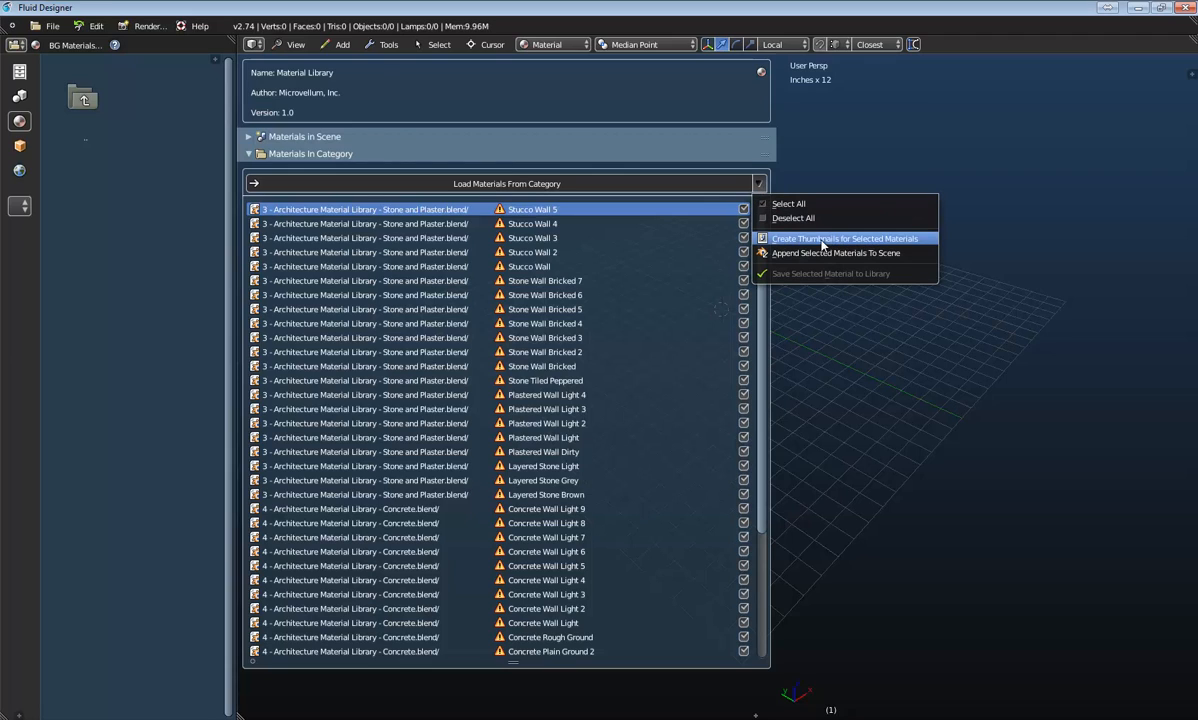
mouse_move(828, 242)
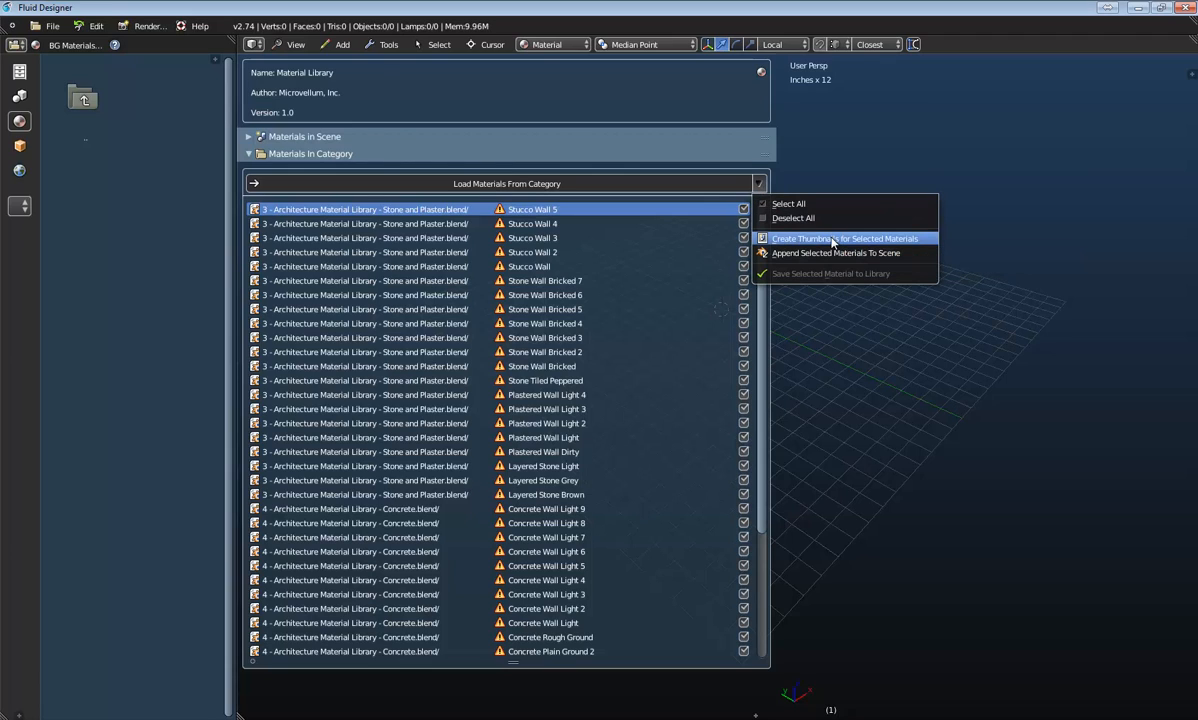
mouse_move(650, 244)
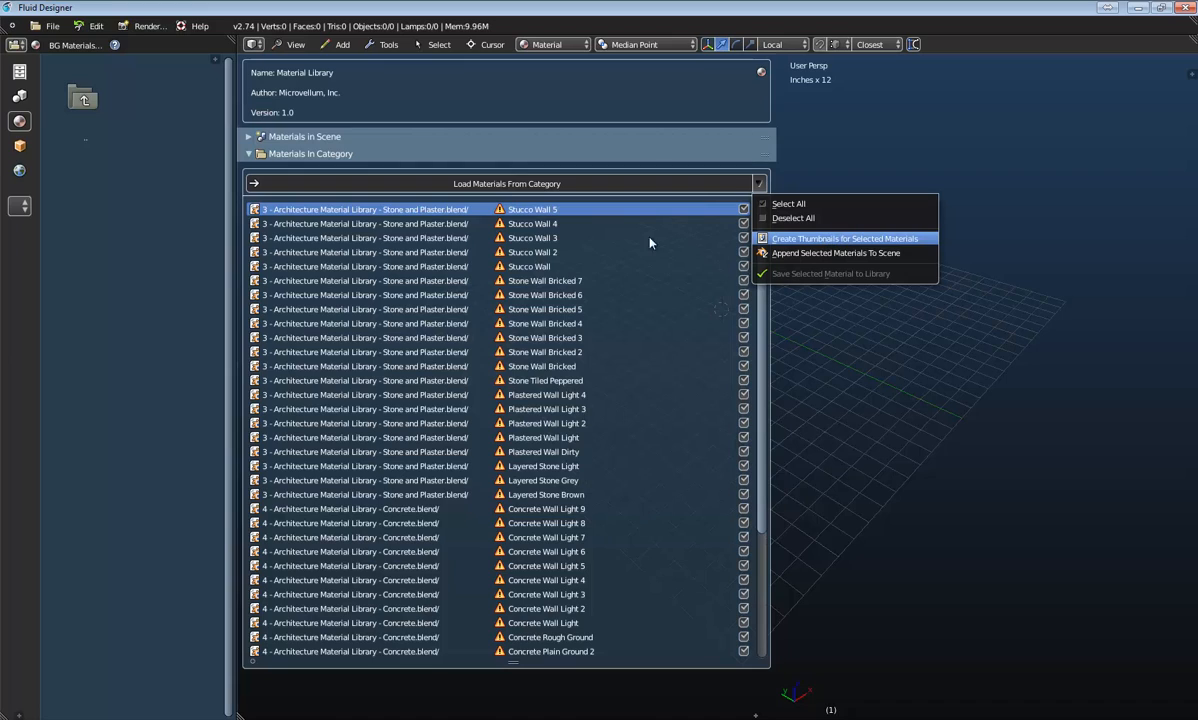
mouse_move(808, 244)
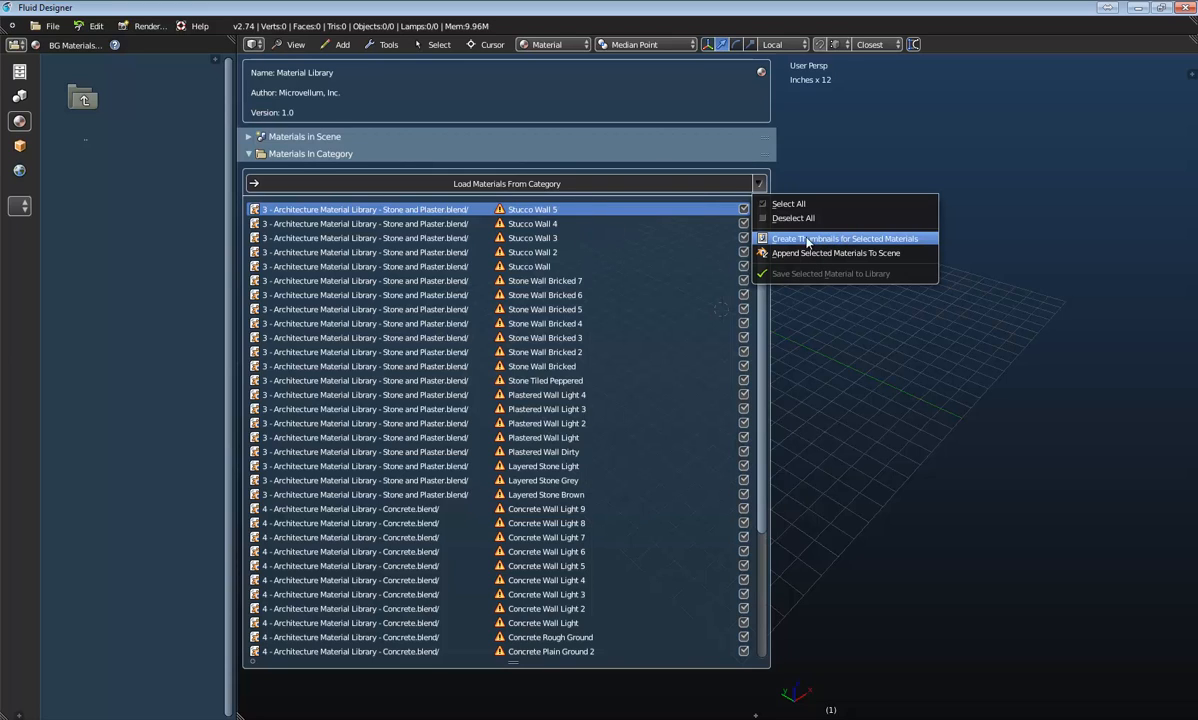
mouse_move(612, 280)
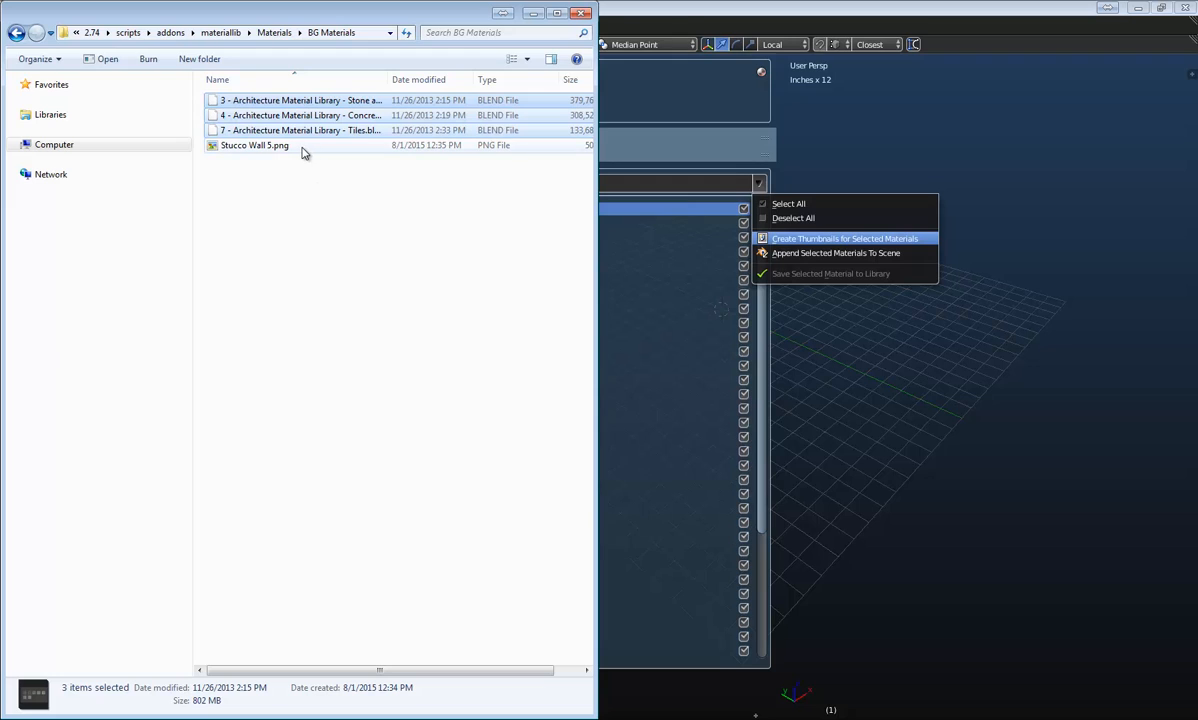
View the BG Materials folder as Large Icons to check the generated Stucco Wall thumbnails
left_click(254, 144)
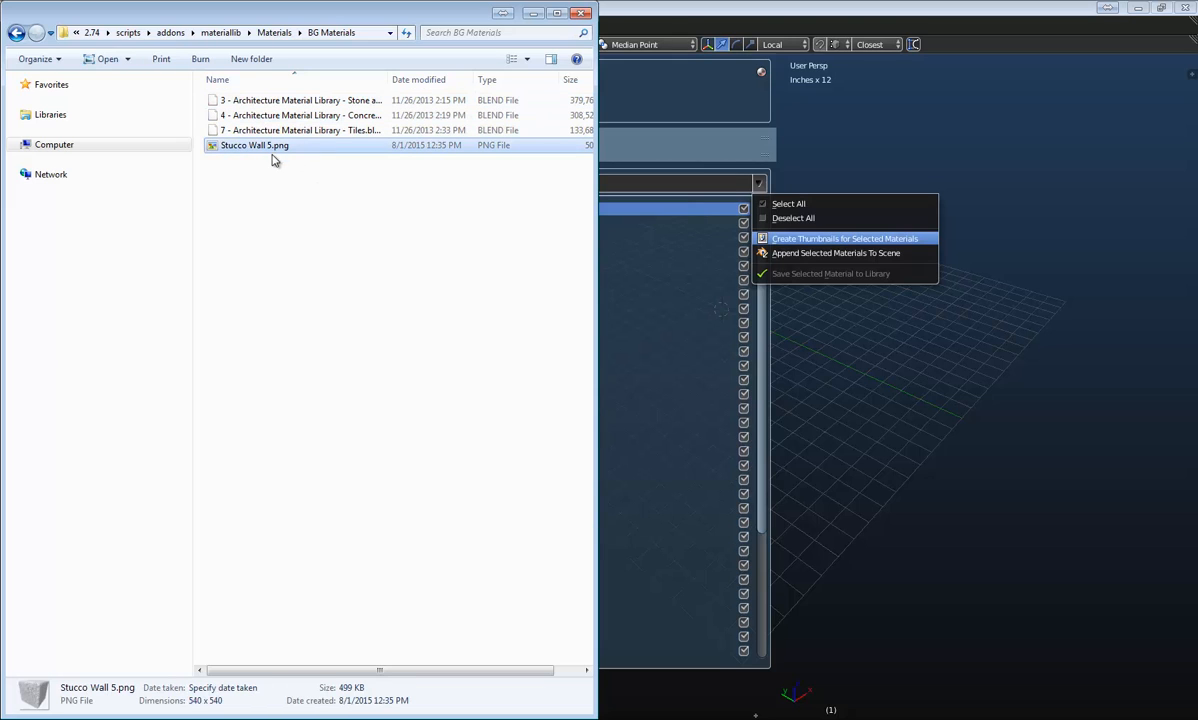
left_click(528, 56)
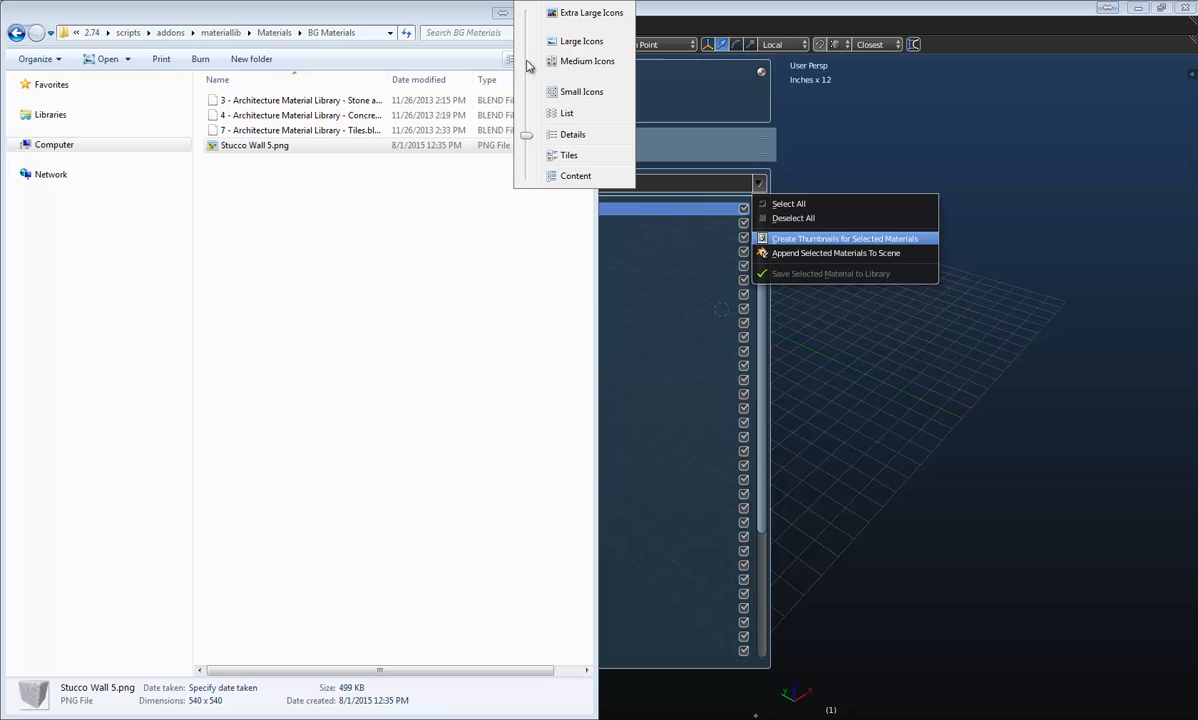
left_click(584, 40)
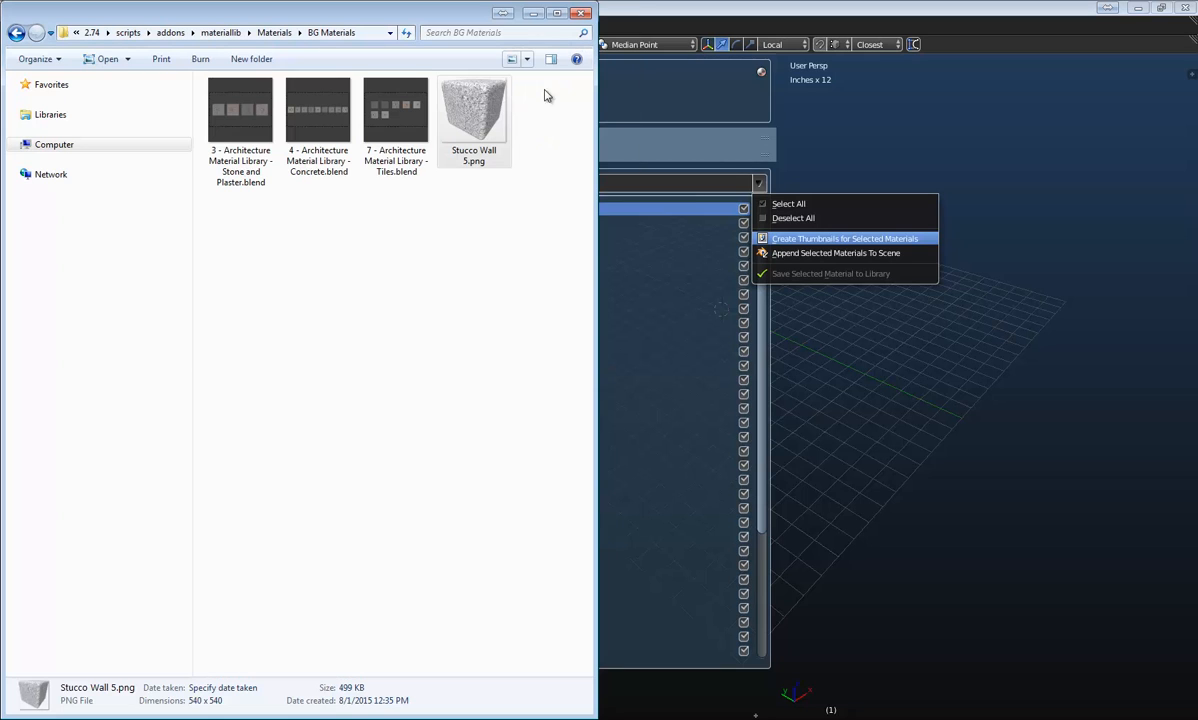
mouse_move(444, 204)
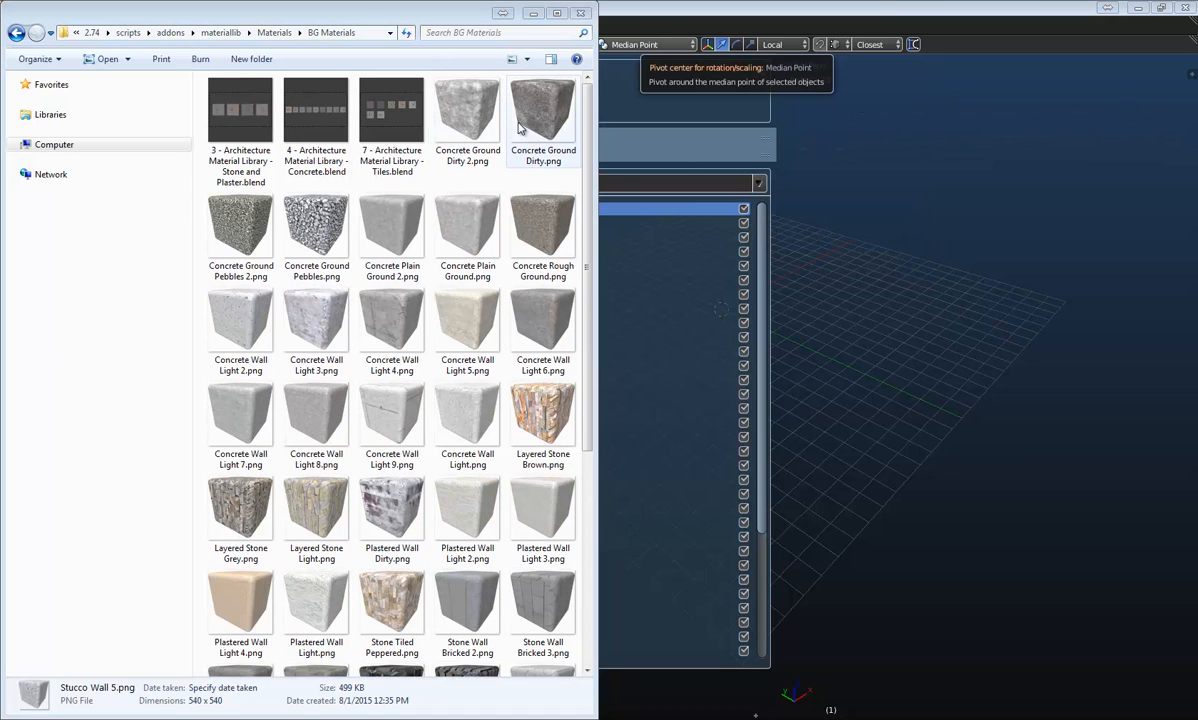
scroll("down", 3)
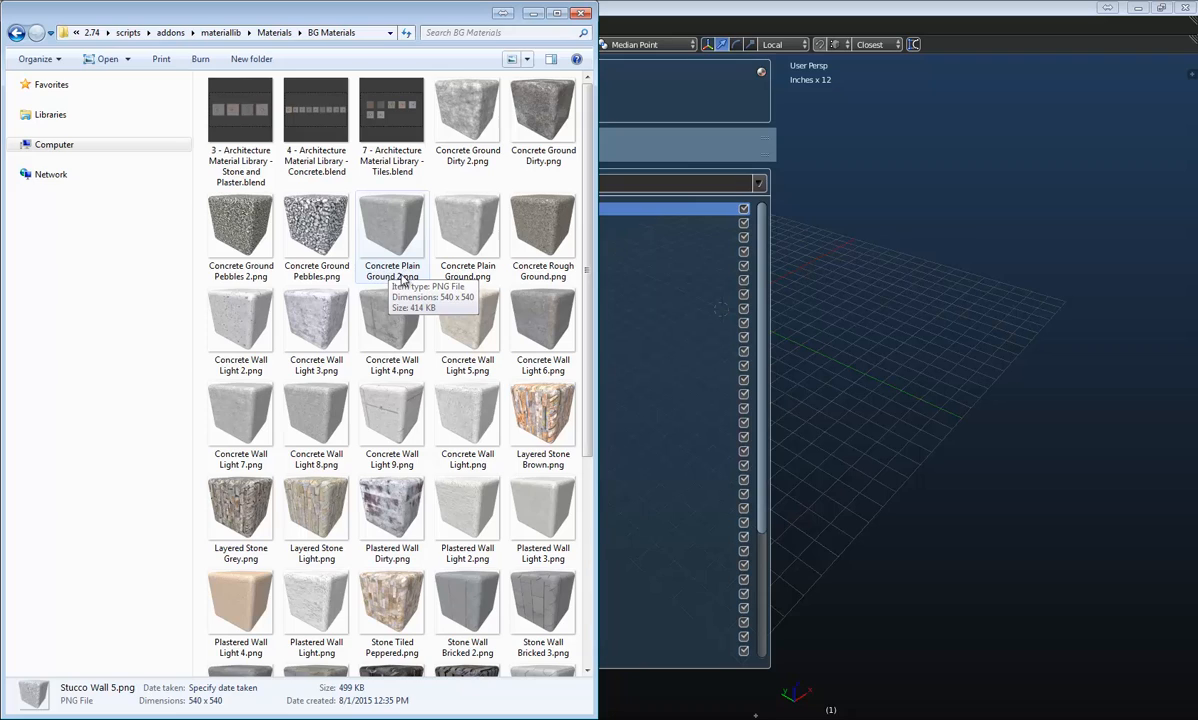
mouse_move(384, 288)
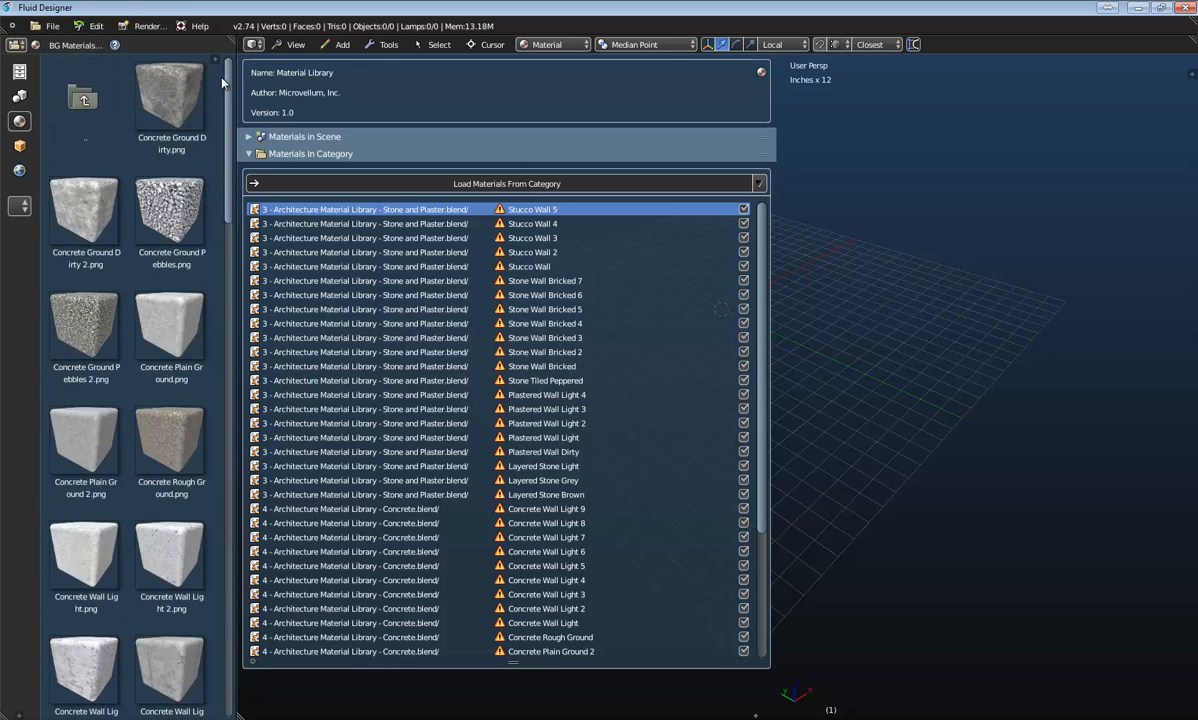
Close the Material Library panel and add a Mesh > Cube to the empty scene
scroll("down", 3)
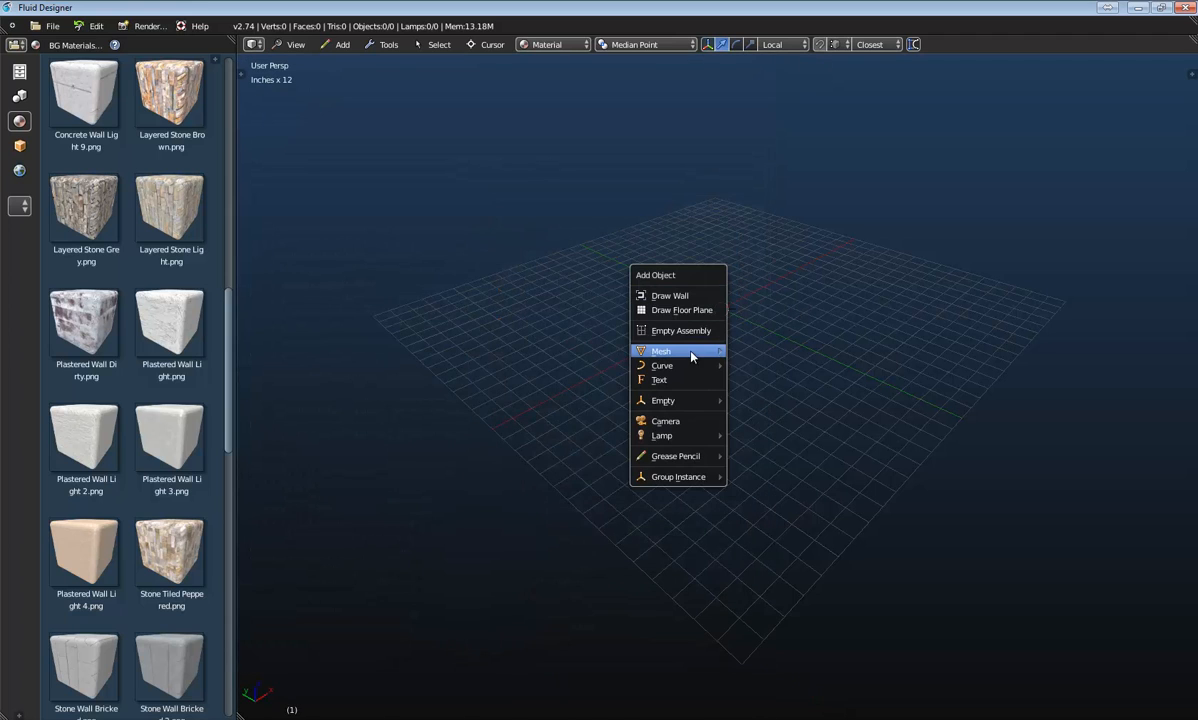
left_click(660, 352)
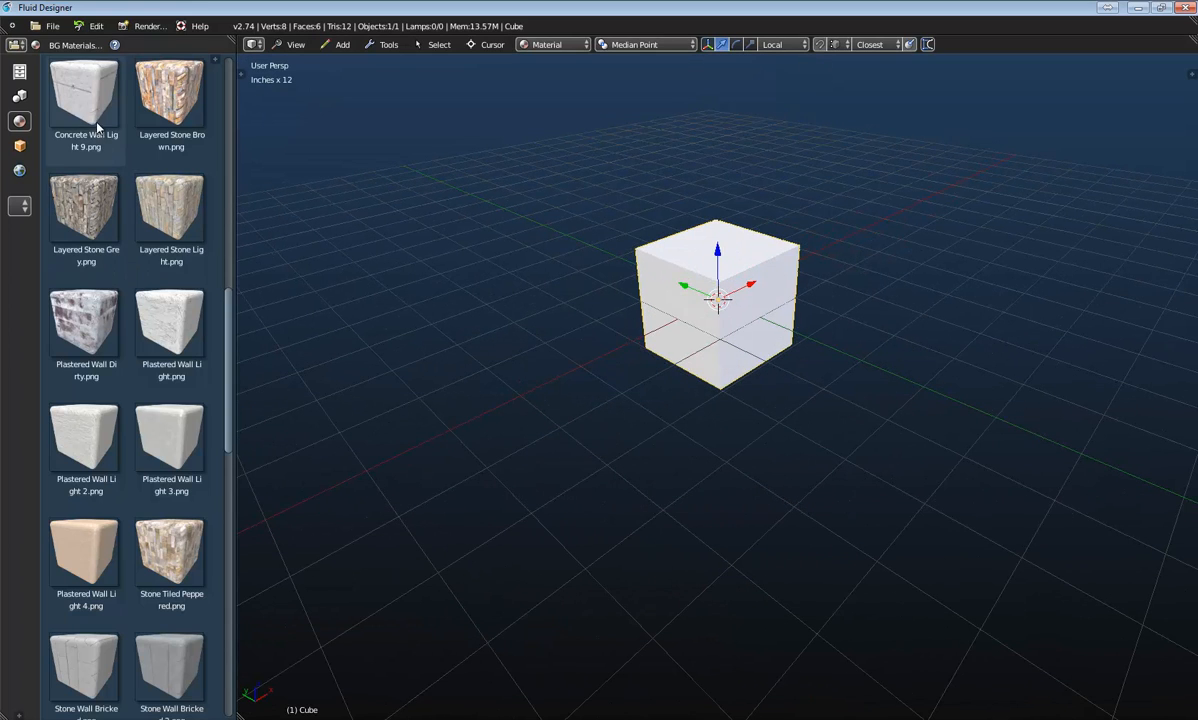
left_click(80, 96)
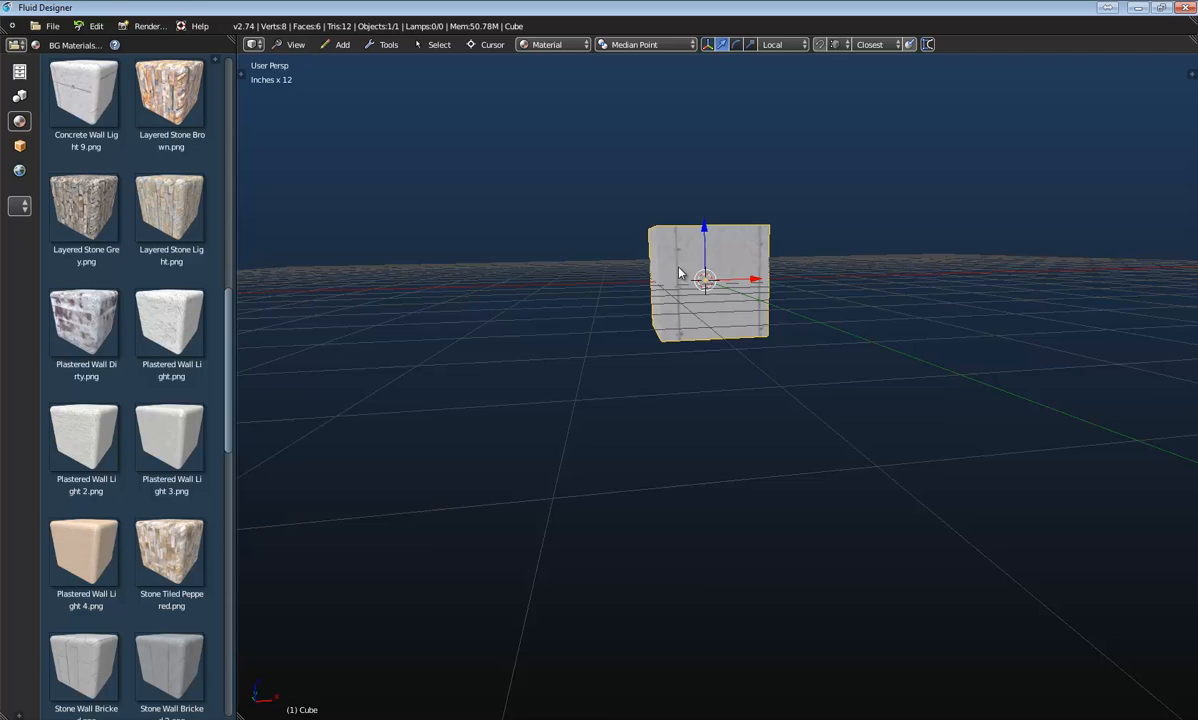
left_click(680, 272)
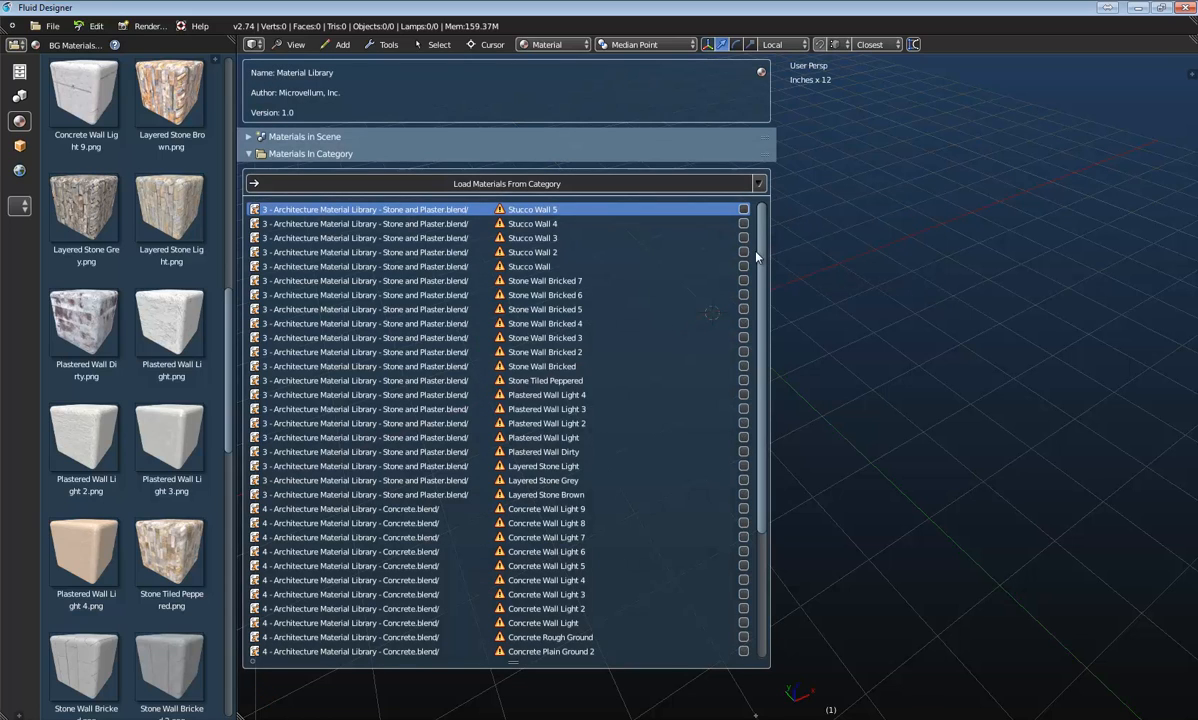
mouse_move(518, 224)
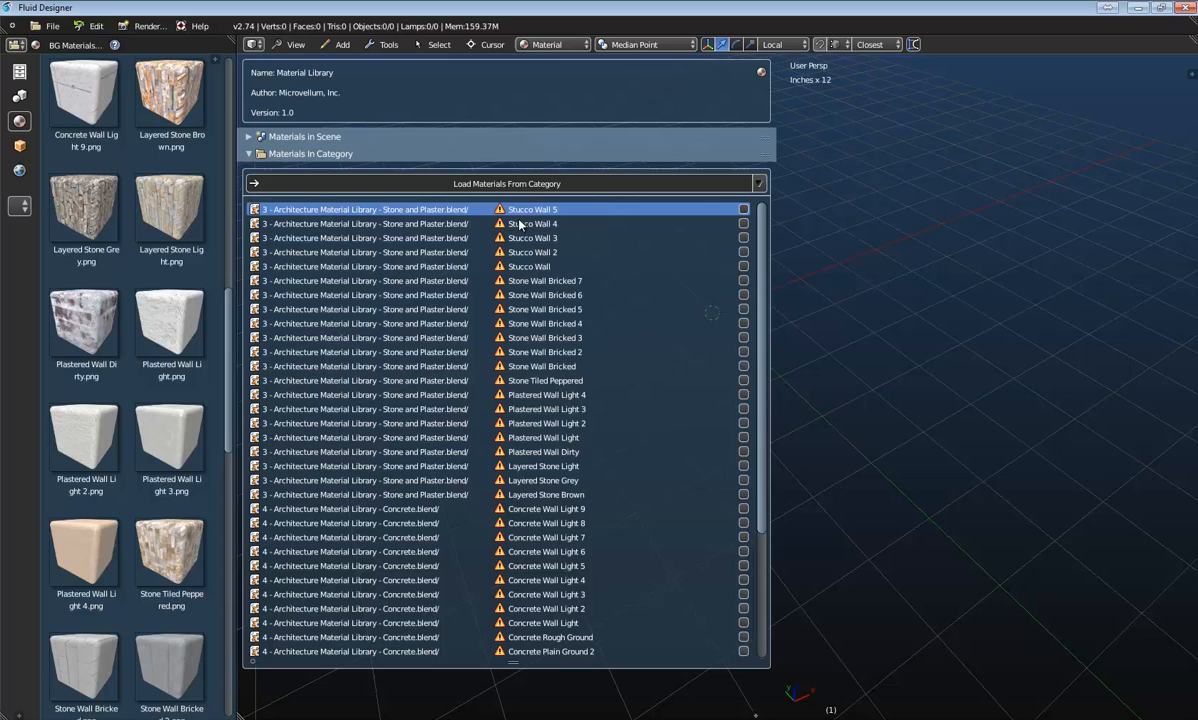
mouse_move(850, 316)
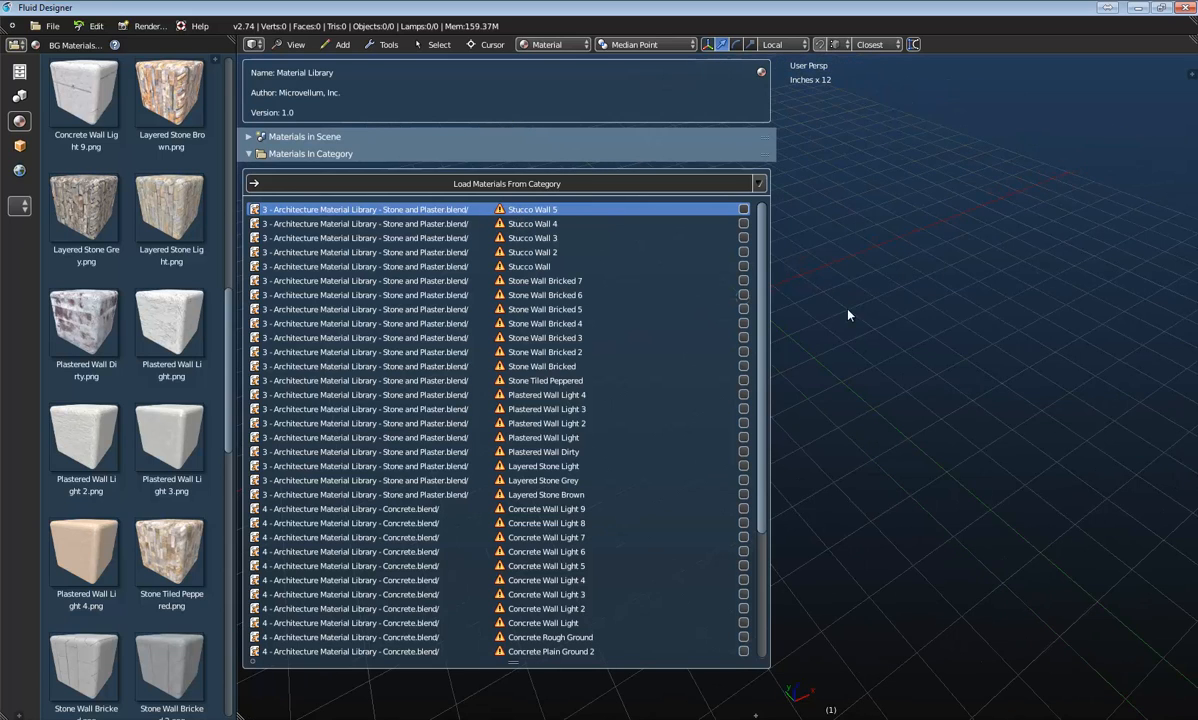
Tick Stucco Wall 4 and append the selected materials to the scene
left_click(744, 224)
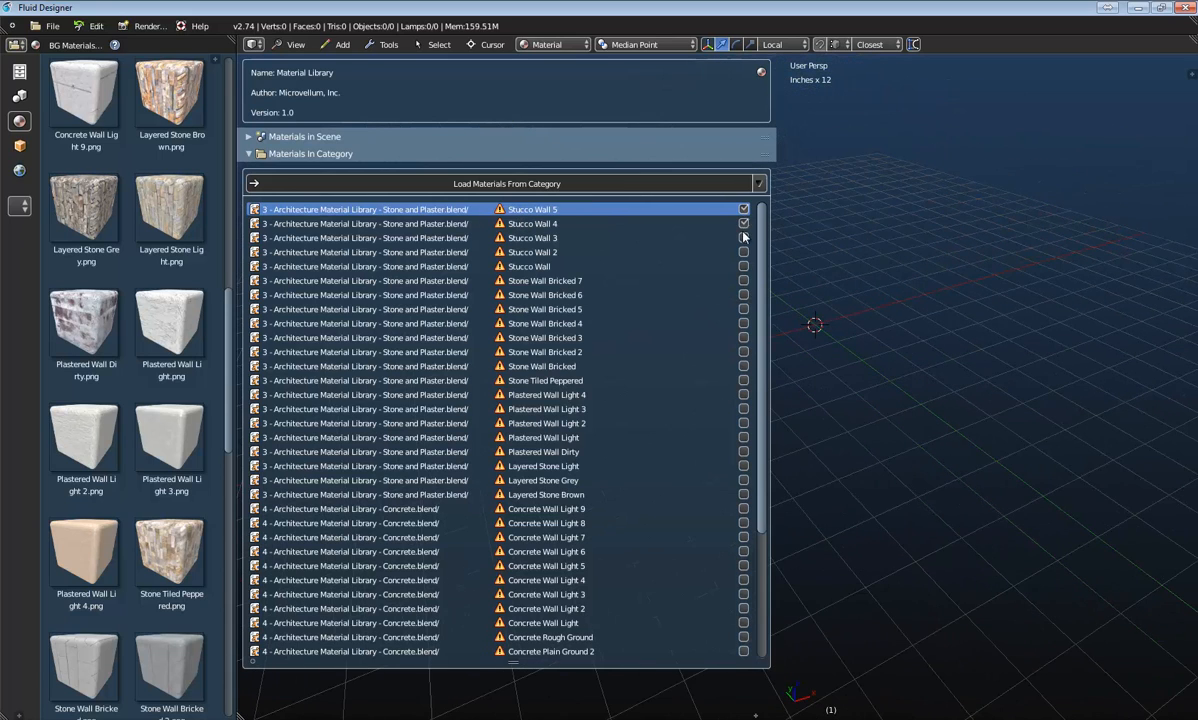
left_click(758, 184)
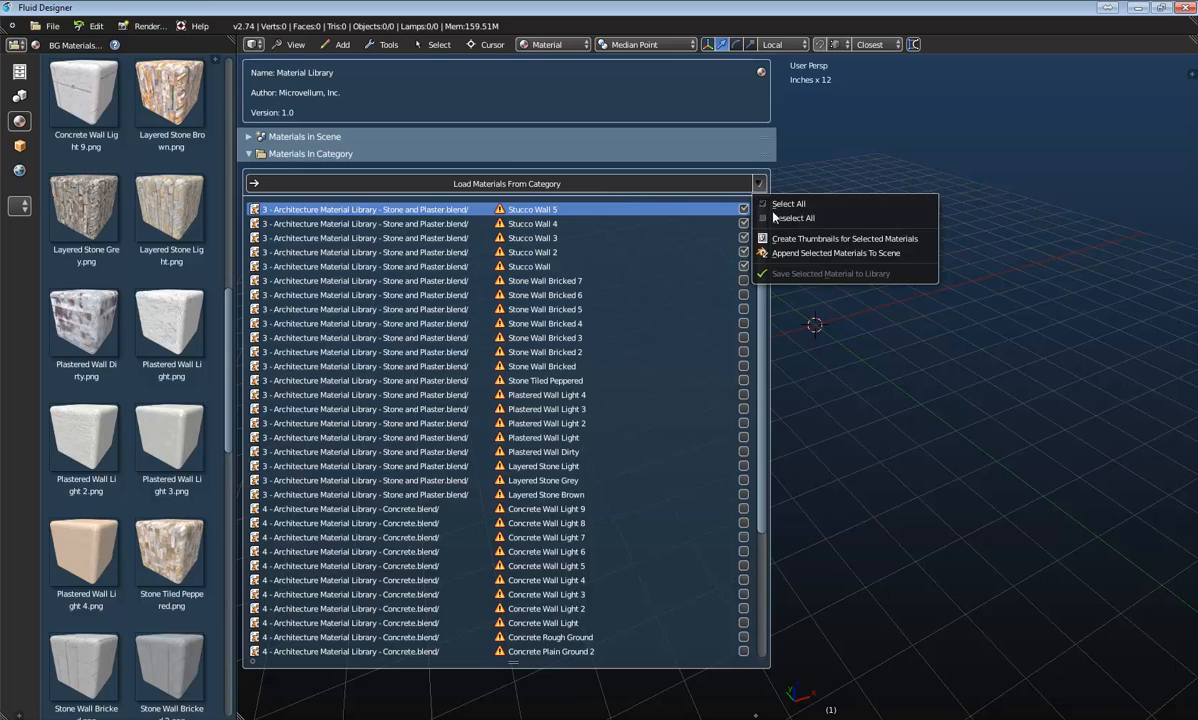
mouse_move(836, 252)
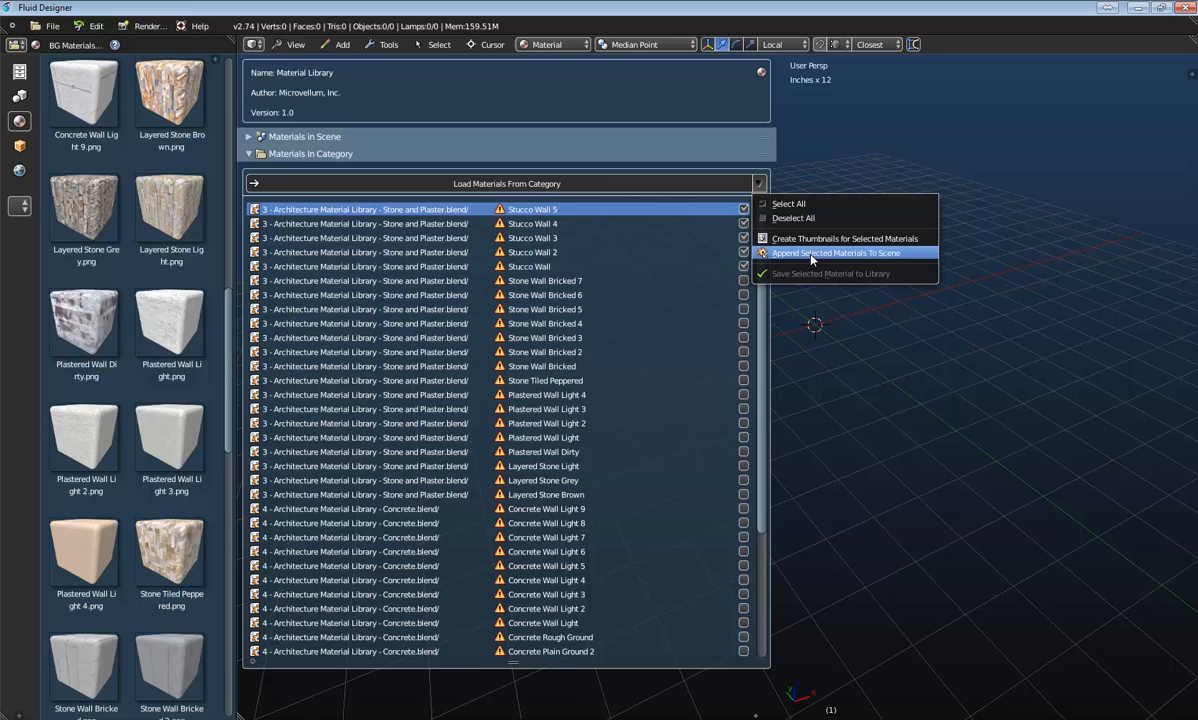
left_click(836, 252)
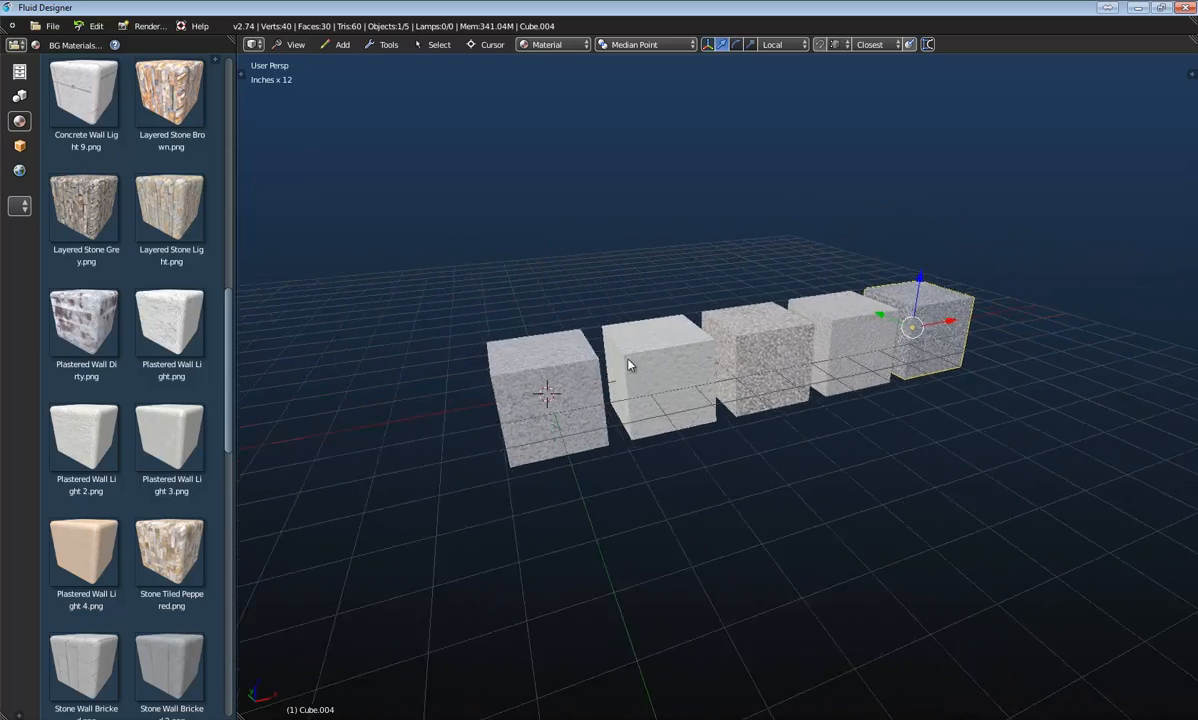
left_click_drag(630, 364, 830, 418)
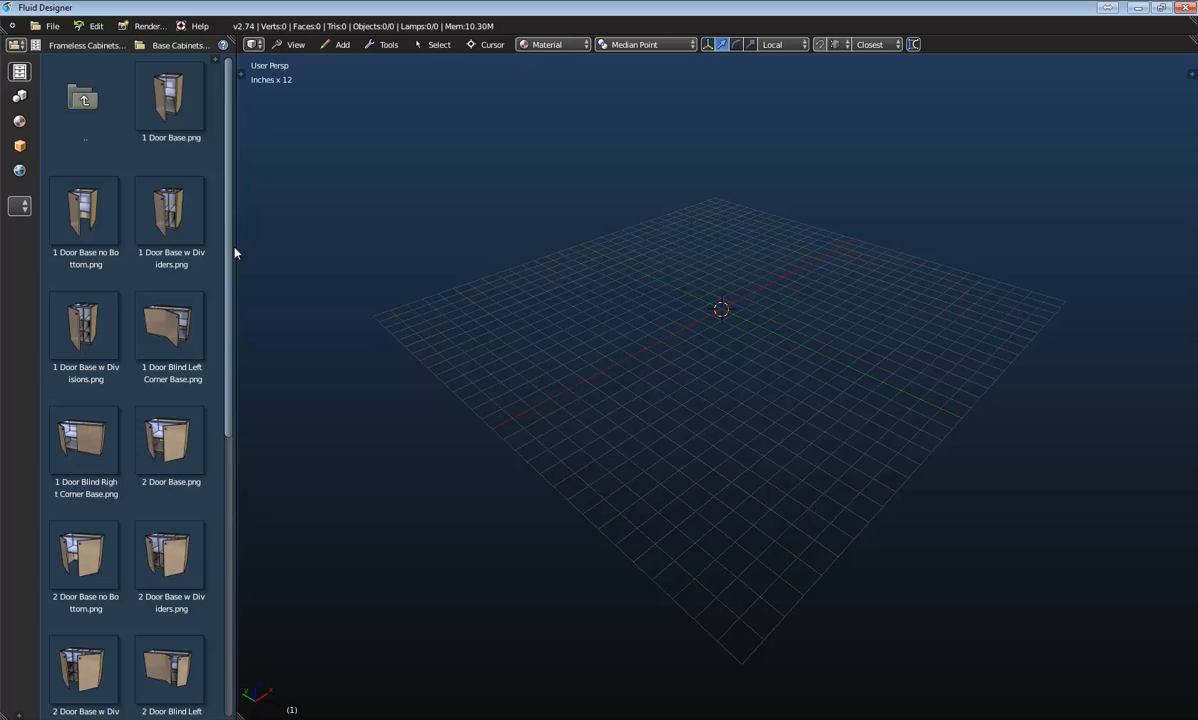
mouse_move(236, 248)
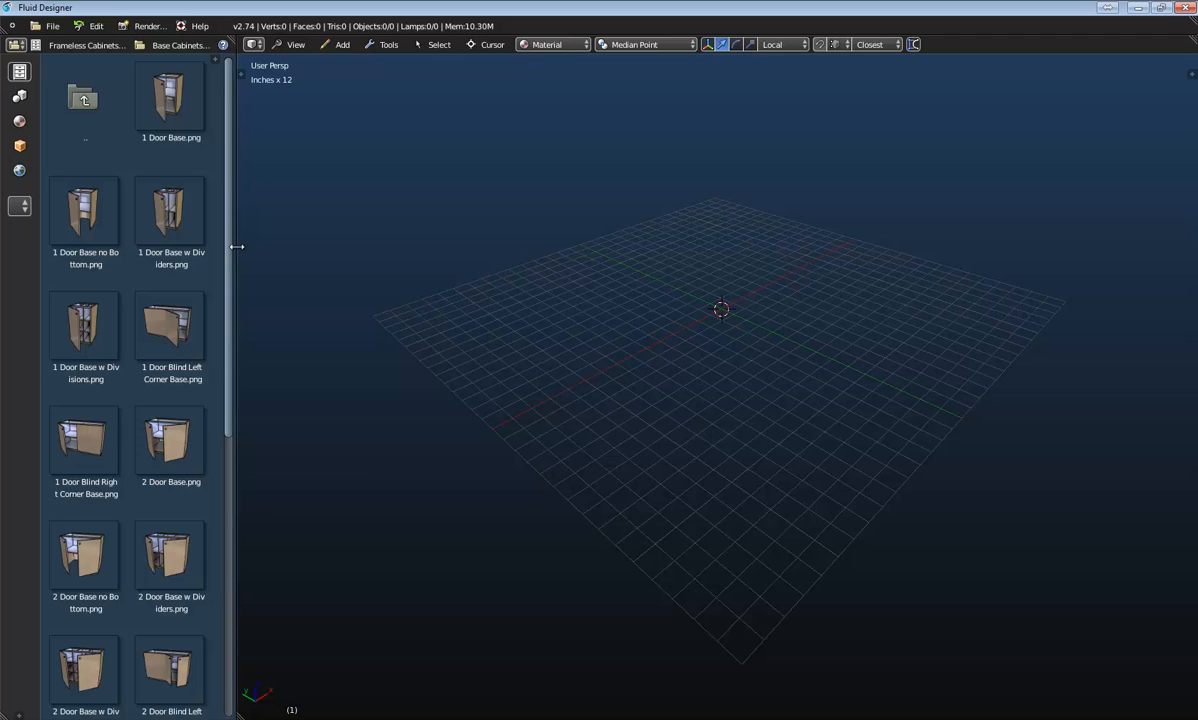
Hide the Cabinet Library in the library types list and turn it back on
left_click(12, 208)
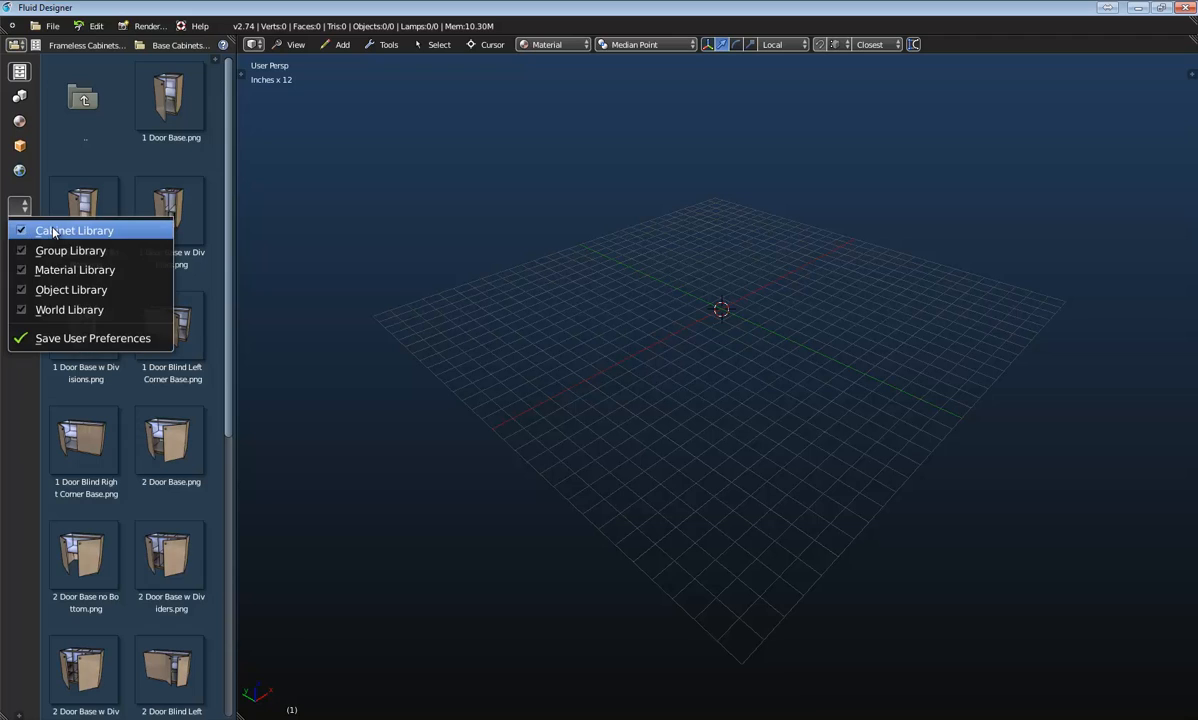
left_click(74, 230)
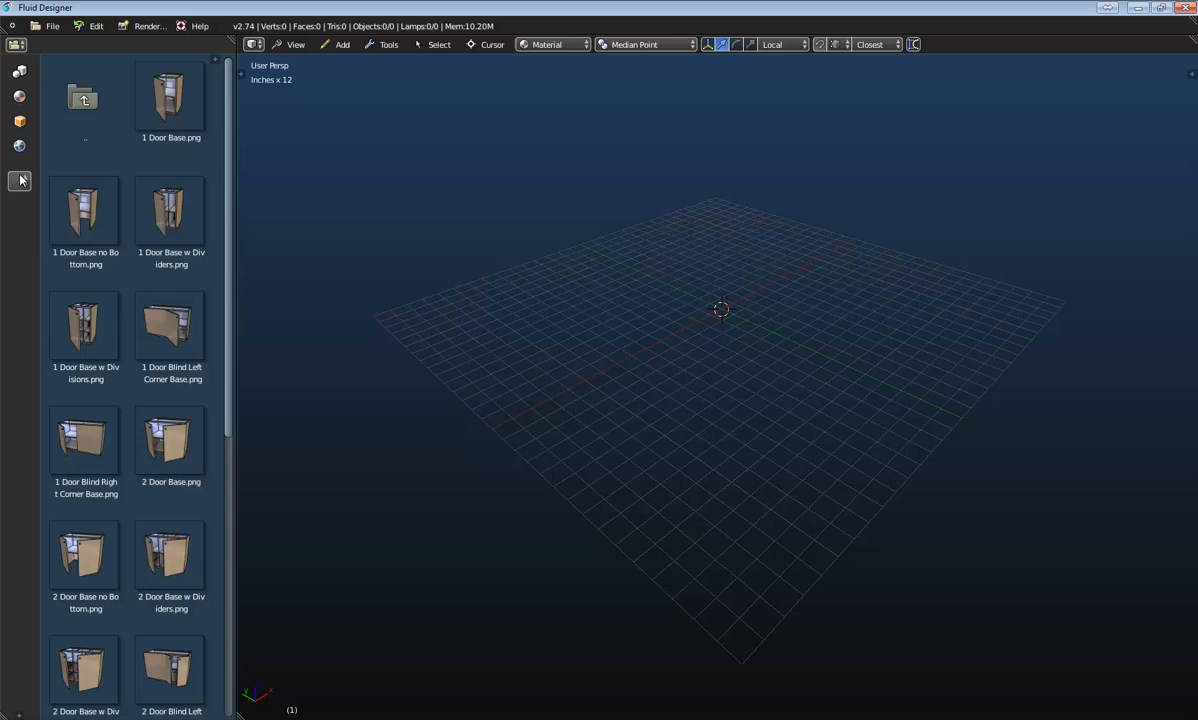
left_click(20, 180)
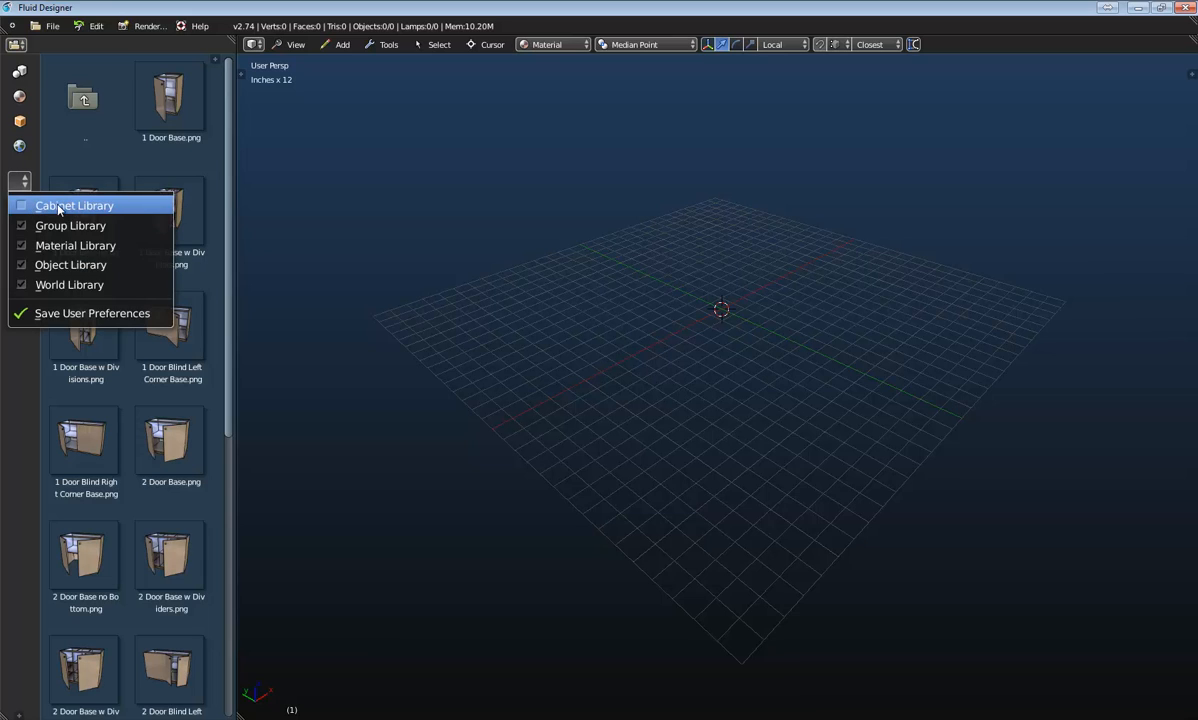
left_click(76, 204)
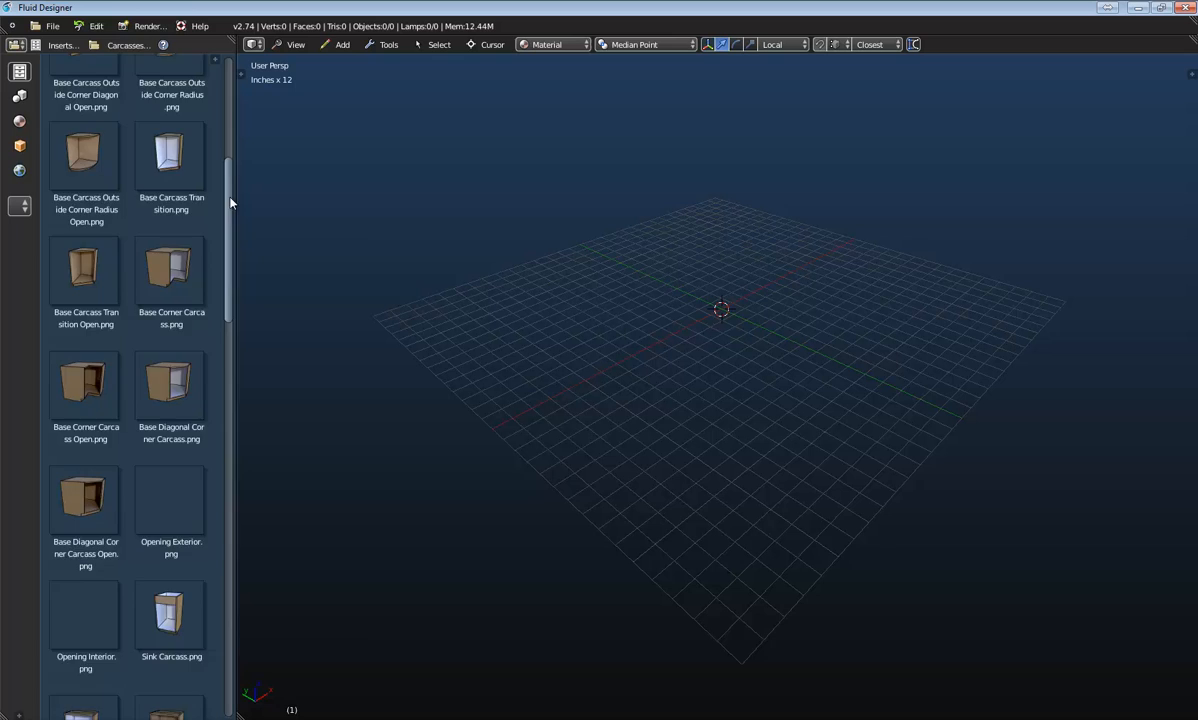
Browse the Divisions inserts, then switch to the Door Panels and Materials product libraries
left_click(130, 46)
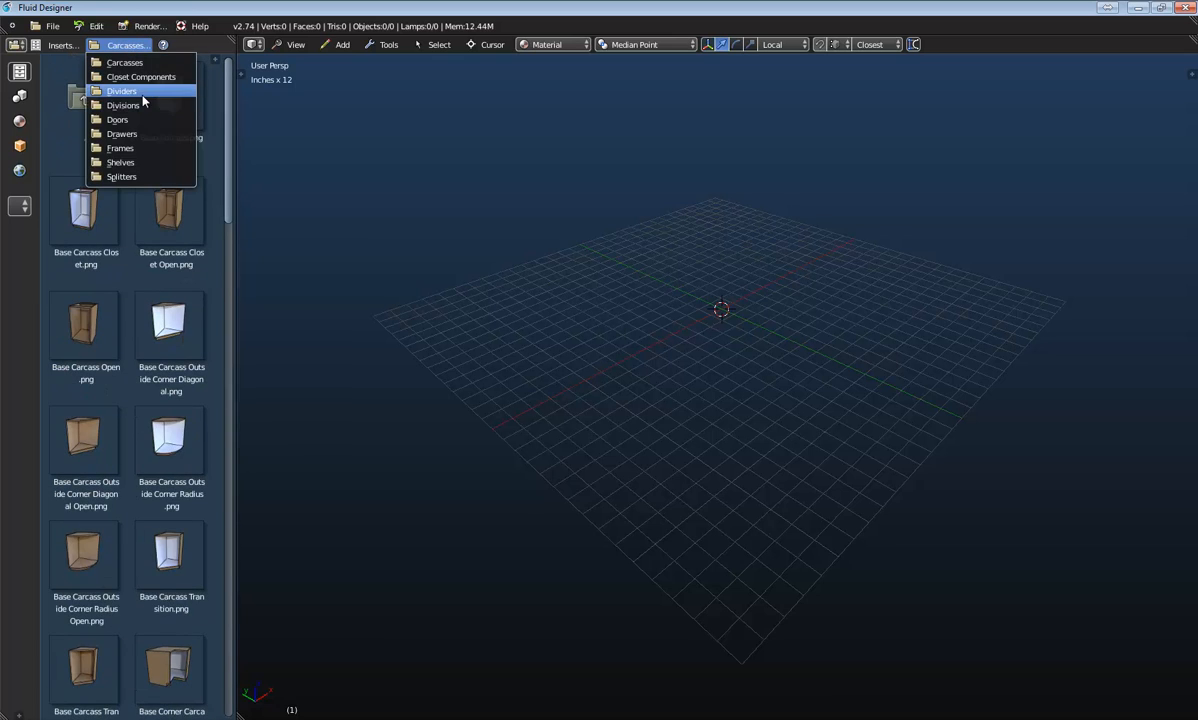
left_click(122, 92)
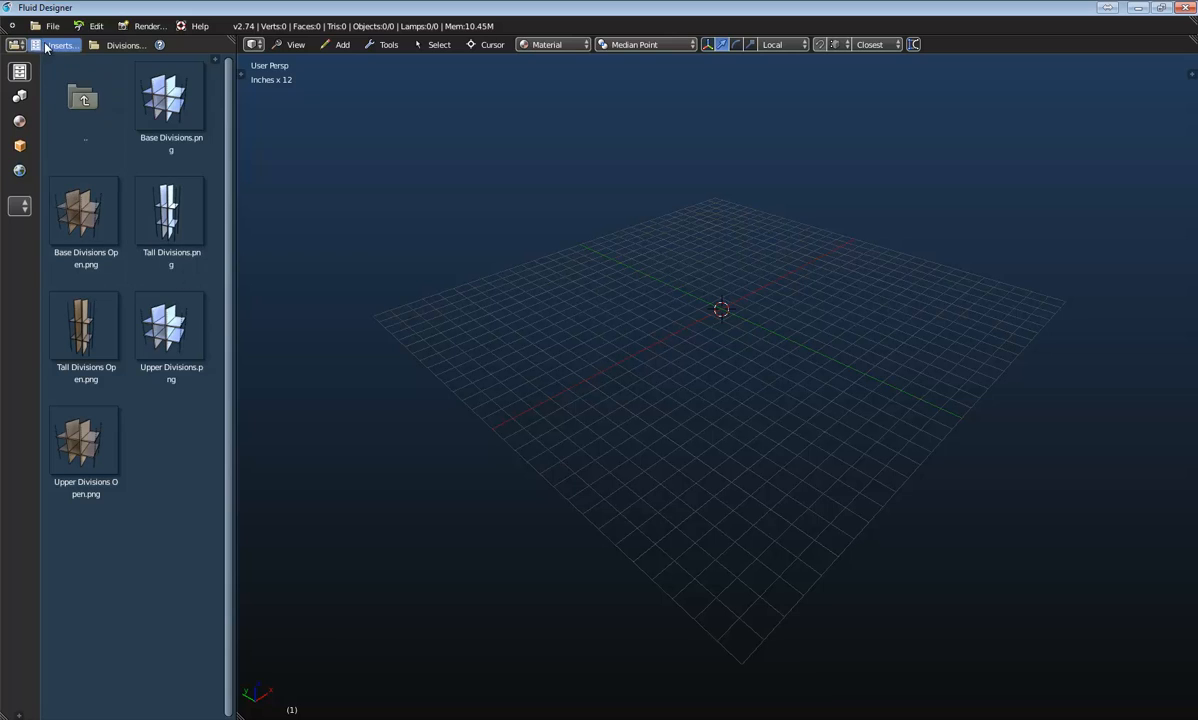
left_click(58, 46)
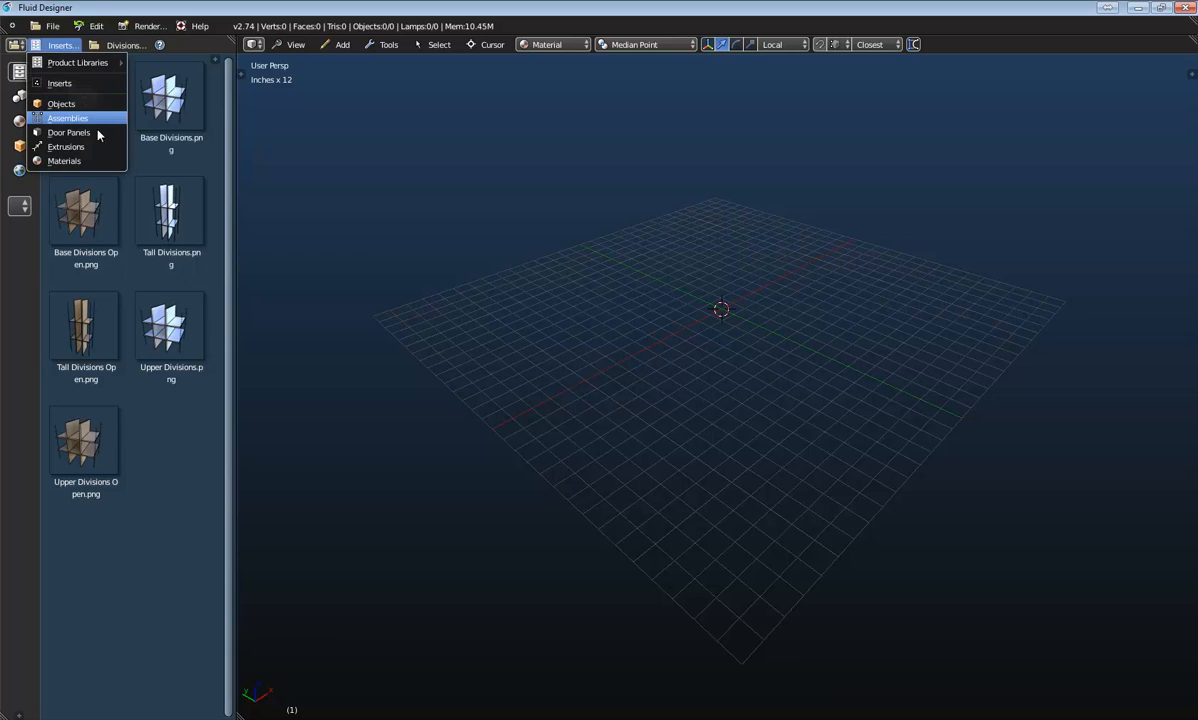
left_click(68, 132)
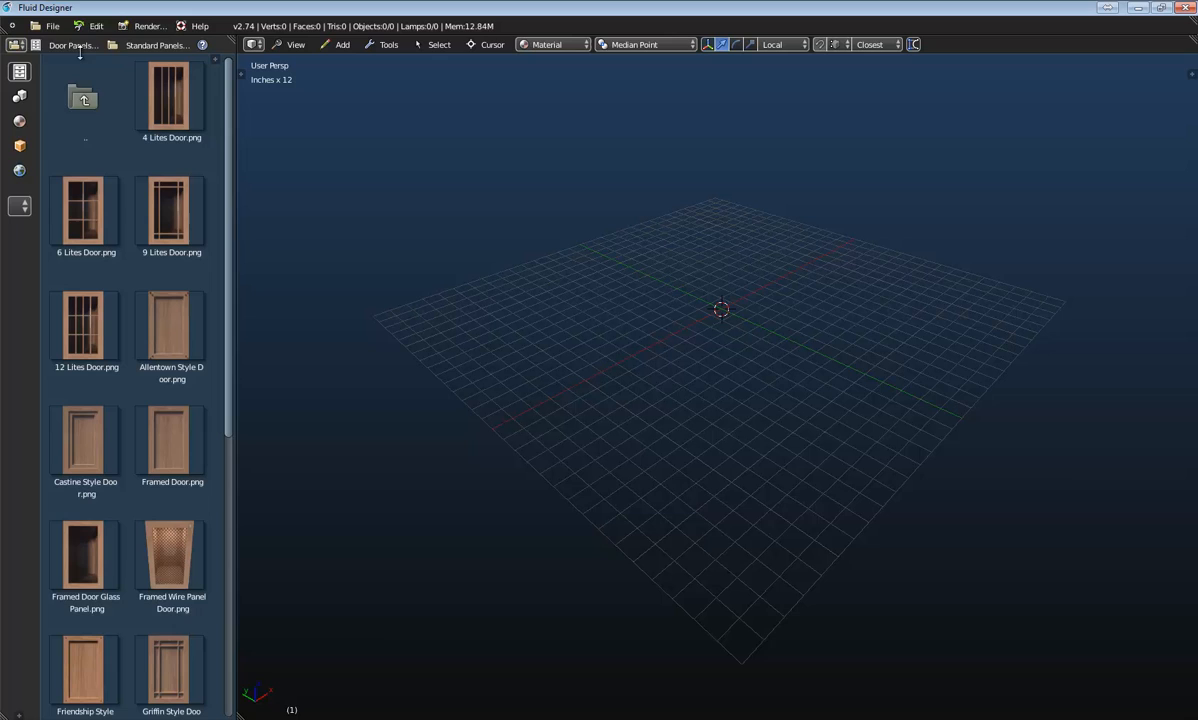
left_click(72, 46)
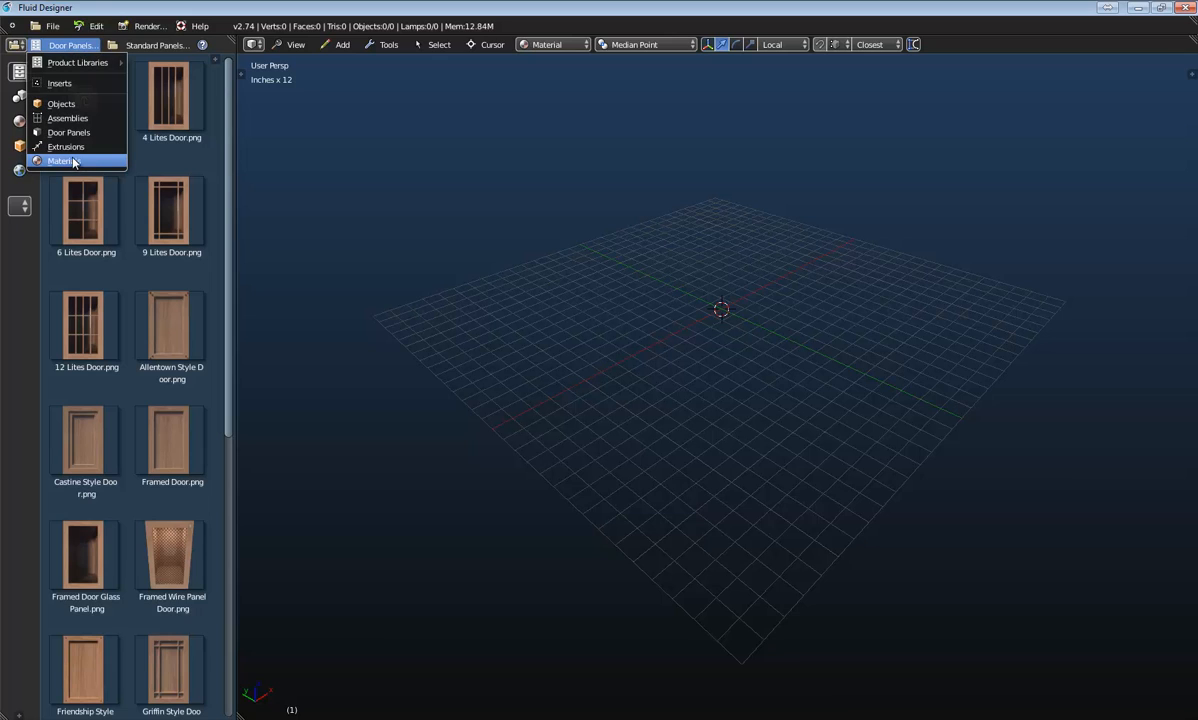
left_click(64, 160)
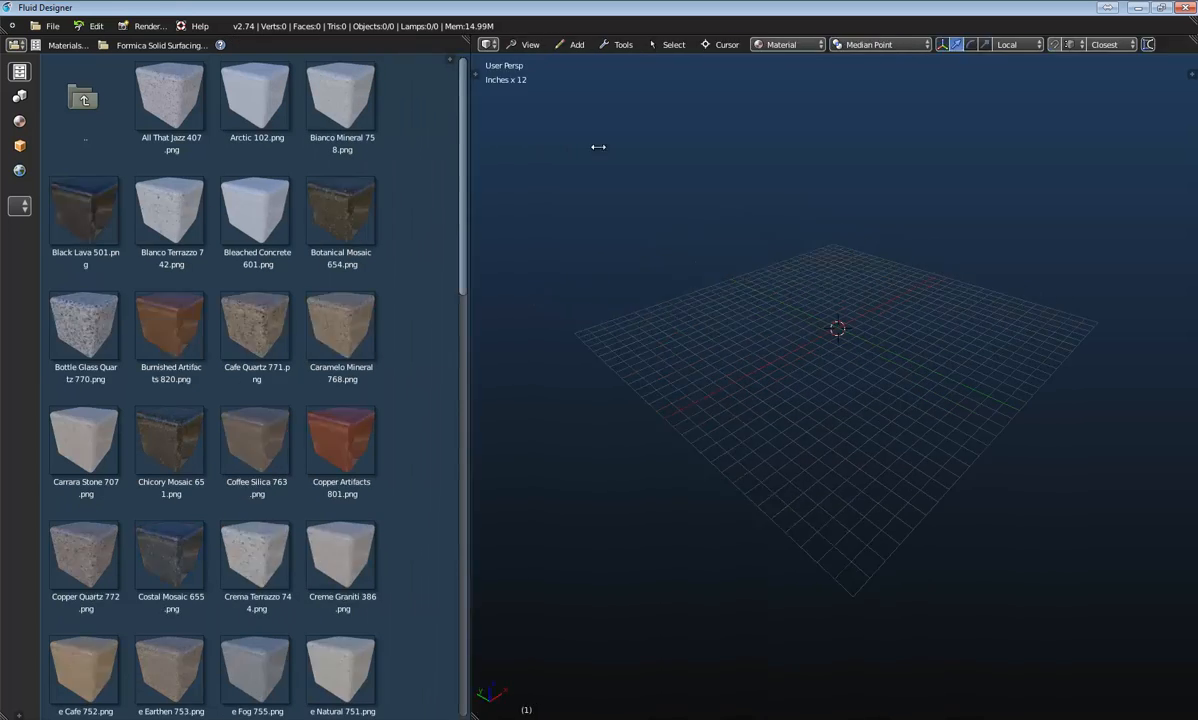
Switch the category to Laminates - Formica Patterns, then Formica Wood Grains, and narrow the panel
left_click(160, 46)
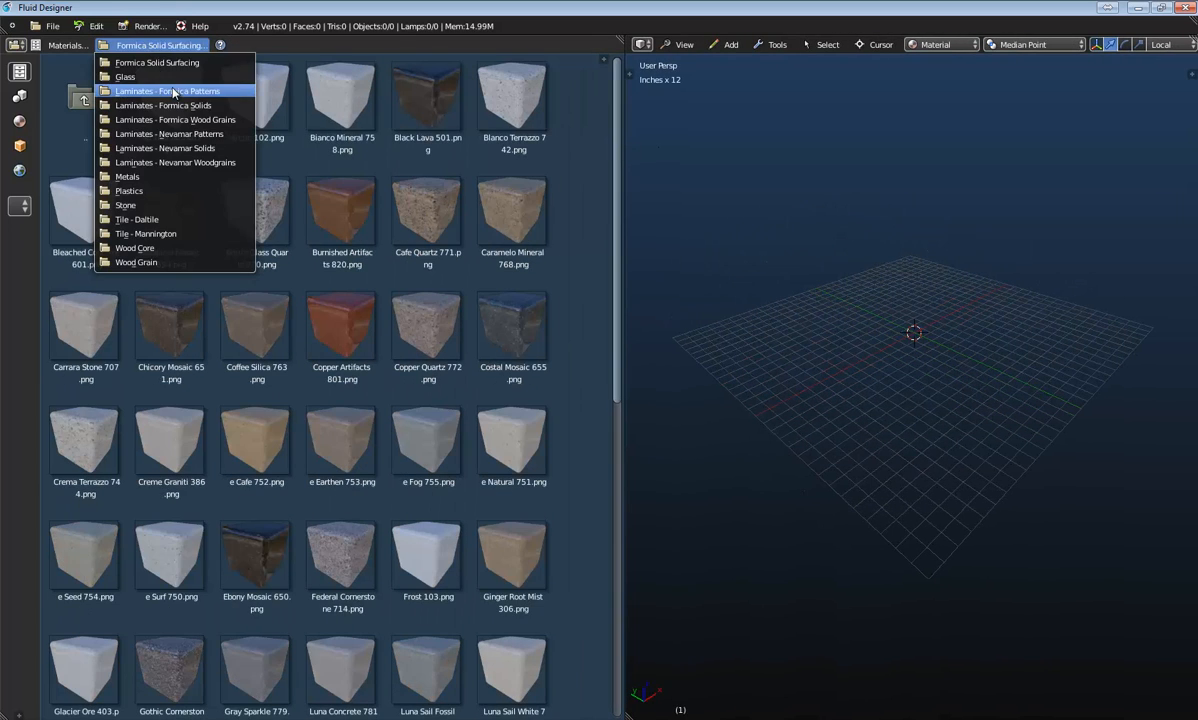
left_click(172, 92)
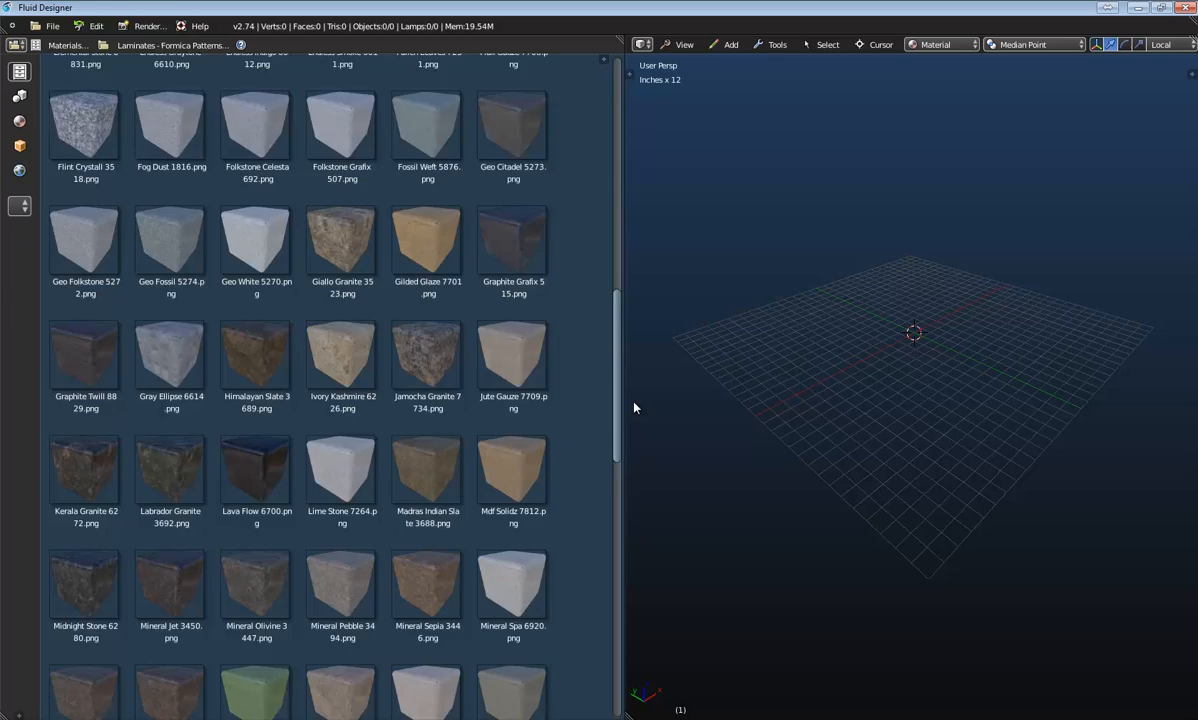
left_click(170, 44)
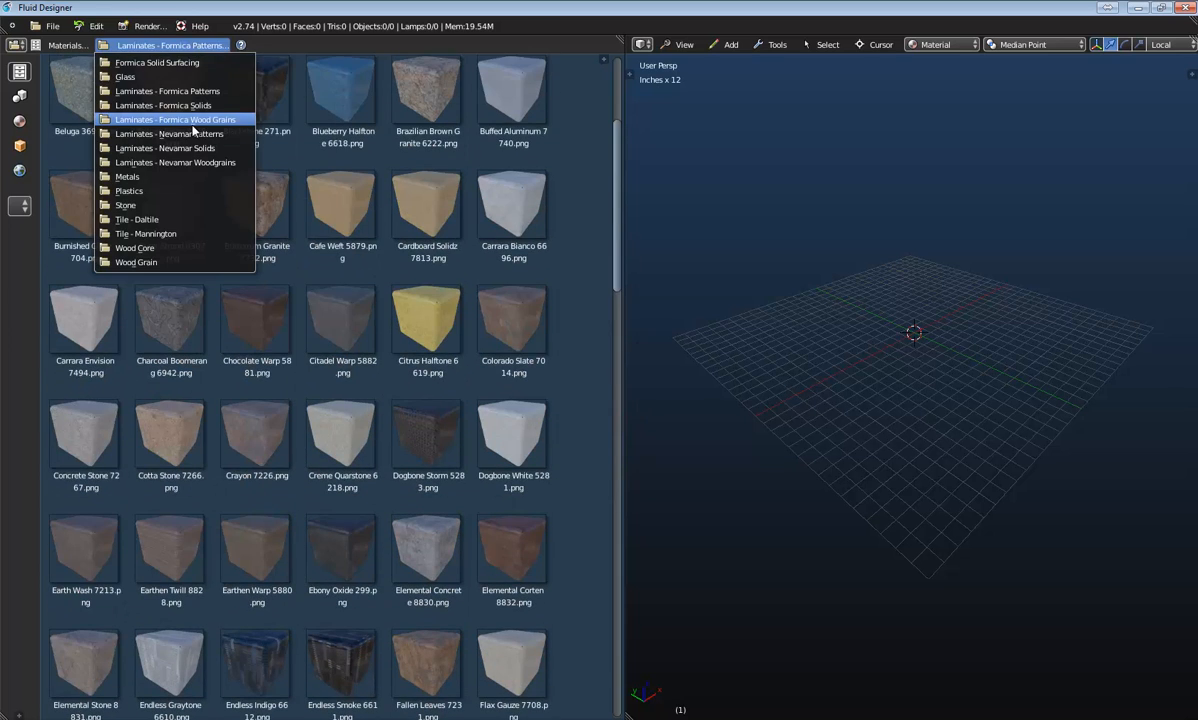
left_click(178, 120)
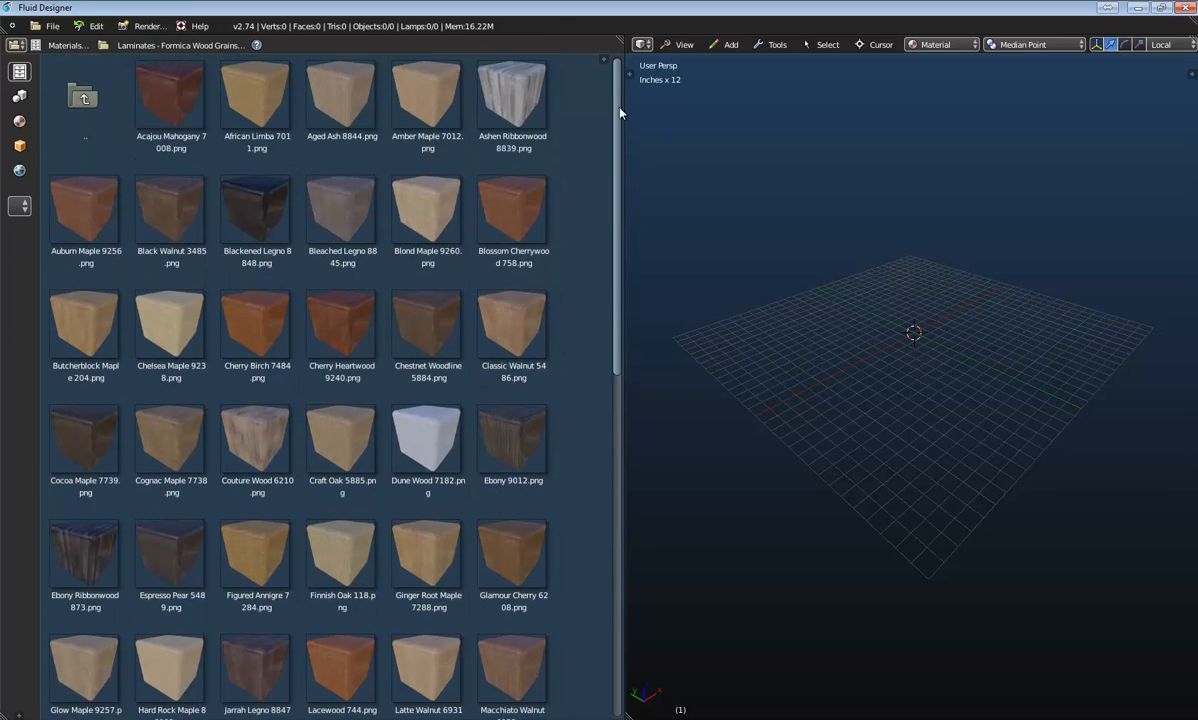
left_click_drag(624, 130, 588, 130)
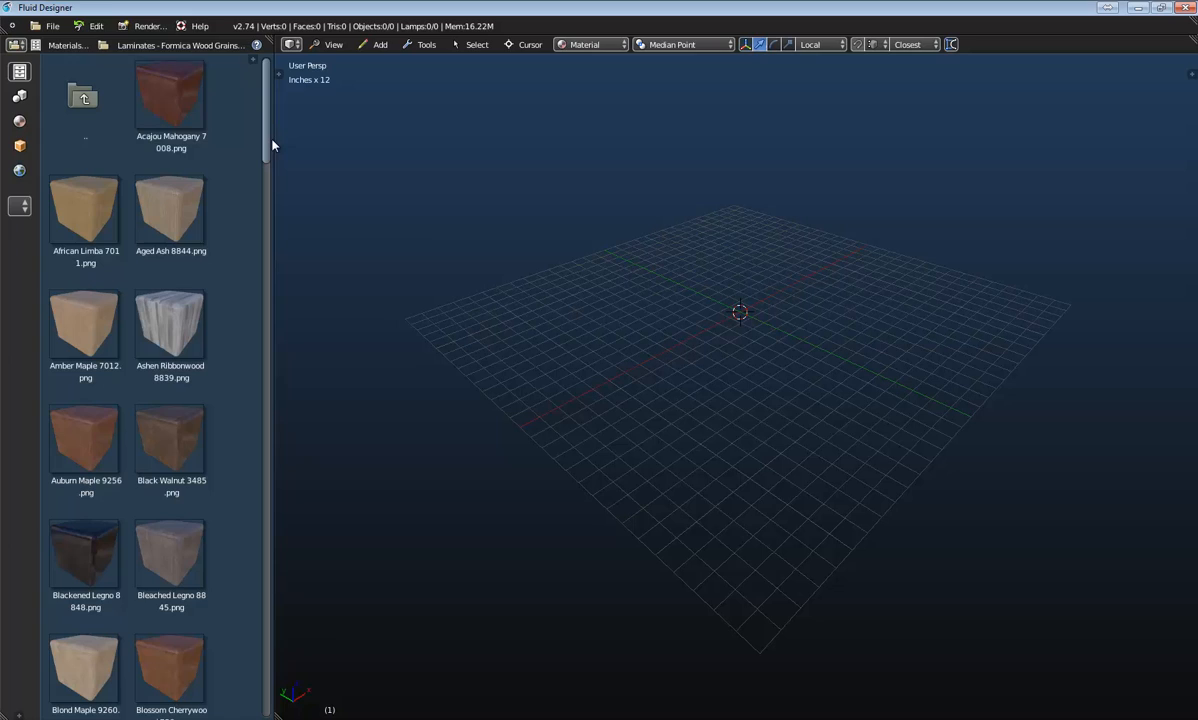
mouse_move(280, 142)
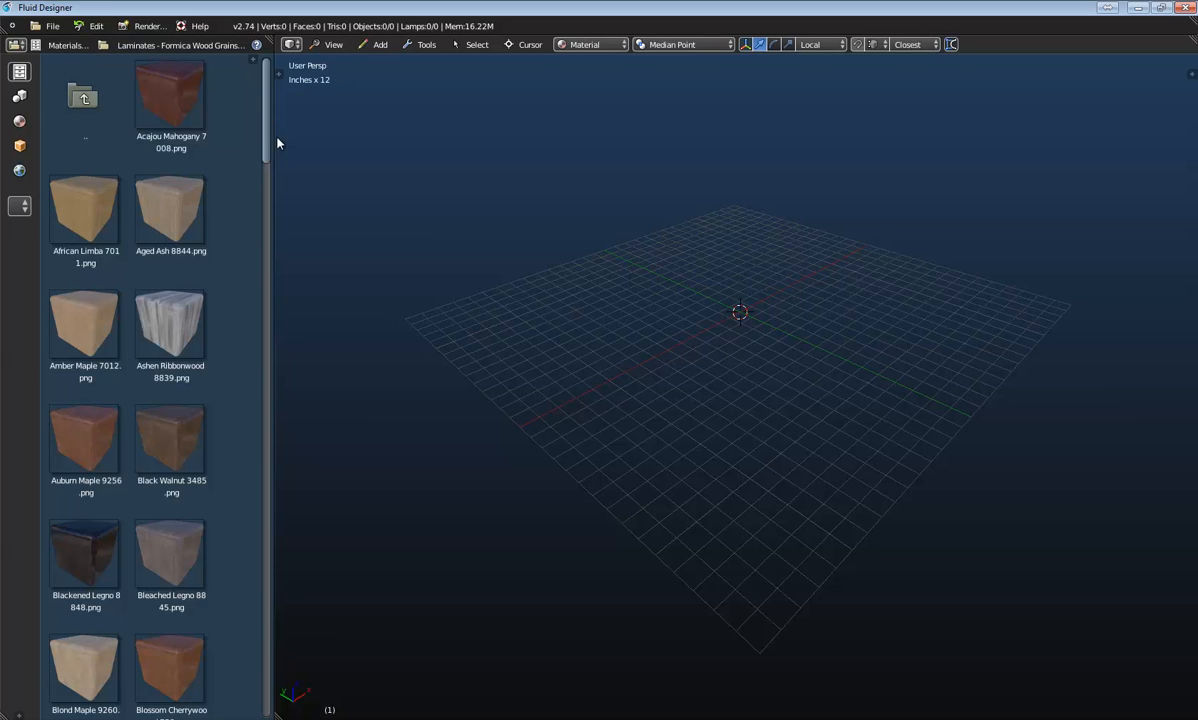